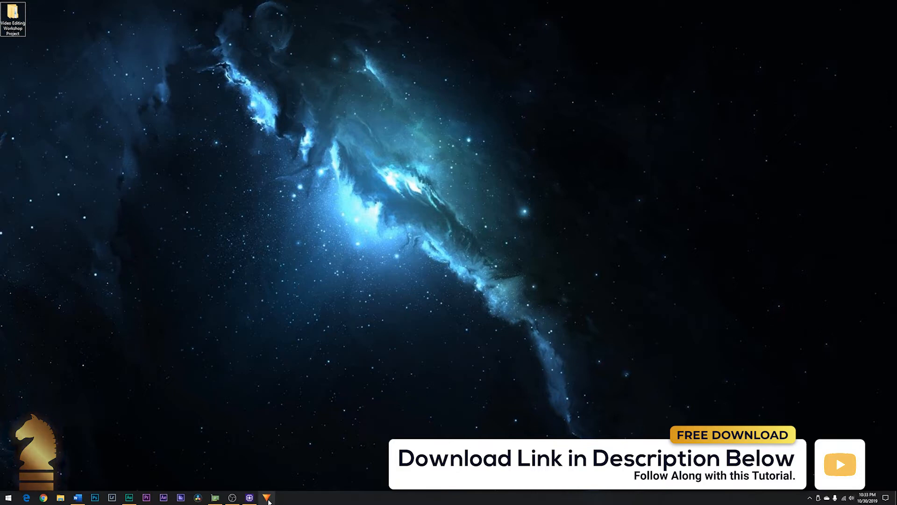
pyautogui.moveTo(268, 498)
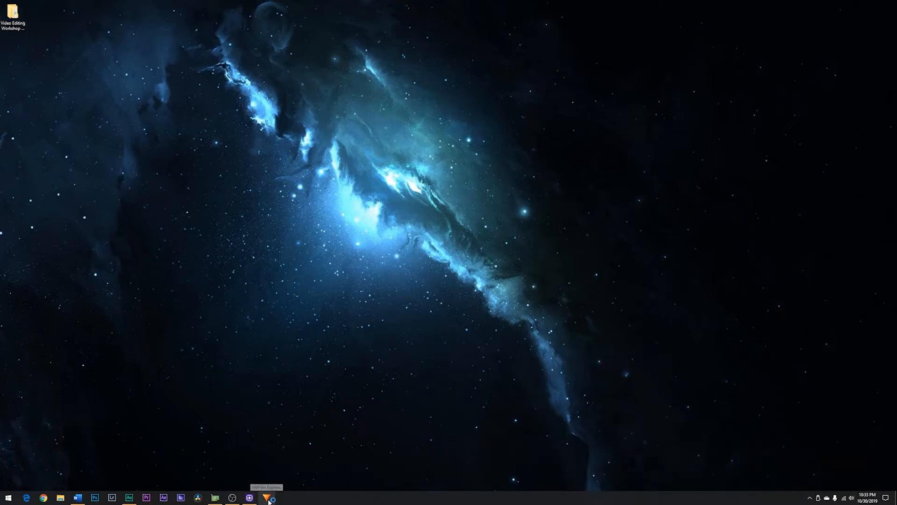
# Launch HitFilm Express from its taskbar icon.
pyautogui.click(269, 497)
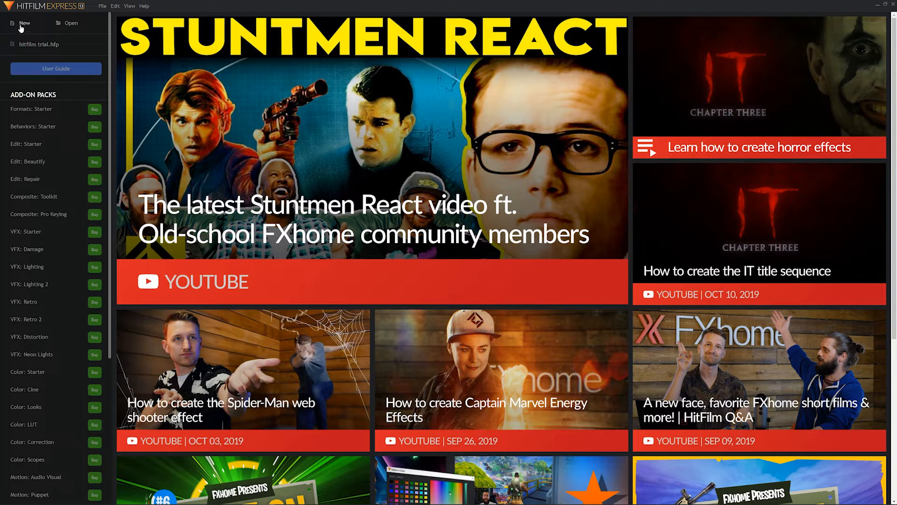
# Start a new project from the HitFilm start screen's New button.
pyautogui.click(24, 23)
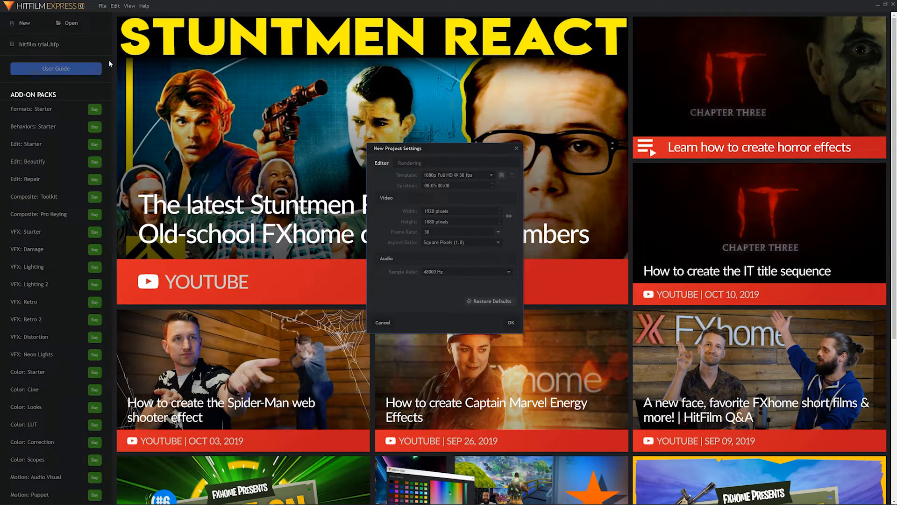
pyautogui.moveTo(492, 179)
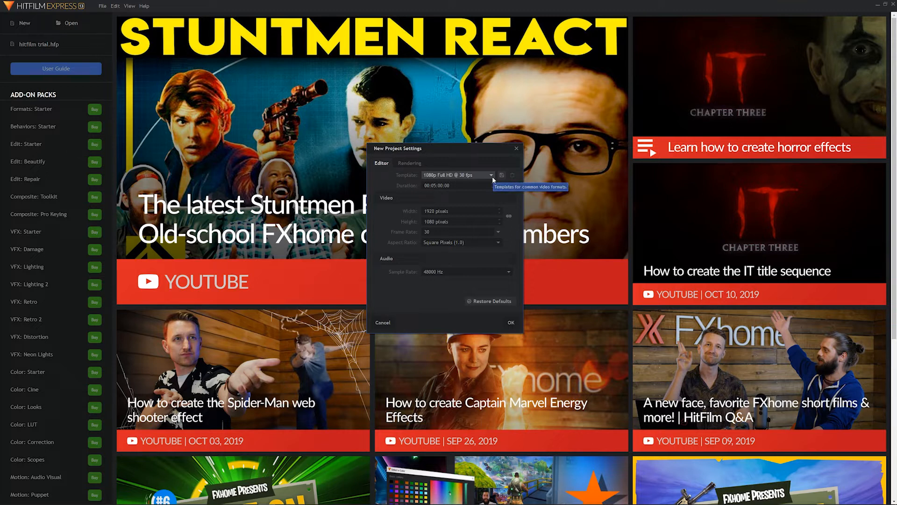
# Choose the 1080p Full HD @ 24 fps template from the Template dropdown.
pyautogui.click(492, 175)
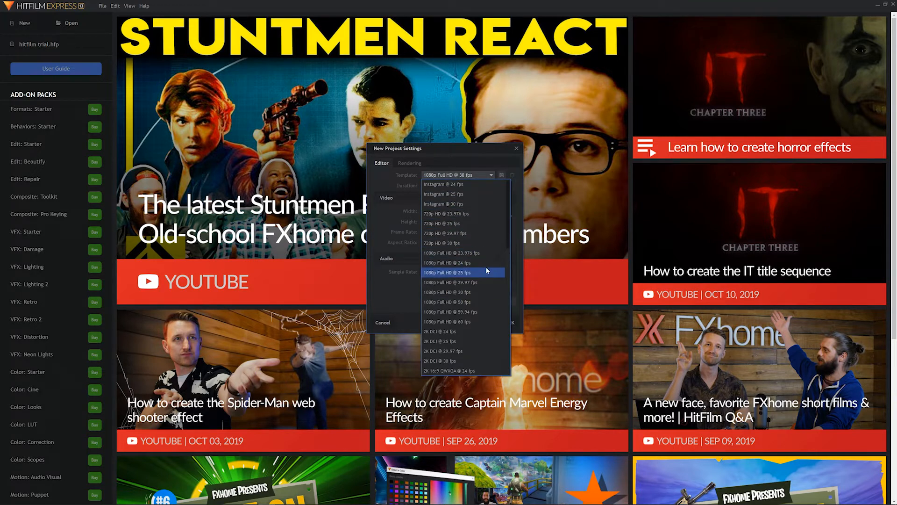
pyautogui.moveTo(464, 263)
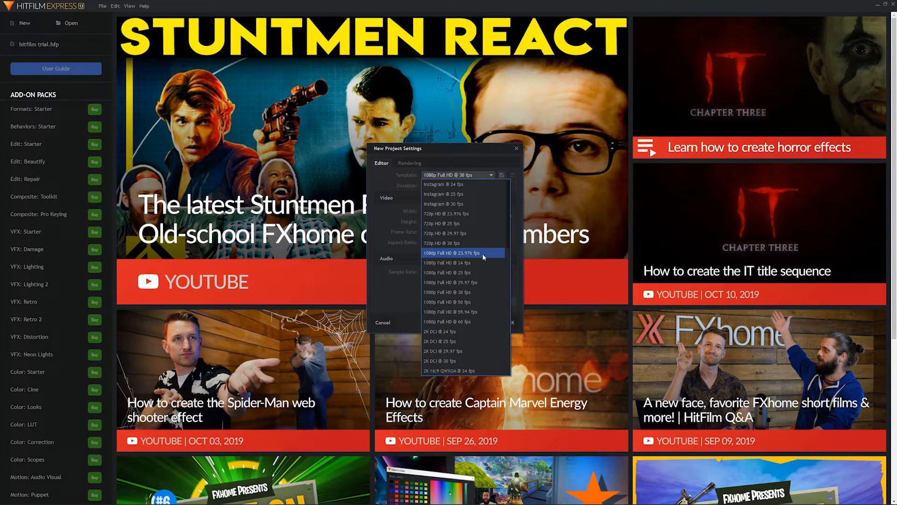
pyautogui.moveTo(480, 263)
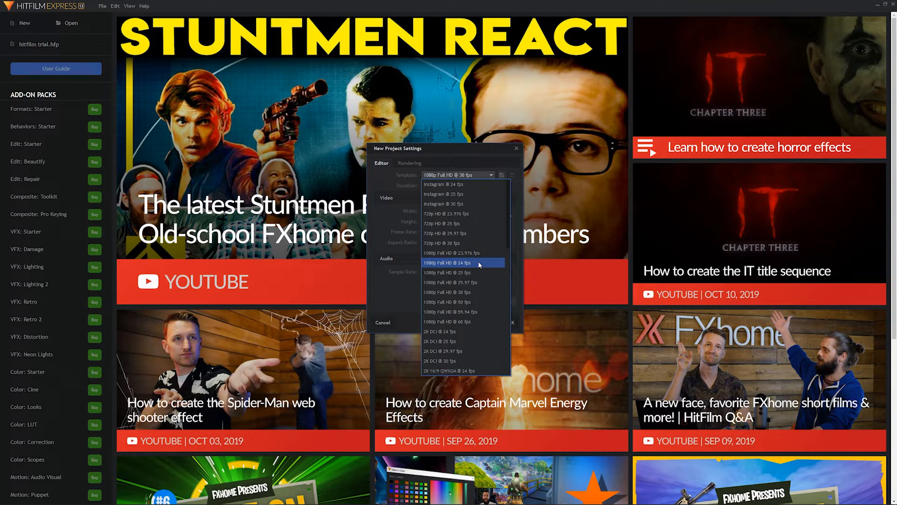
pyautogui.moveTo(463, 253)
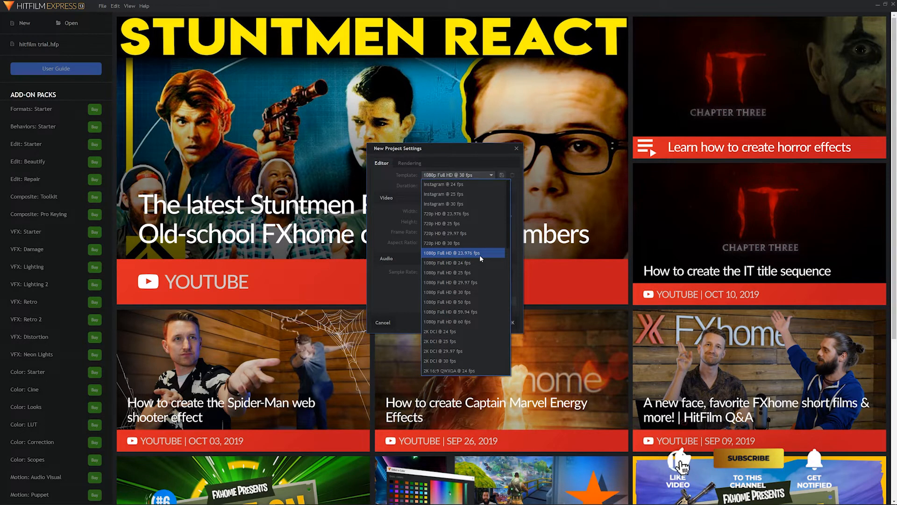
pyautogui.moveTo(756, 468)
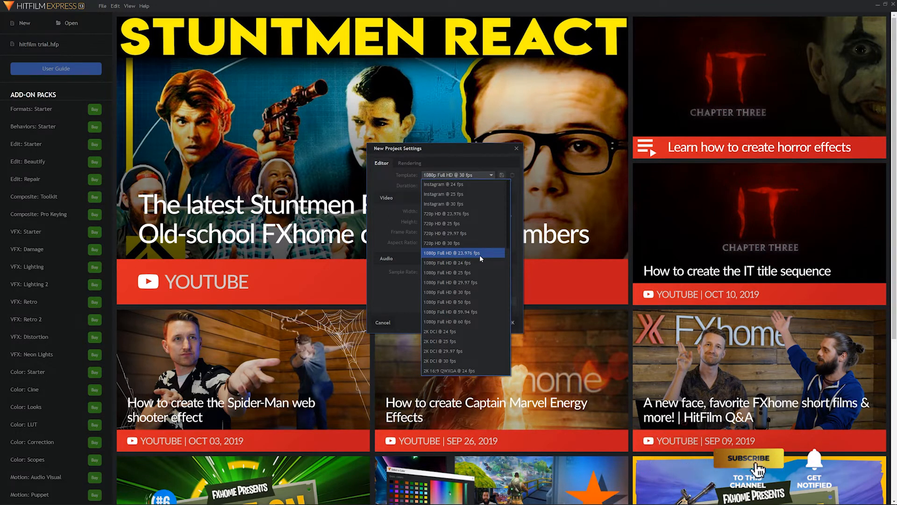
pyautogui.moveTo(464, 262)
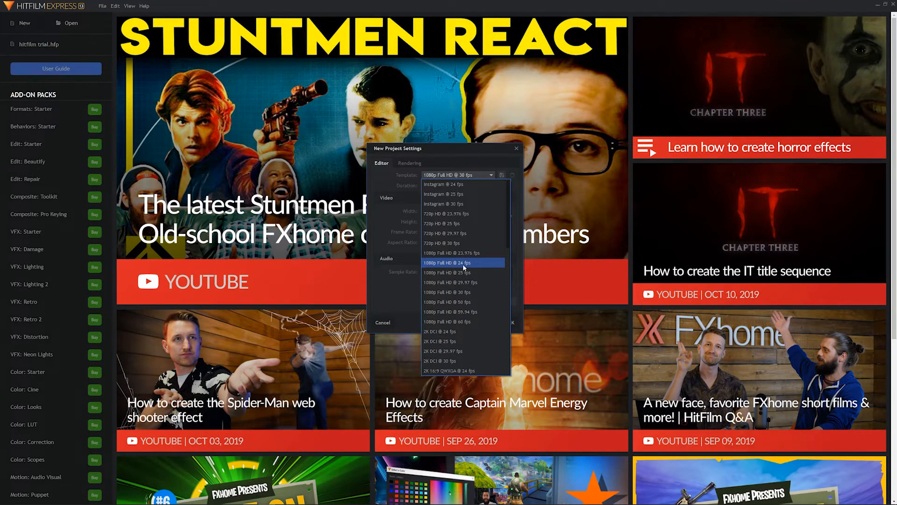
pyautogui.click(448, 262)
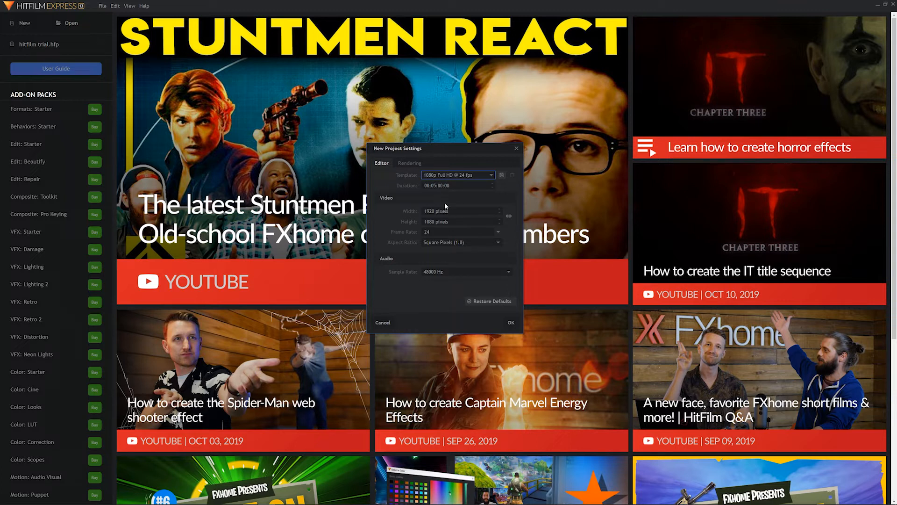
pyautogui.moveTo(505, 299)
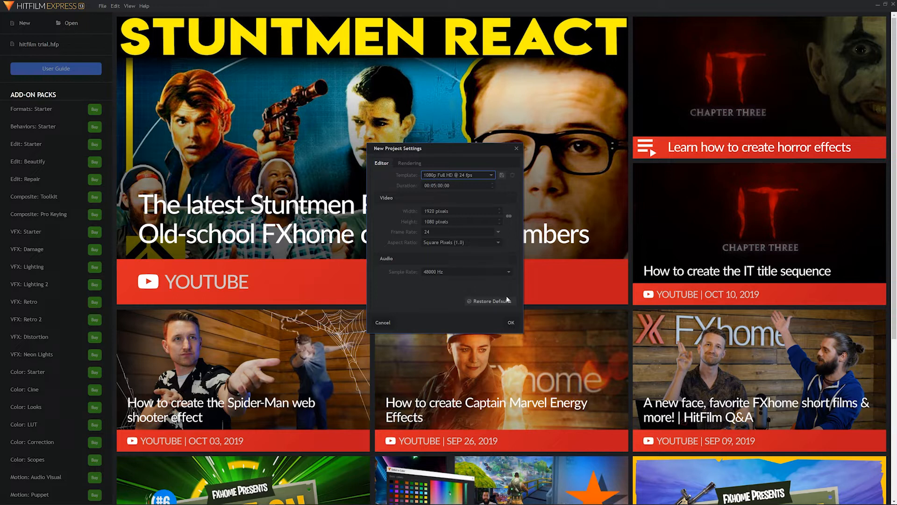
# Confirm the New Project Settings dialog with OK.
pyautogui.click(510, 322)
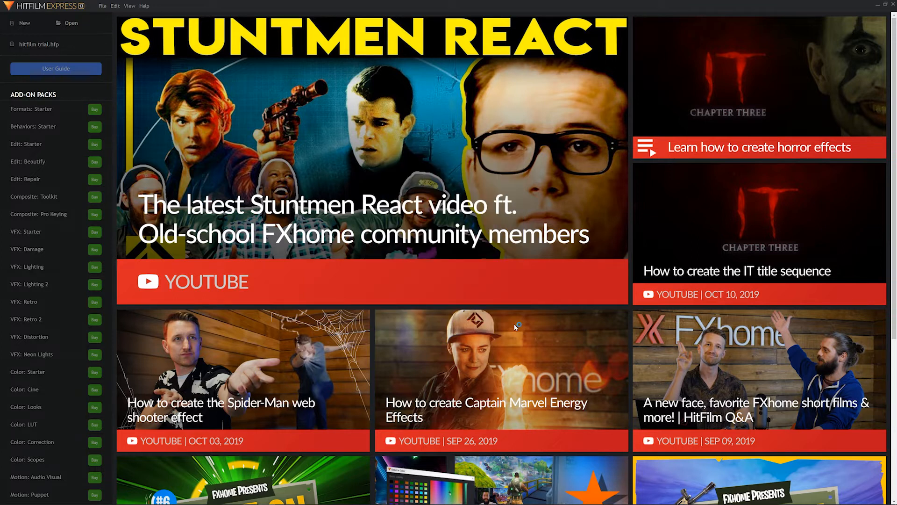
pyautogui.moveTo(514, 327)
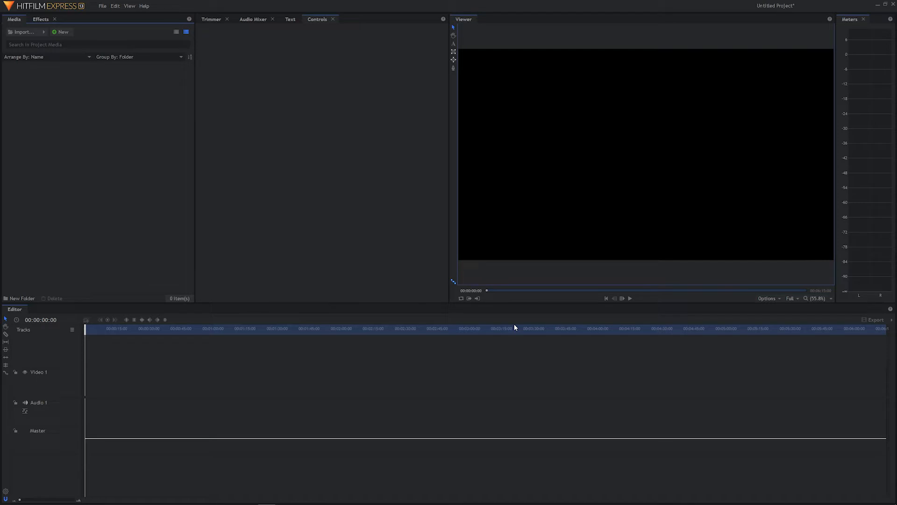
pyautogui.moveTo(503, 327)
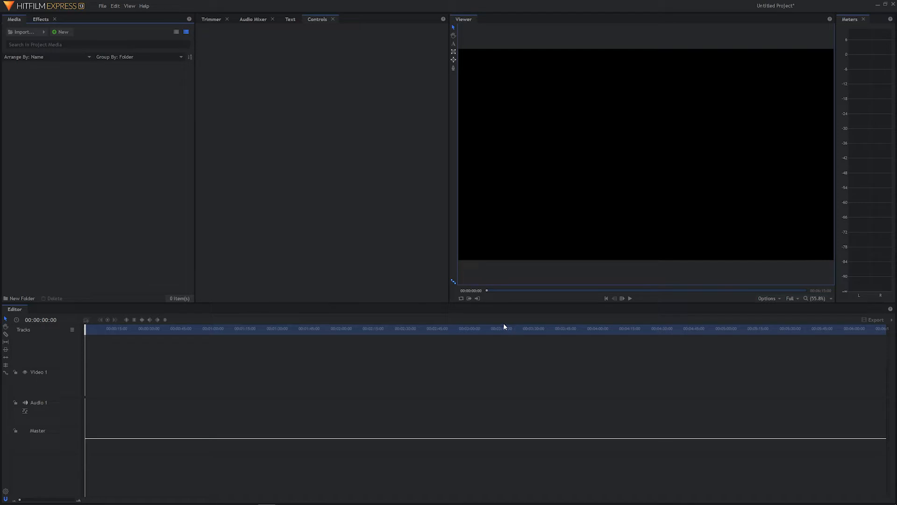
pyautogui.moveTo(88, 136)
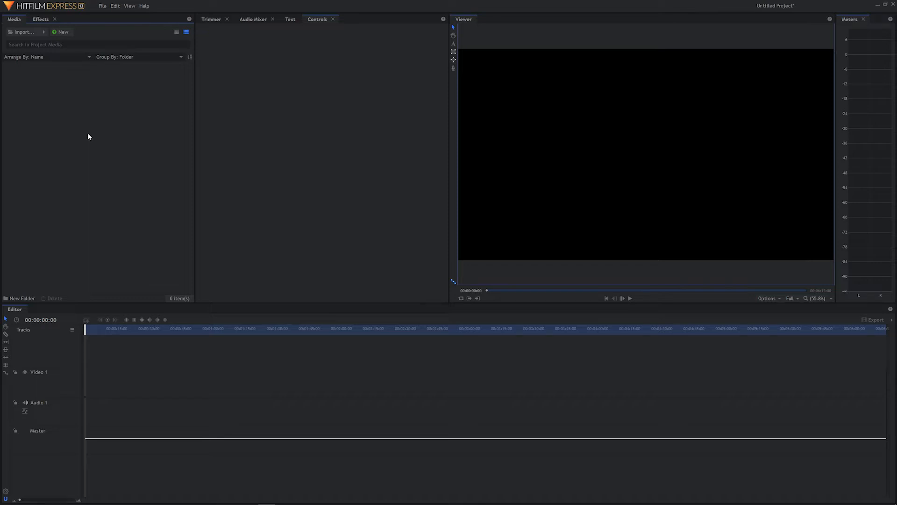
pyautogui.moveTo(127, 175)
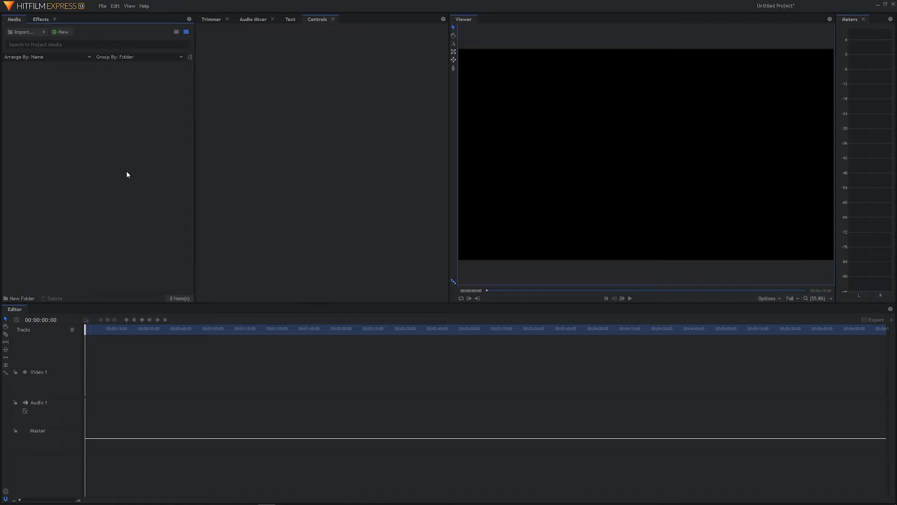
pyautogui.moveTo(177, 197)
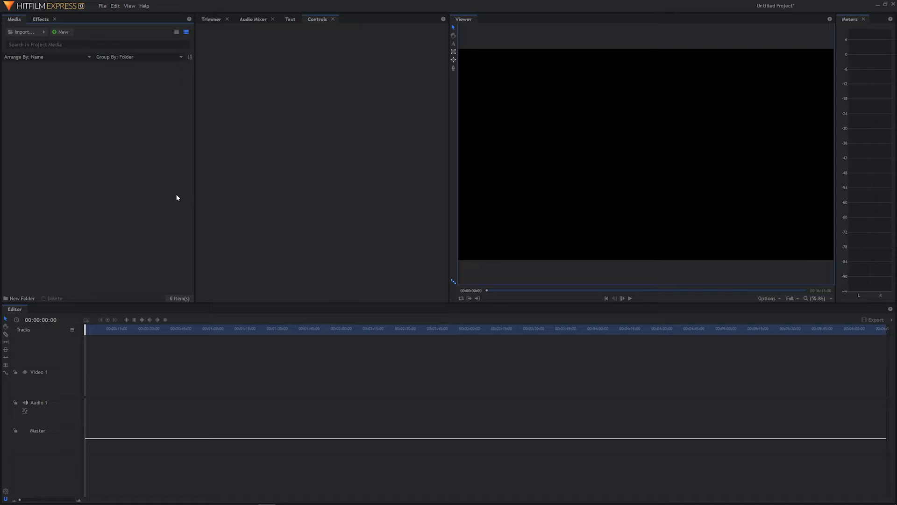
pyautogui.moveTo(272, 52)
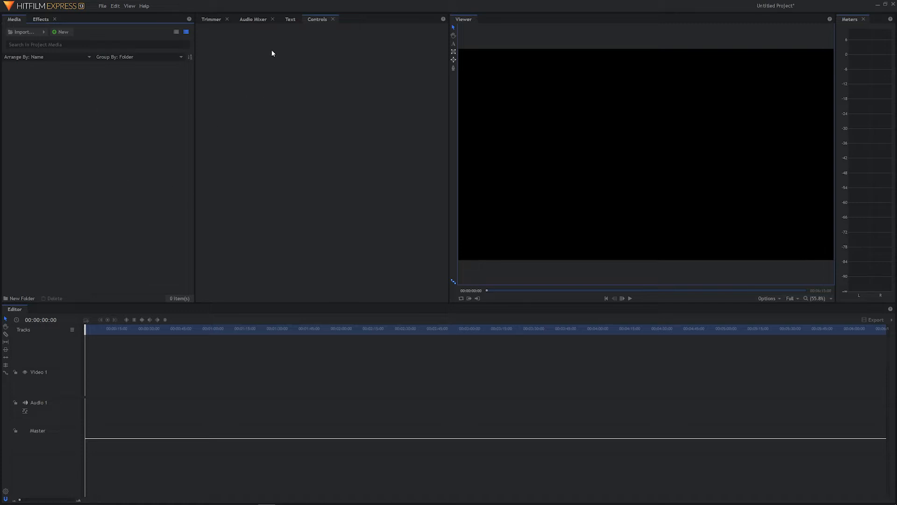
pyautogui.moveTo(312, 6)
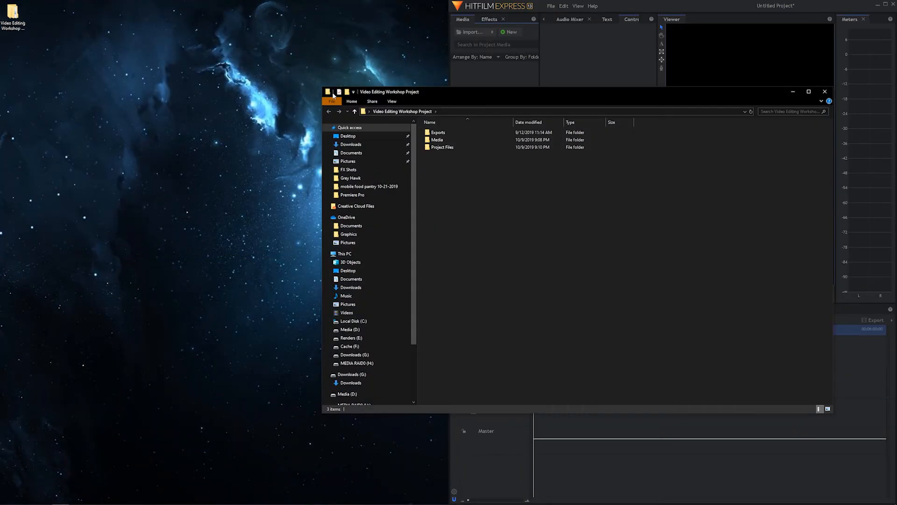
# Snap the workshop project folder window left and widen the Media panel.
pyautogui.click(809, 92)
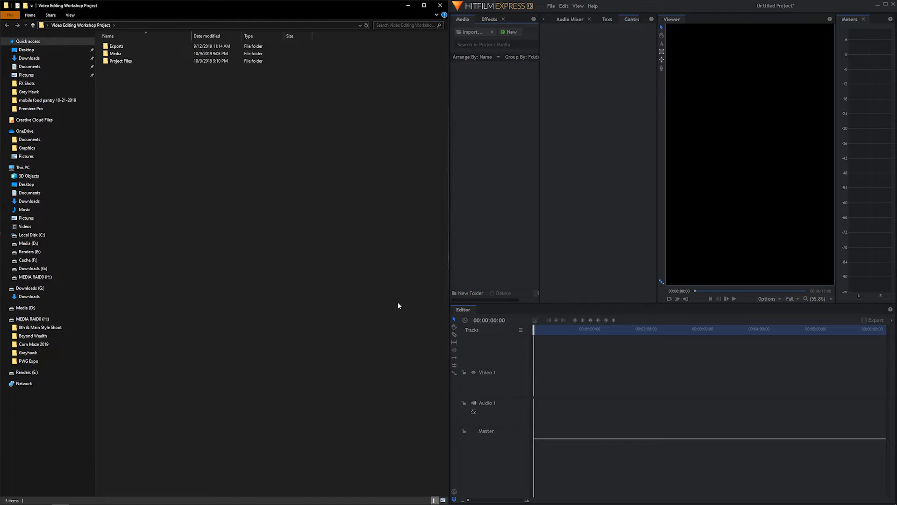
pyautogui.moveTo(266, 208)
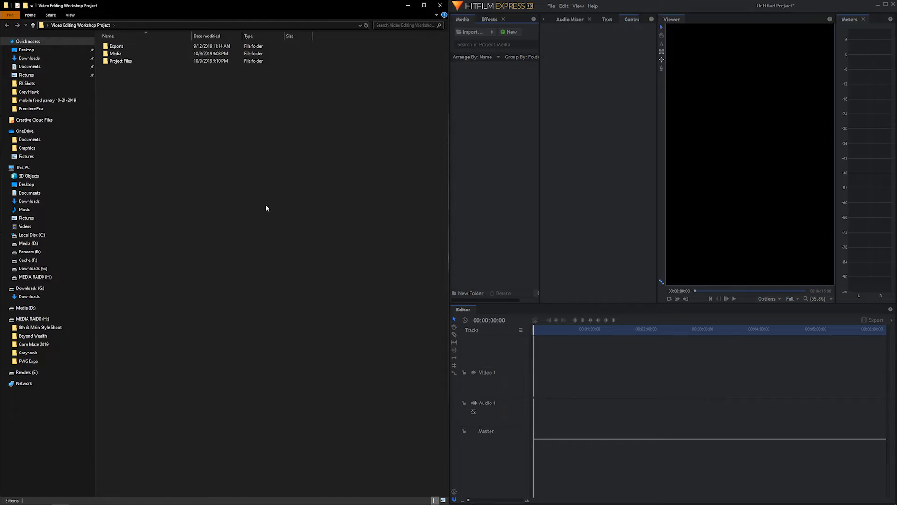
pyautogui.moveTo(227, 178)
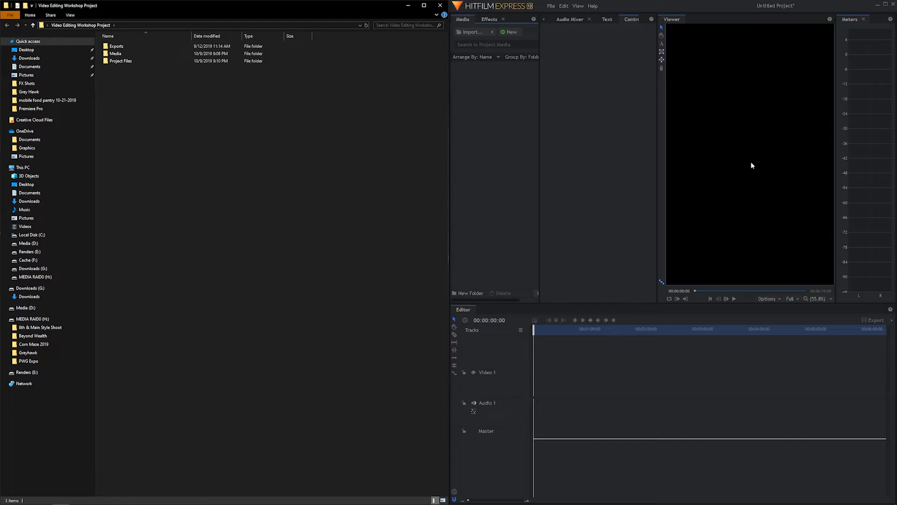
pyautogui.moveTo(538, 210)
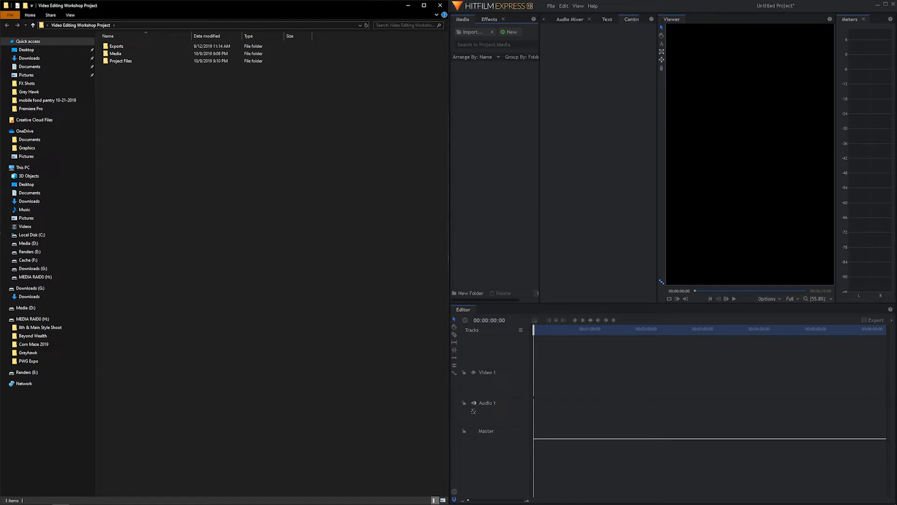
pyautogui.moveTo(544, 110)
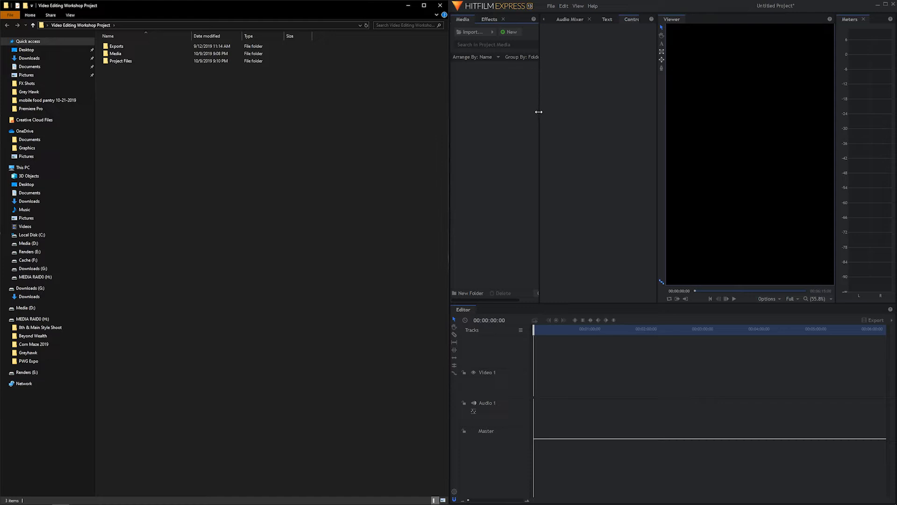
pyautogui.moveTo(535, 112)
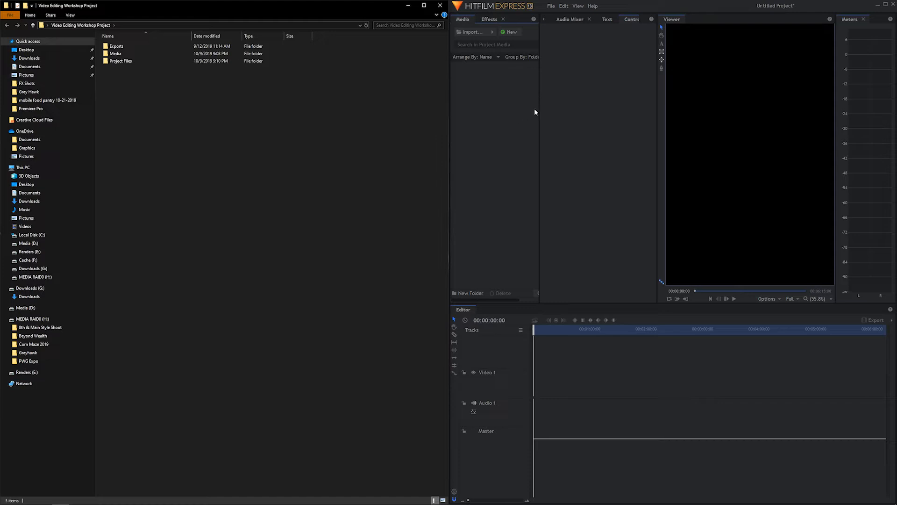
pyautogui.moveTo(538, 109)
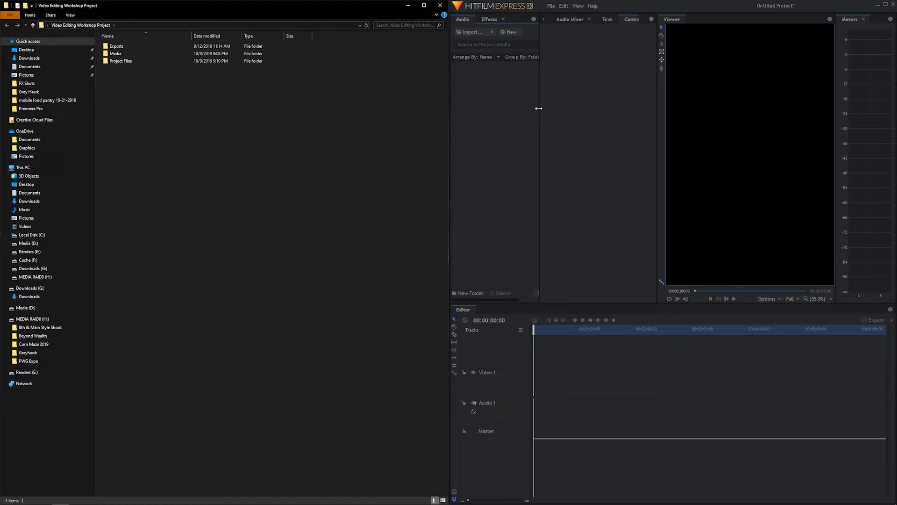
pyautogui.moveTo(538, 109); pyautogui.dragTo(552, 109)
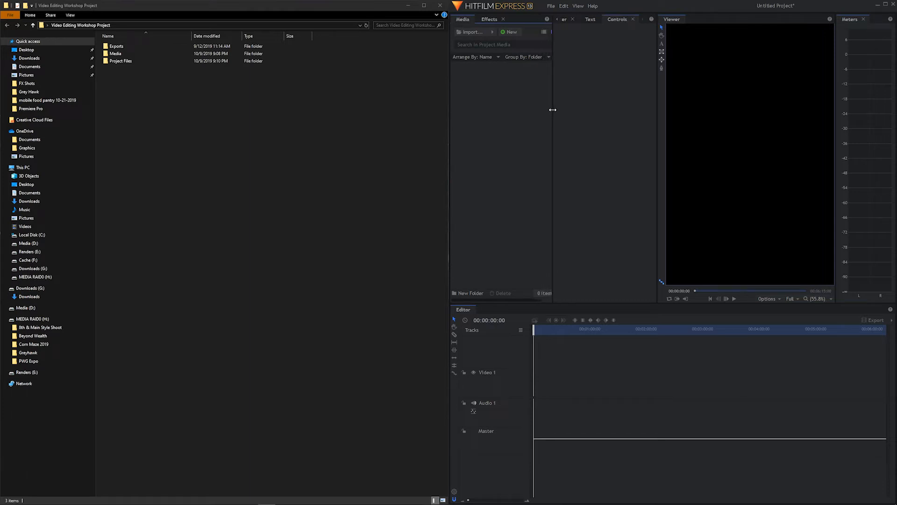
pyautogui.moveTo(552, 110); pyautogui.dragTo(583, 104)
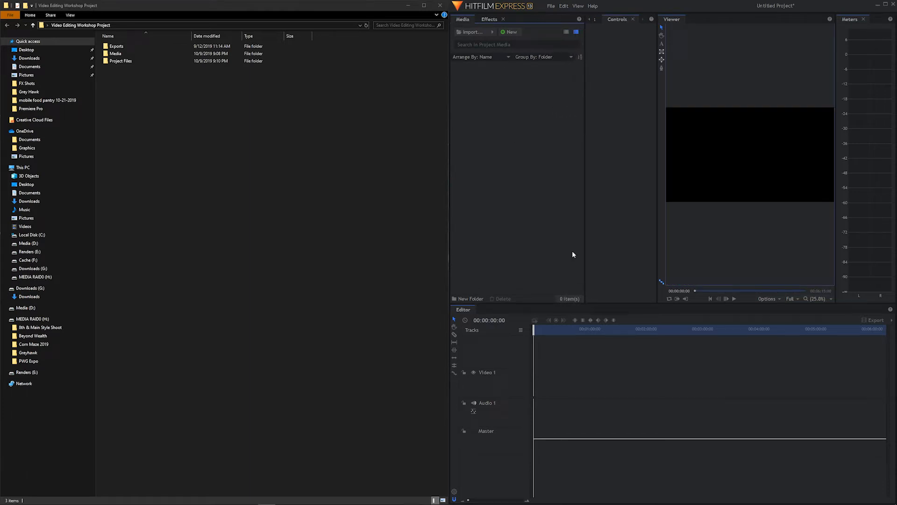
pyautogui.moveTo(434, 174)
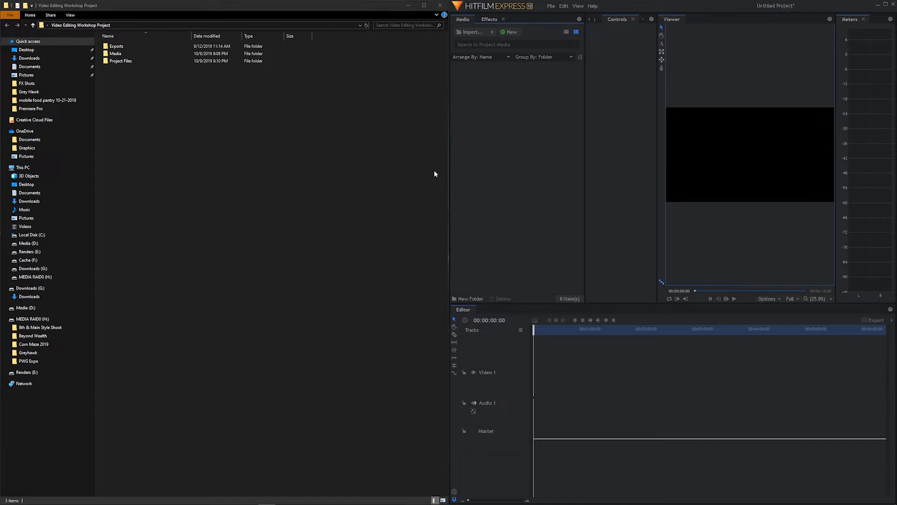
# Open the Media folder inside Video Editing Workshop Project in File Explorer.
pyautogui.click(115, 53)
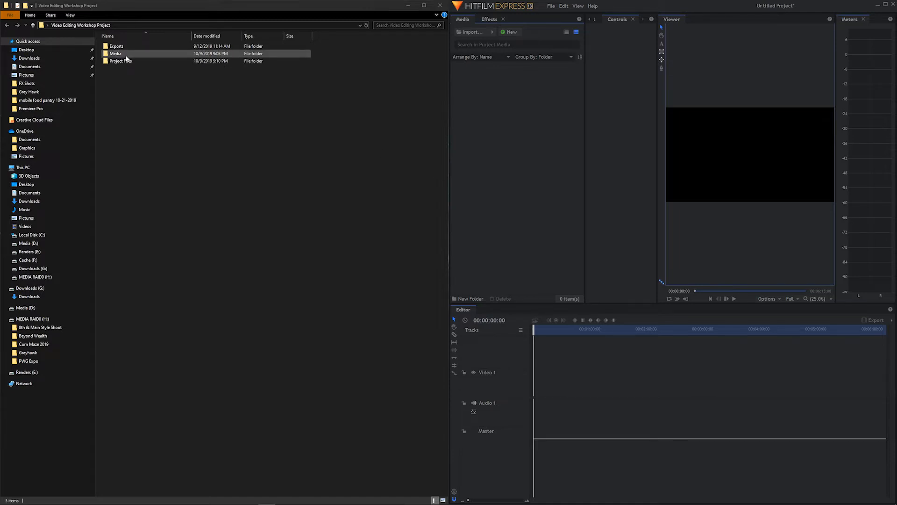
pyautogui.doubleClick(115, 54)
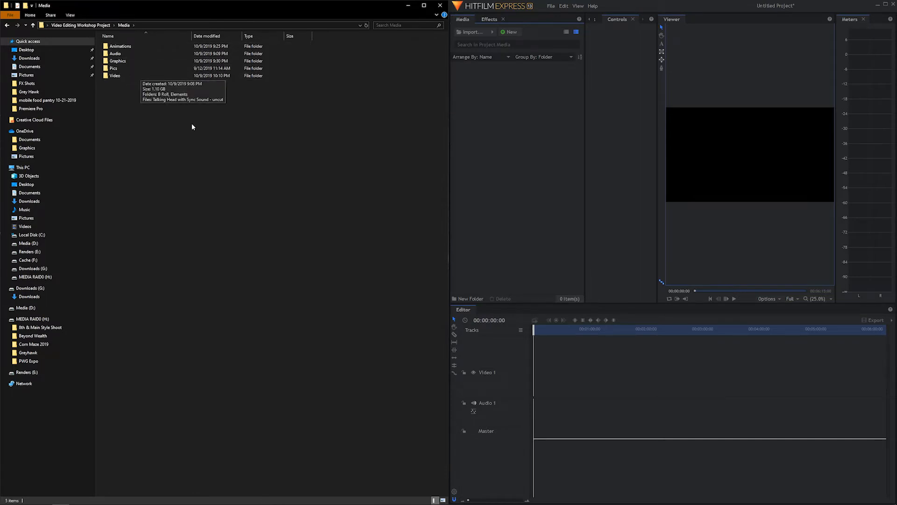
pyautogui.moveTo(114, 88)
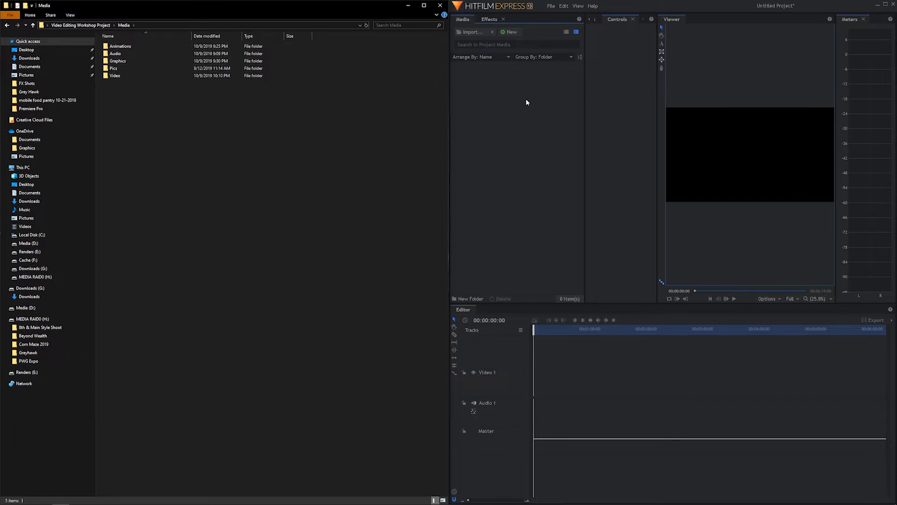
pyautogui.moveTo(539, 113)
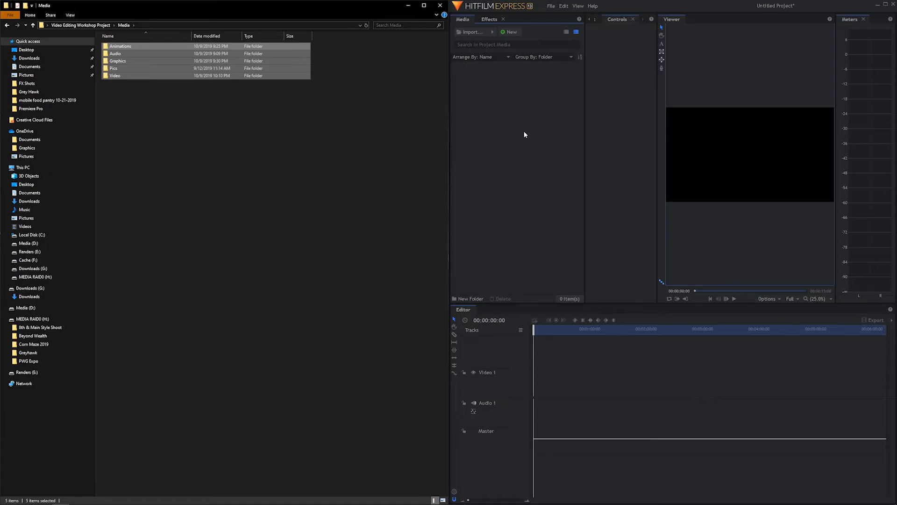
pyautogui.moveTo(336, 148)
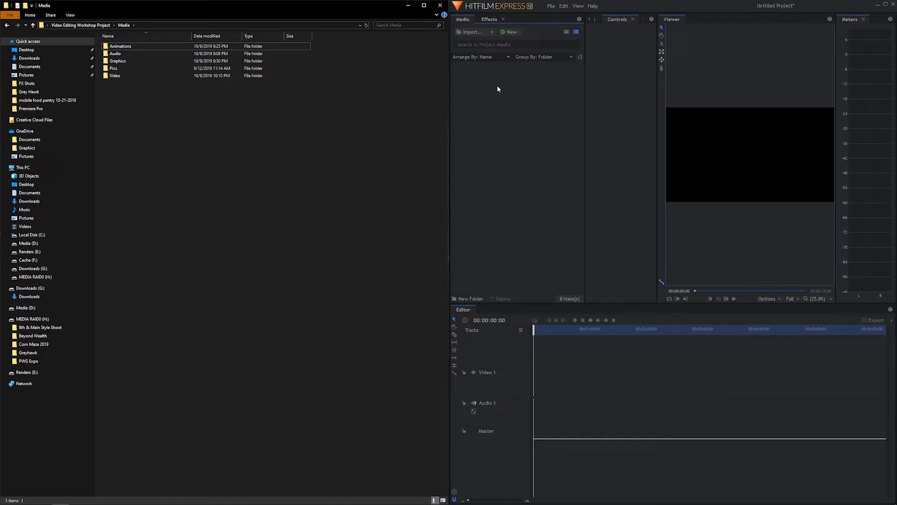
pyautogui.moveTo(512, 127)
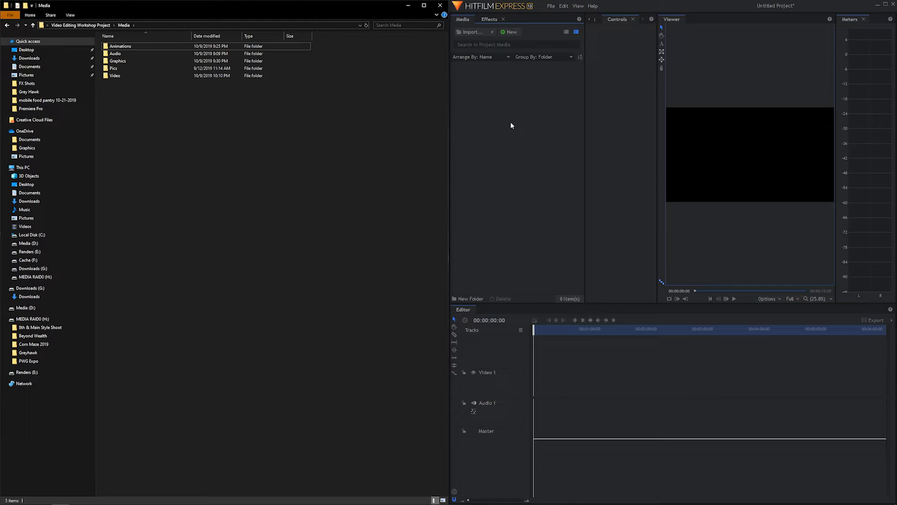
pyautogui.moveTo(517, 134)
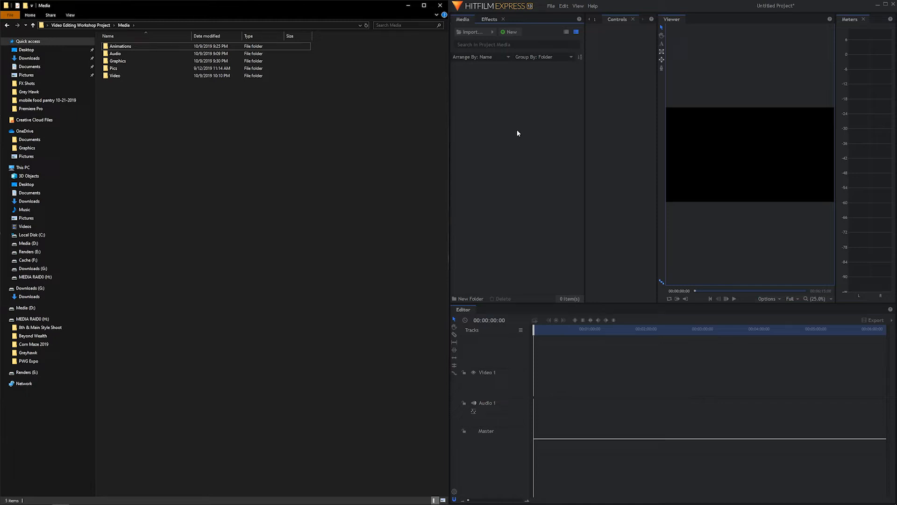
pyautogui.moveTo(481, 103)
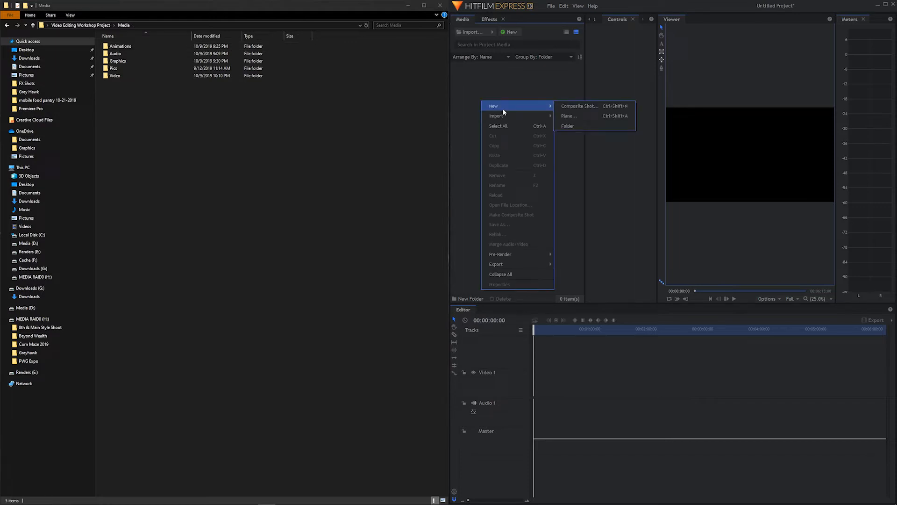
# Create the Animations and Audio bins in the Media panel.
pyautogui.click(568, 125)
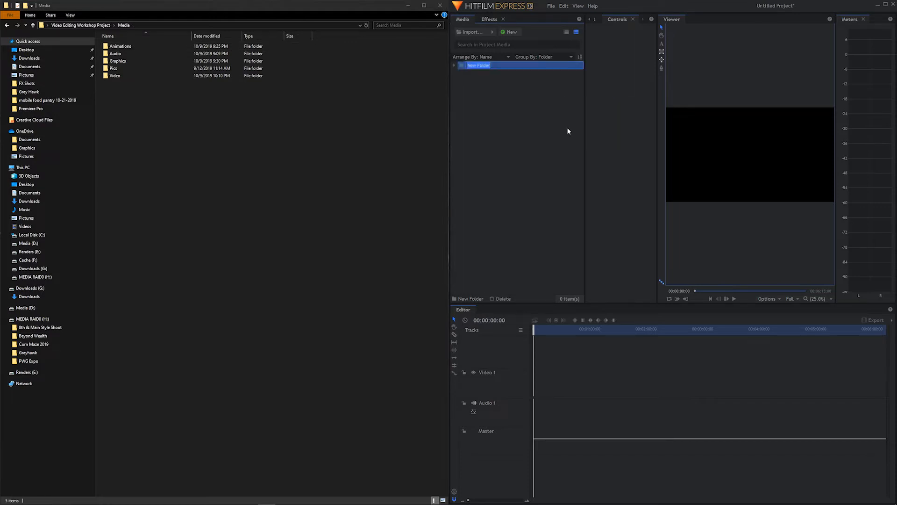
pyautogui.write('All')
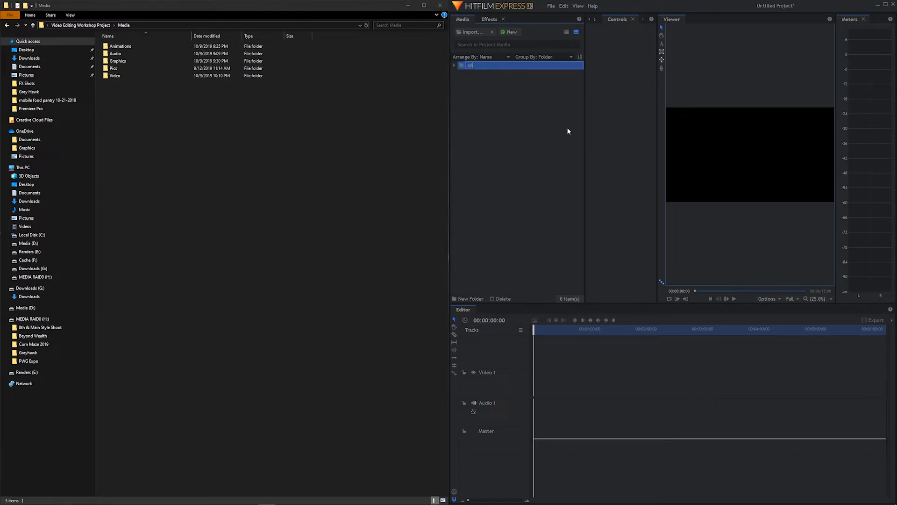
pyautogui.write('Animations')
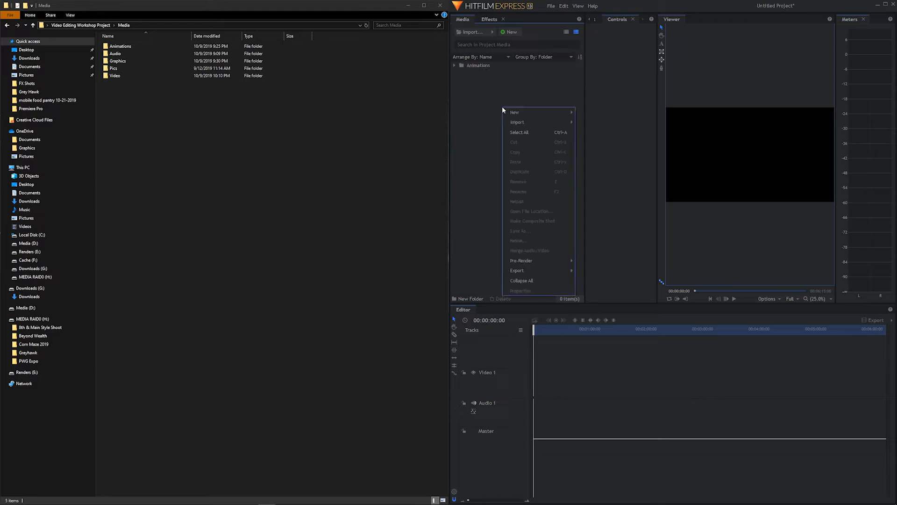
pyautogui.moveTo(514, 112)
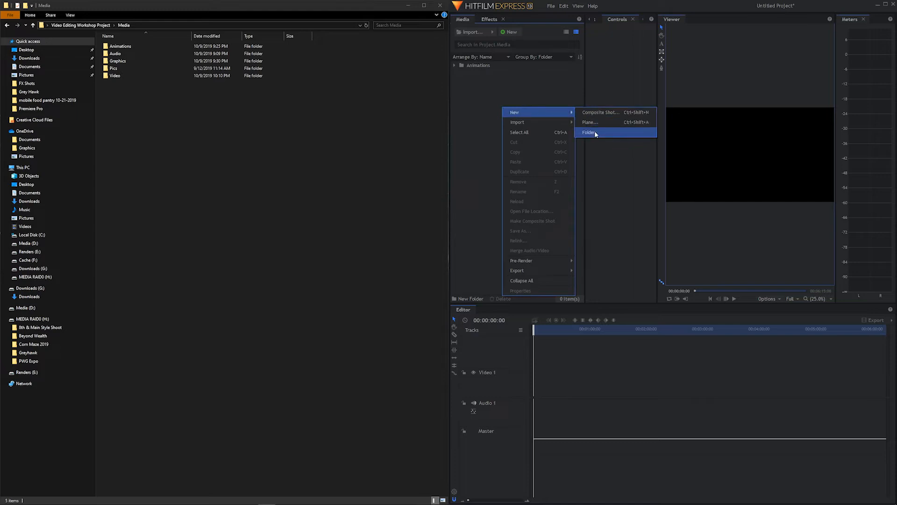
pyautogui.click(589, 132)
pyautogui.write('Audio')
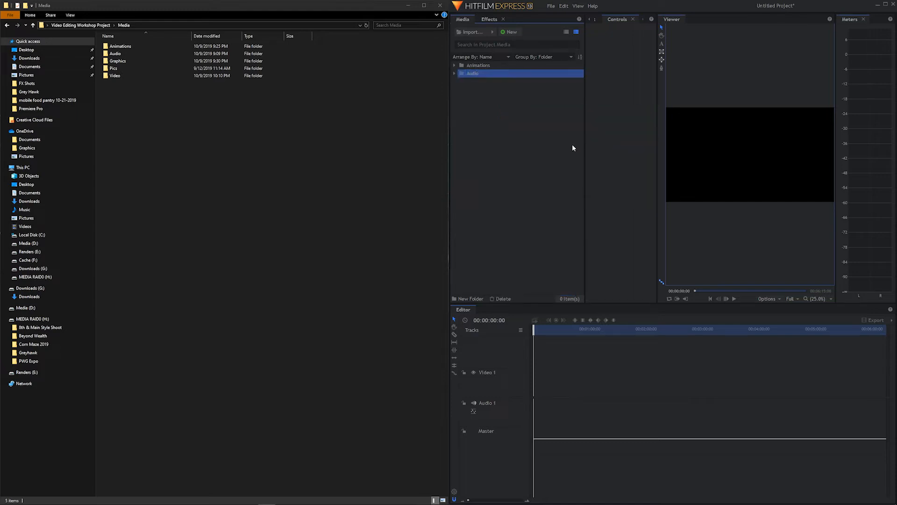
pyautogui.click(550, 150)
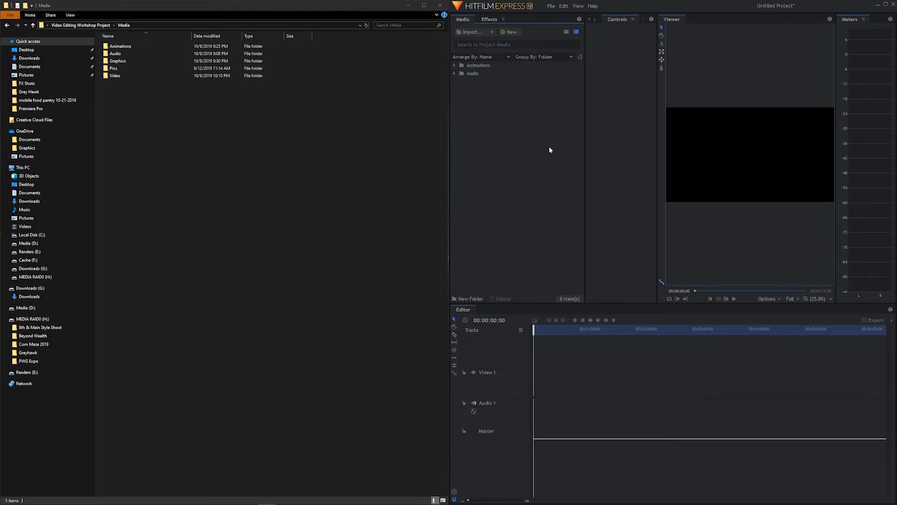
pyautogui.moveTo(466, 302)
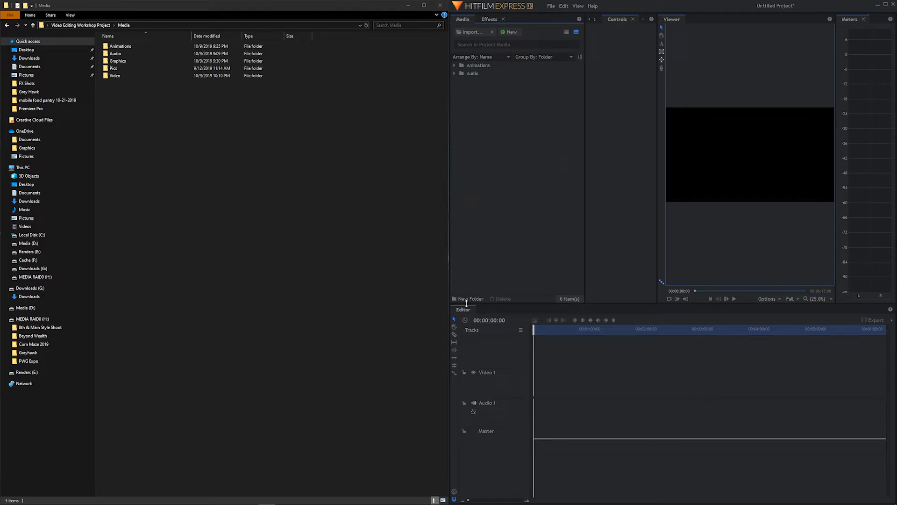
pyautogui.moveTo(473, 302)
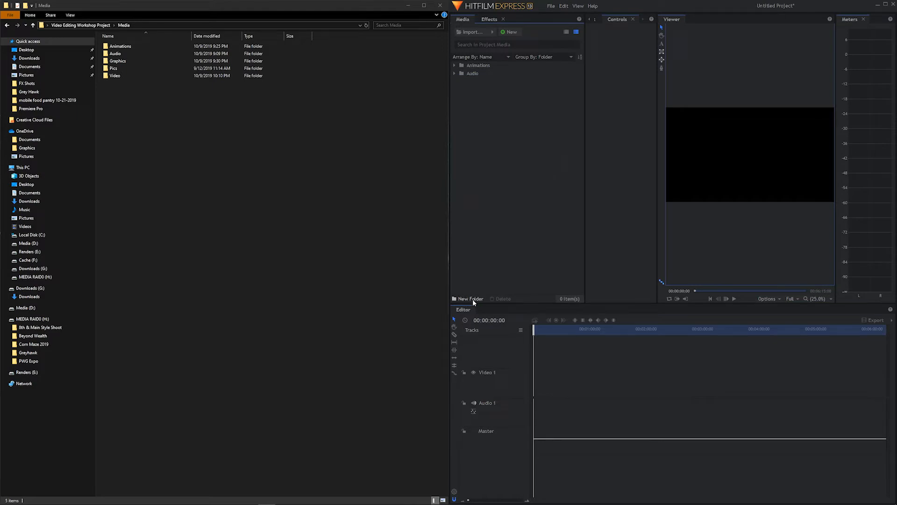
# Add the Graphics, Pics and Video bins to the media list.
pyautogui.click(469, 298)
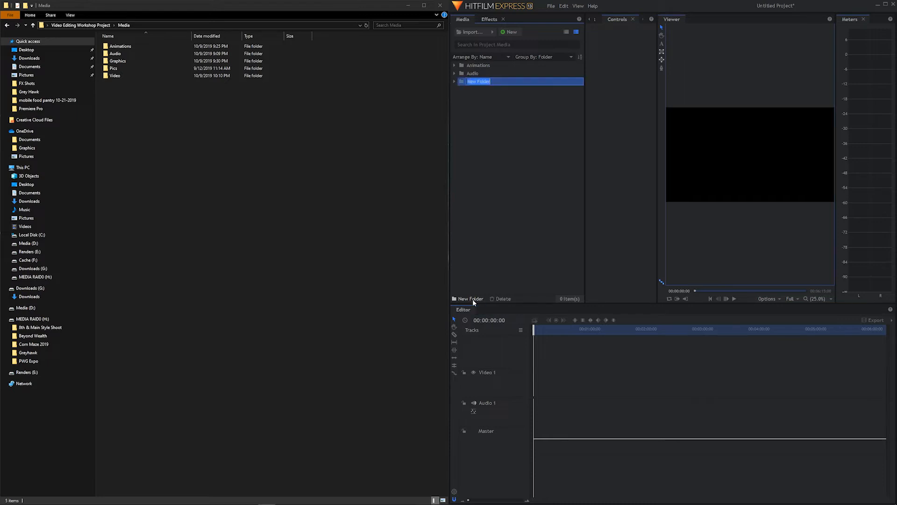
pyautogui.write('Graphics')
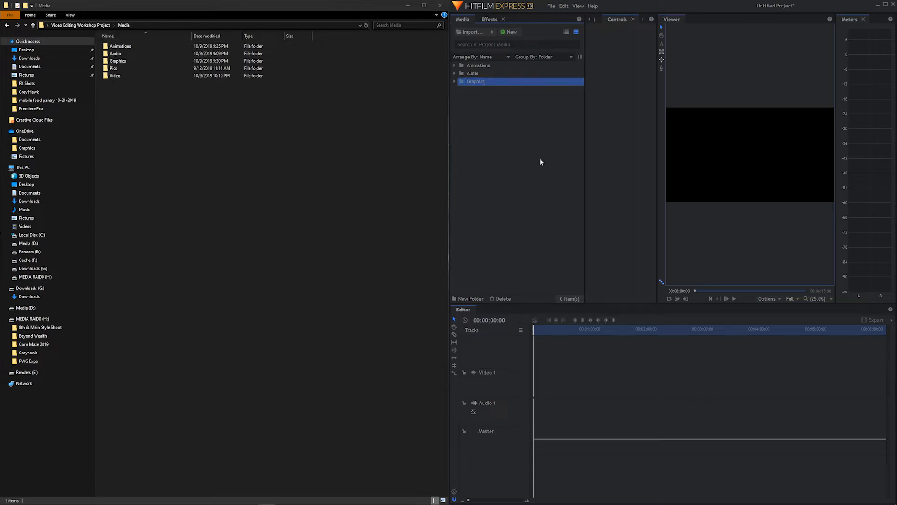
pyautogui.moveTo(488, 265)
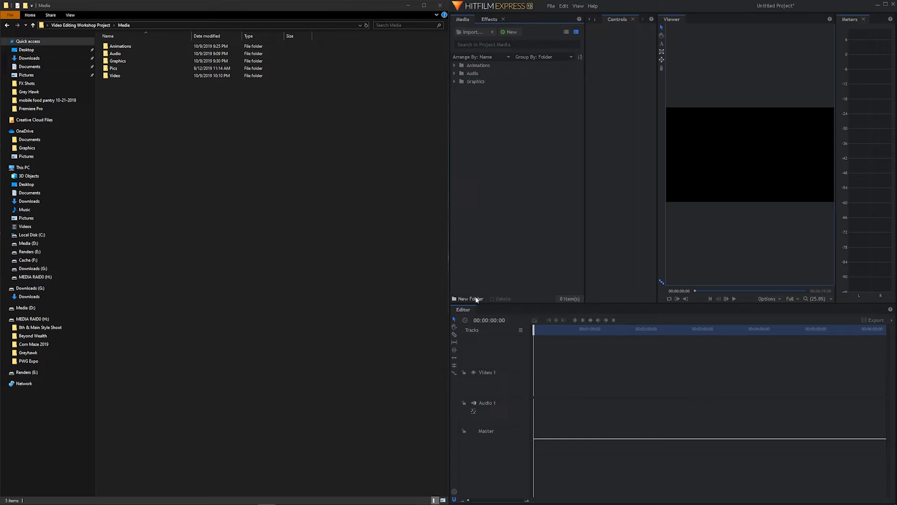
pyautogui.click(467, 298)
pyautogui.write('Pics')
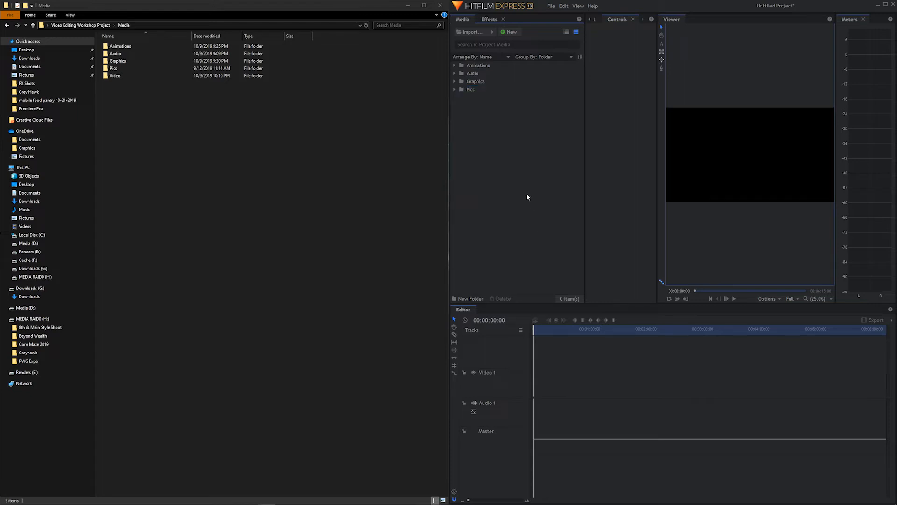
pyautogui.rightClick(526, 197)
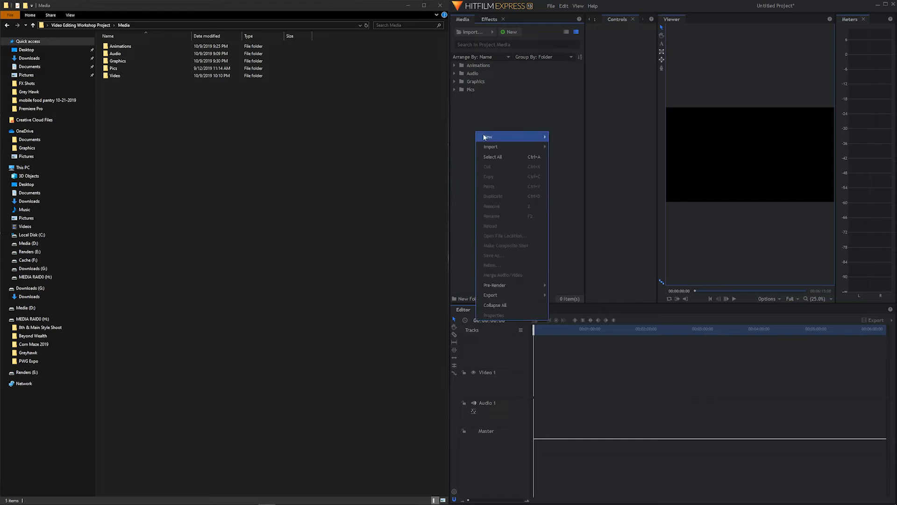
pyautogui.click(487, 136)
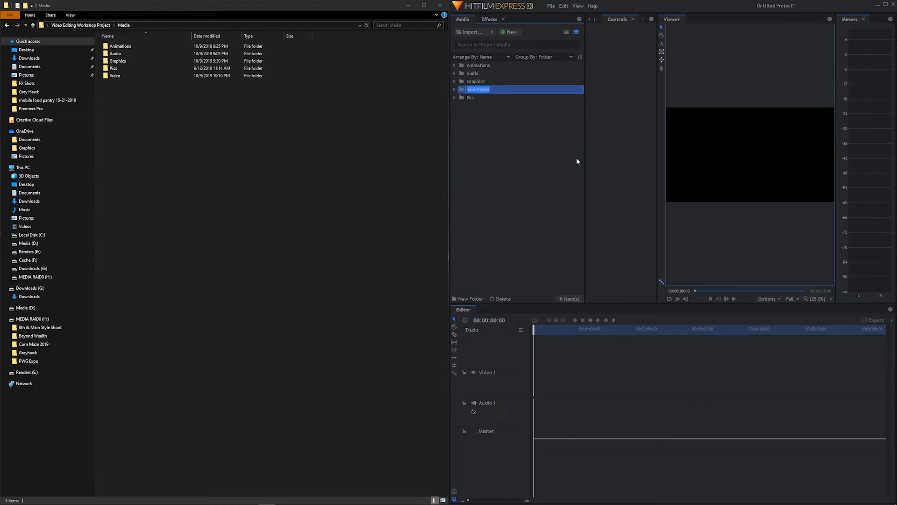
pyautogui.write('Video')
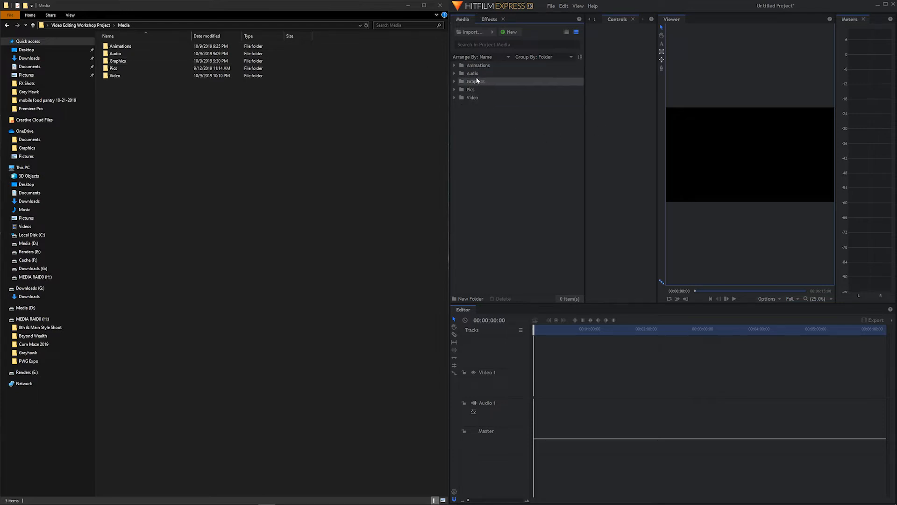
pyautogui.moveTo(266, 114)
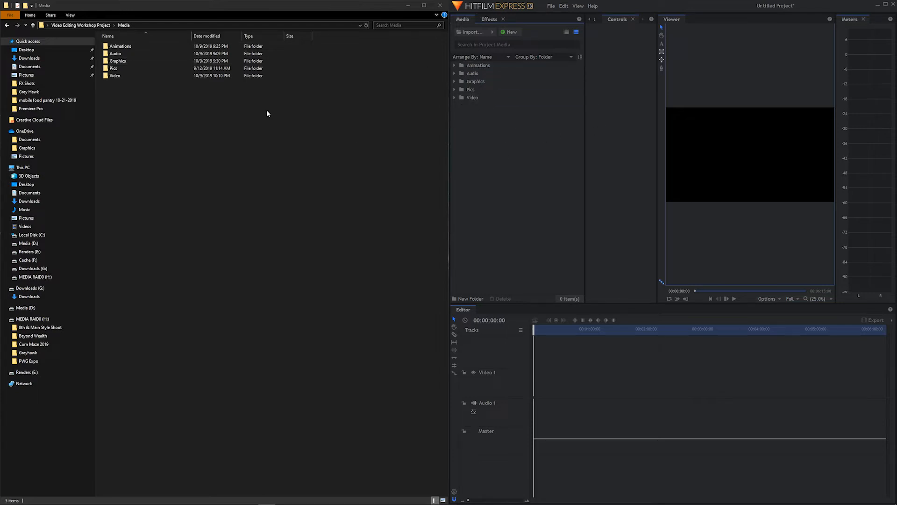
# Open the Video folder in File Explorer to view its subfolders.
pyautogui.click(120, 46)
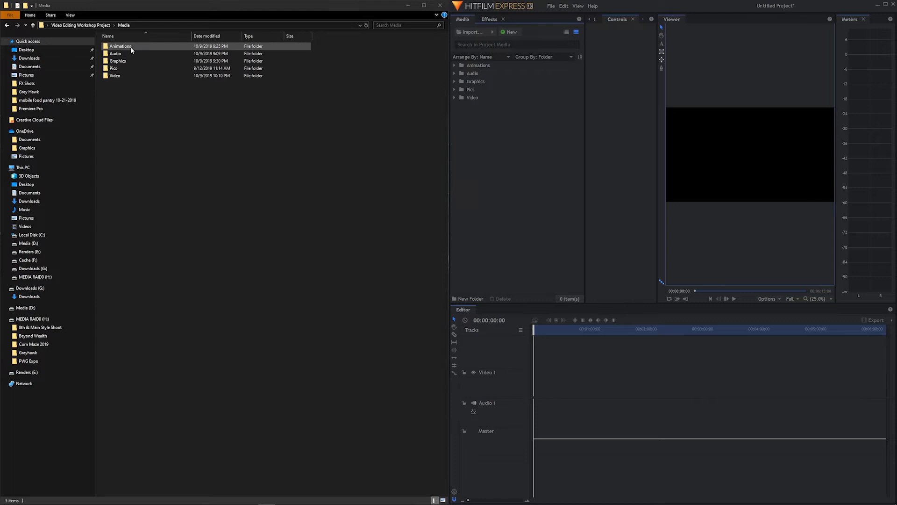
pyautogui.click(114, 75)
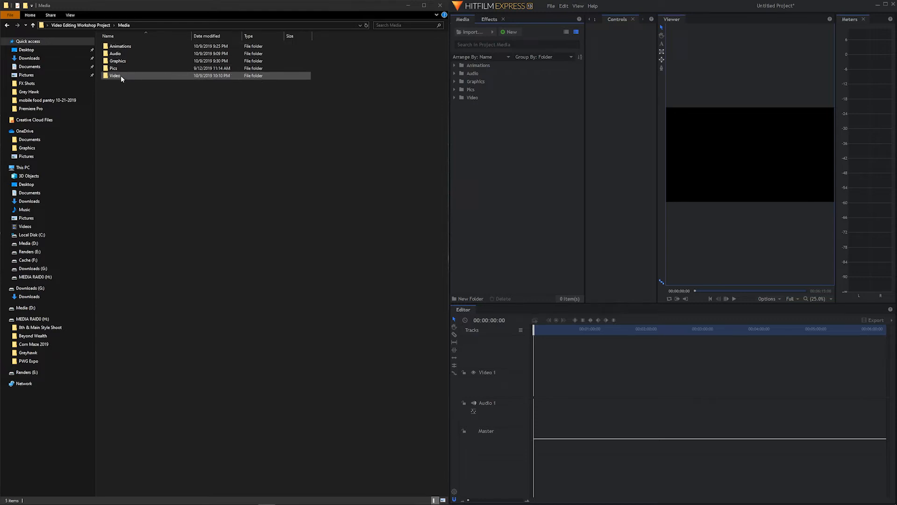
pyautogui.click(114, 75)
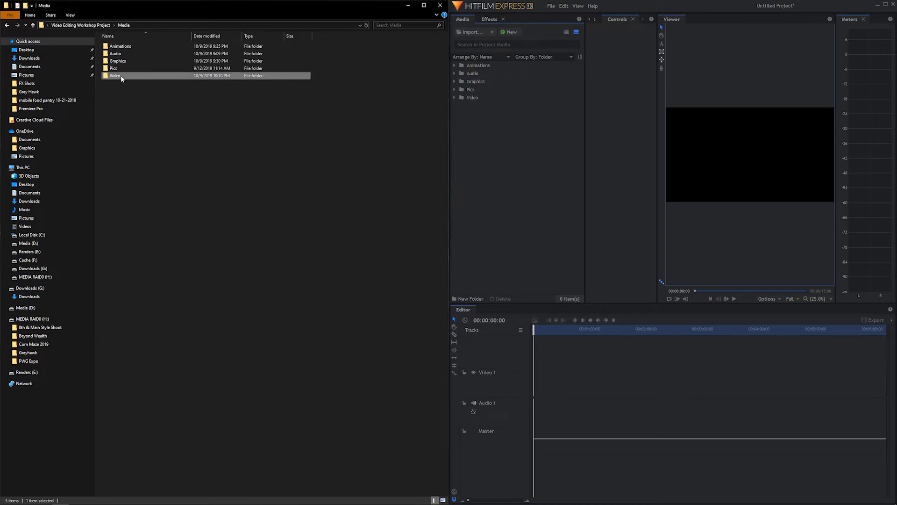
pyautogui.doubleClick(114, 75)
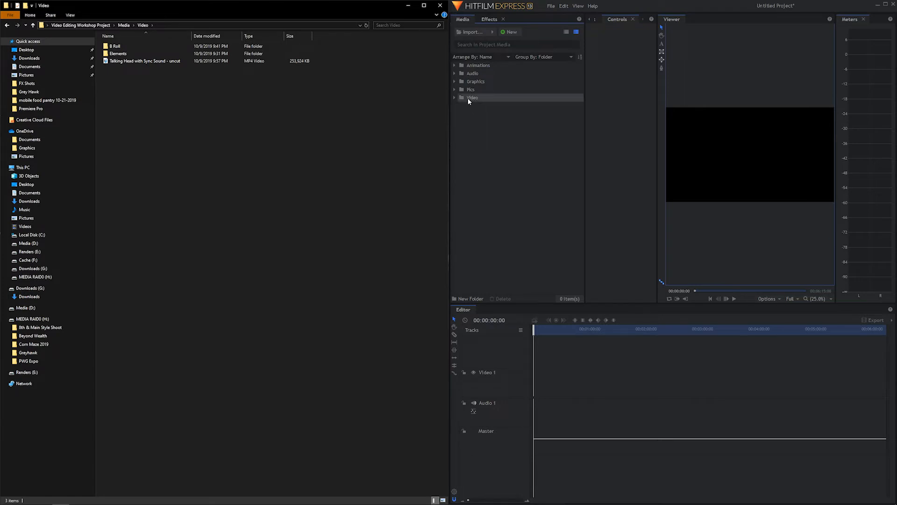
# Create an Elements subfolder inside the Video bin beside B Roll.
pyautogui.click(472, 97)
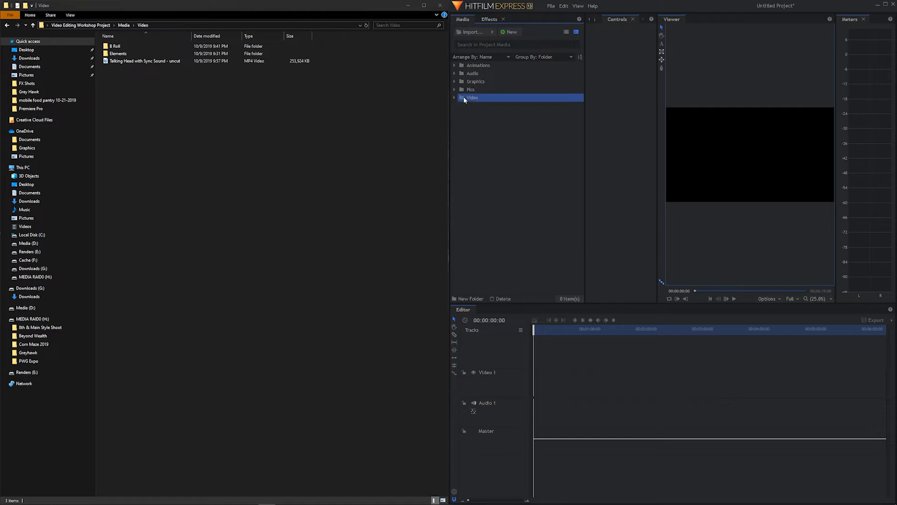
pyautogui.moveTo(463, 241)
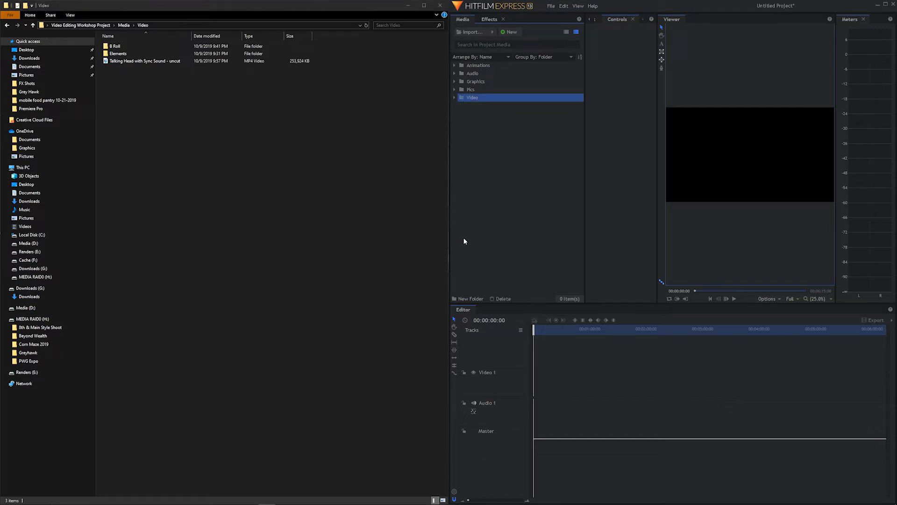
pyautogui.click(467, 298)
pyautogui.write('B Roll')
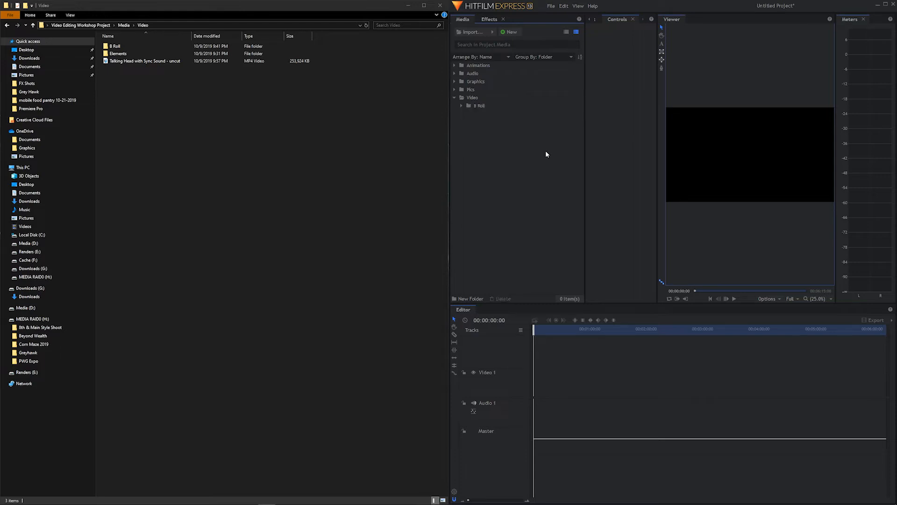
pyautogui.click(472, 98)
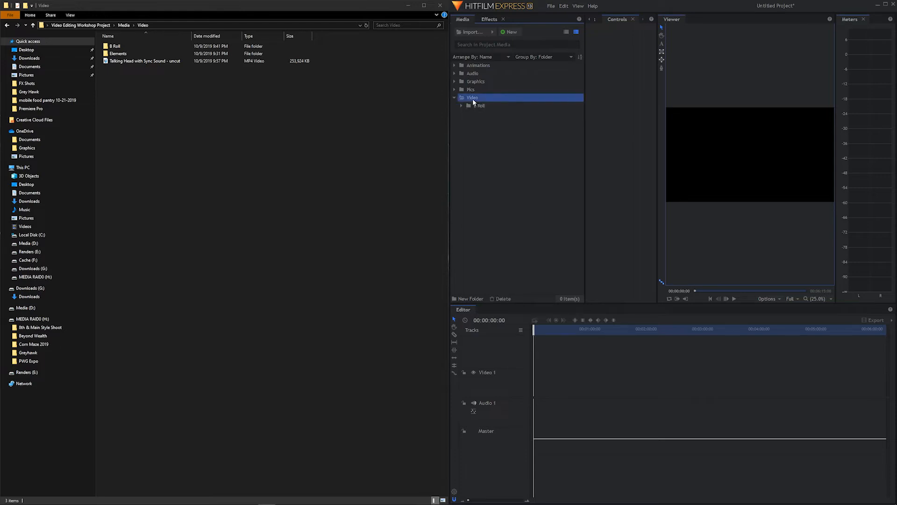
pyautogui.rightClick(472, 97)
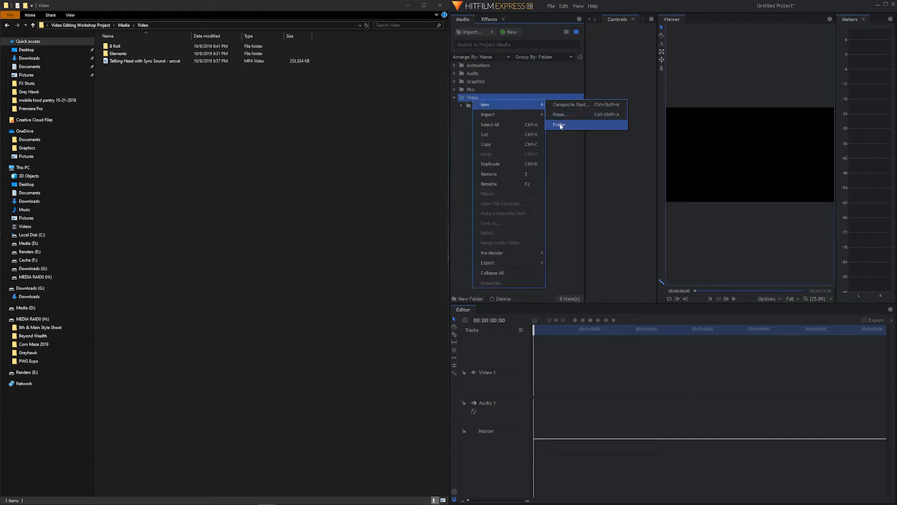
pyautogui.click(559, 125)
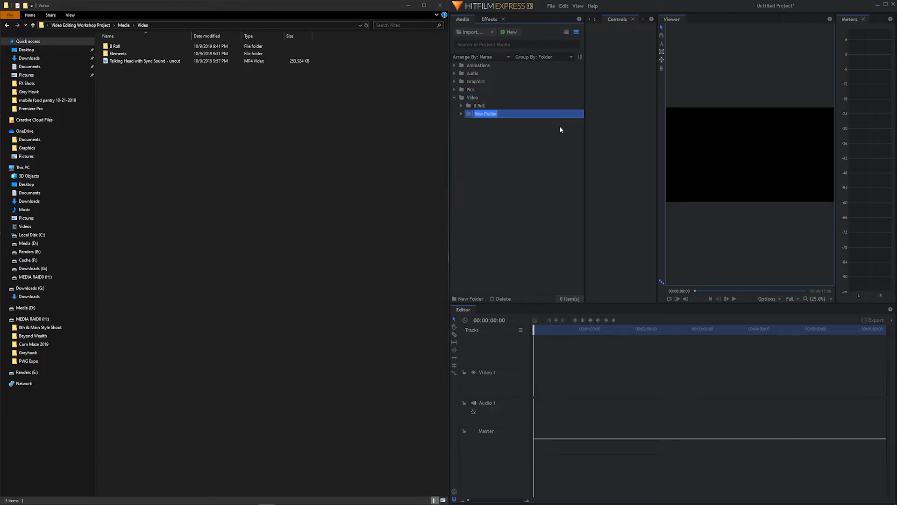
pyautogui.write('Elements')
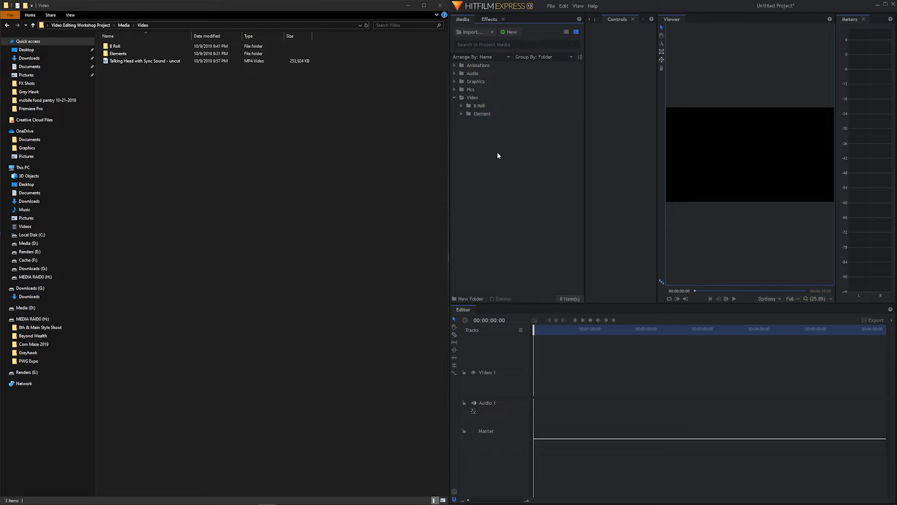
pyautogui.click(455, 97)
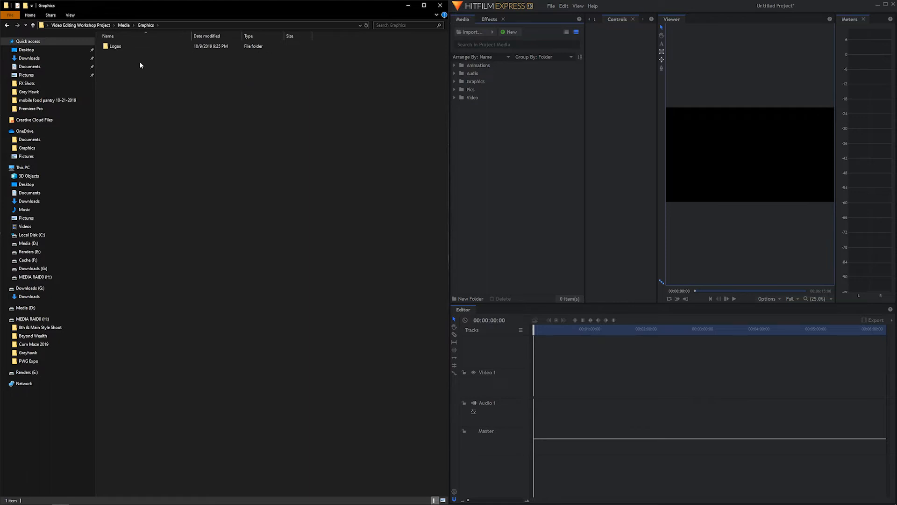
# Select the Graphics bin and add a Logos subfolder.
pyautogui.click(476, 82)
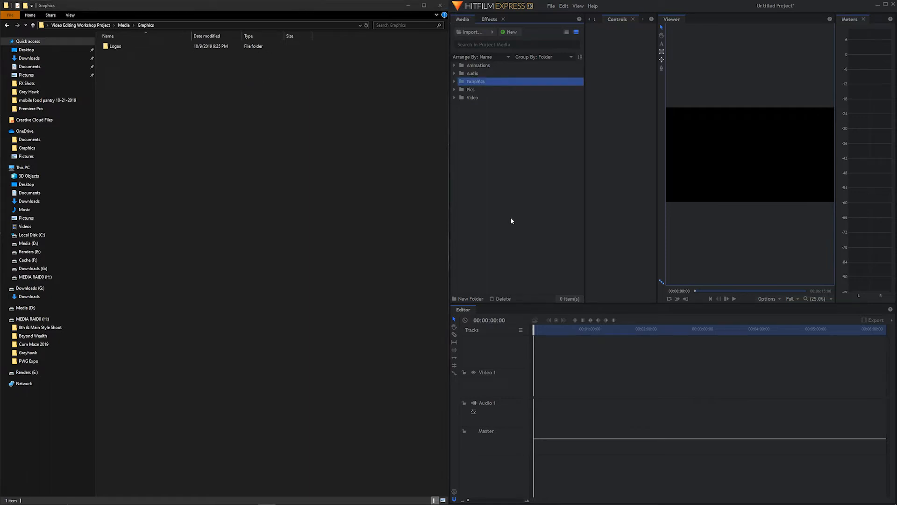
pyautogui.click(468, 298)
pyautogui.write('Logos')
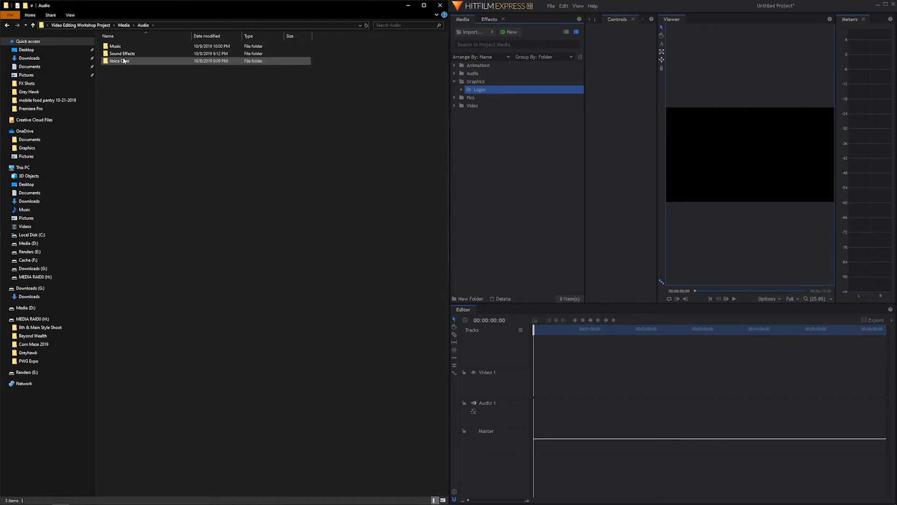
# Check the Audio folder names on disk and add a Music subfolder to the Audio bin.
pyautogui.click(115, 46)
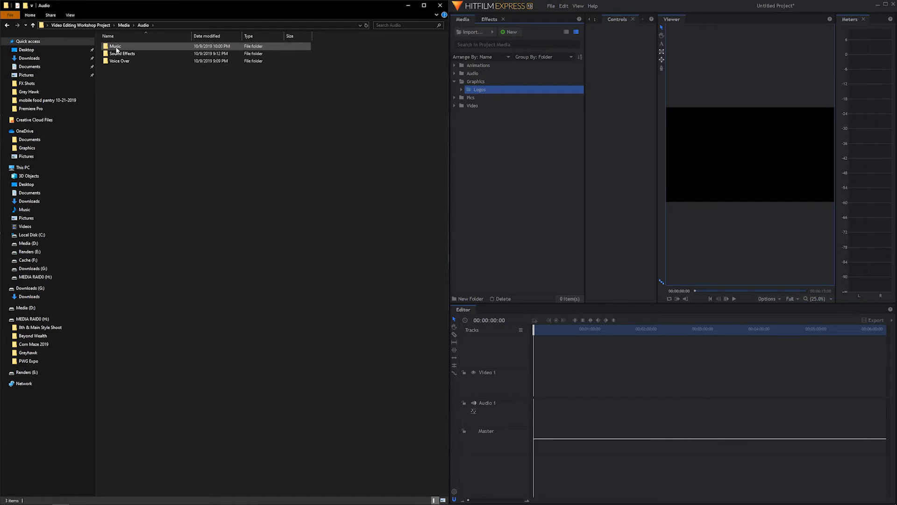
pyautogui.click(122, 53)
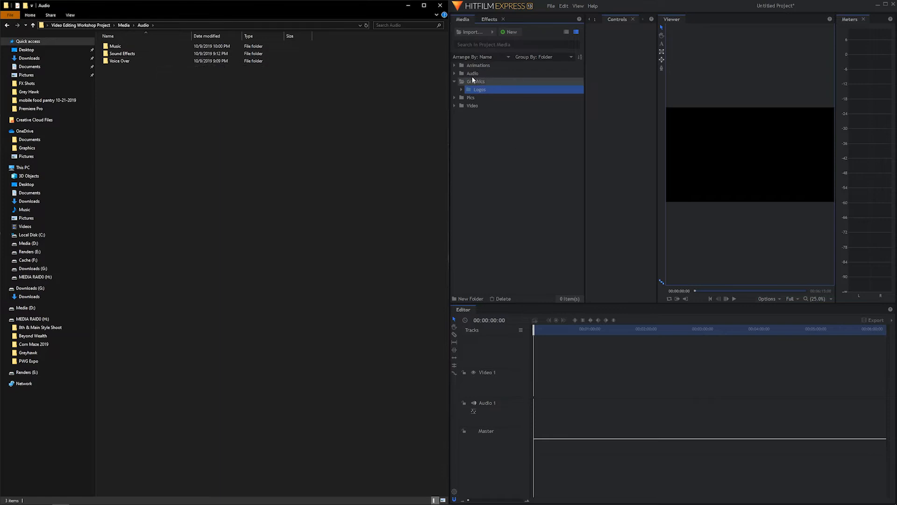
pyautogui.click(472, 74)
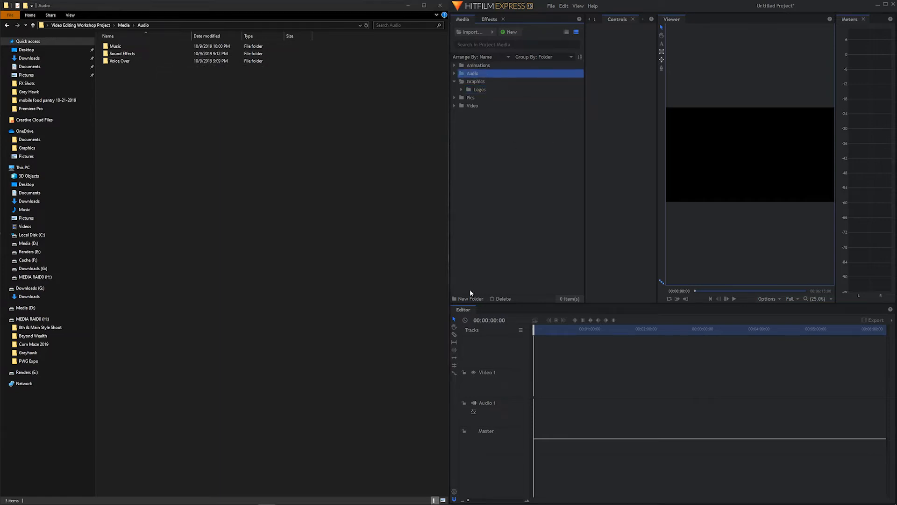
pyautogui.click(471, 298)
pyautogui.write('Music')
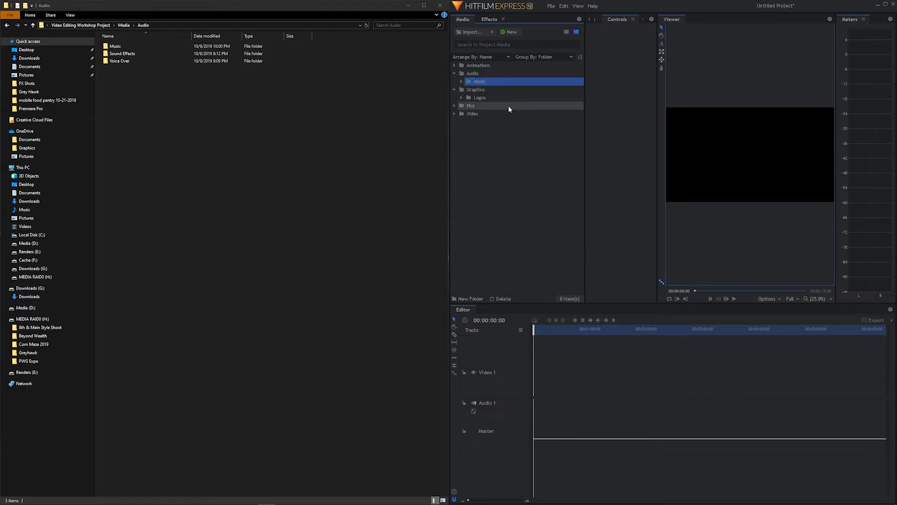
# Add Sound Effects and Voice Over subfolders inside the Audio bin.
pyautogui.click(473, 74)
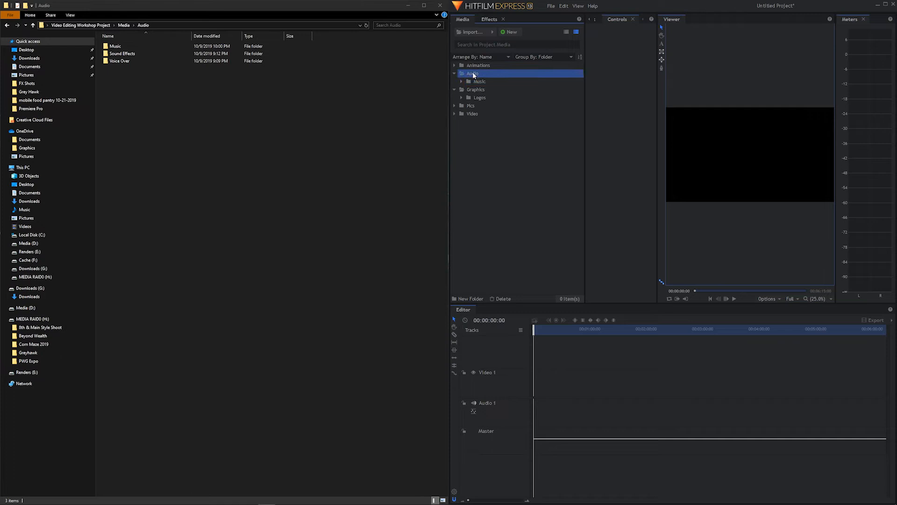
pyautogui.rightClick(472, 72)
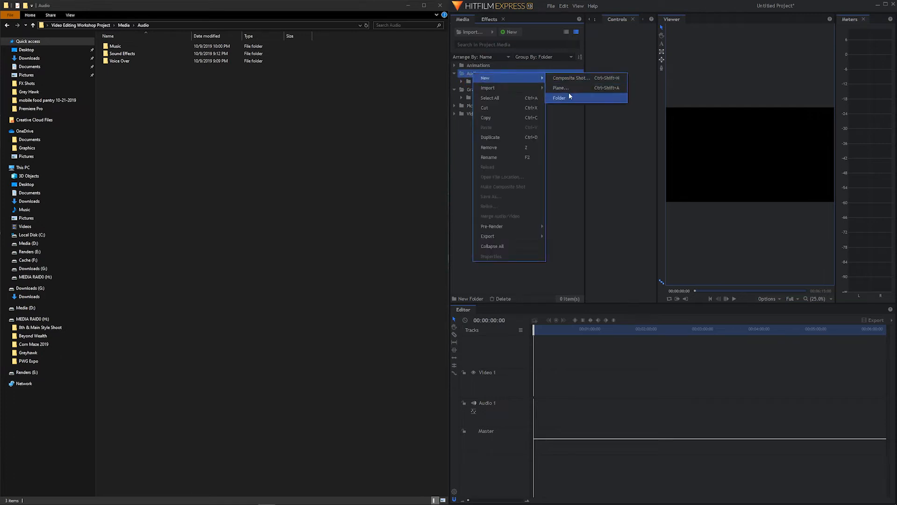
pyautogui.click(559, 97)
pyautogui.write('Sound Effects')
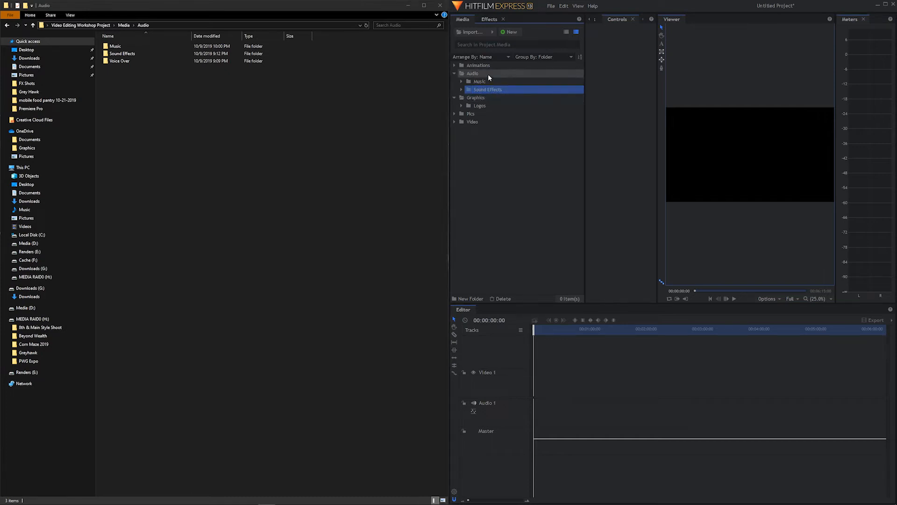
pyautogui.rightClick(472, 73)
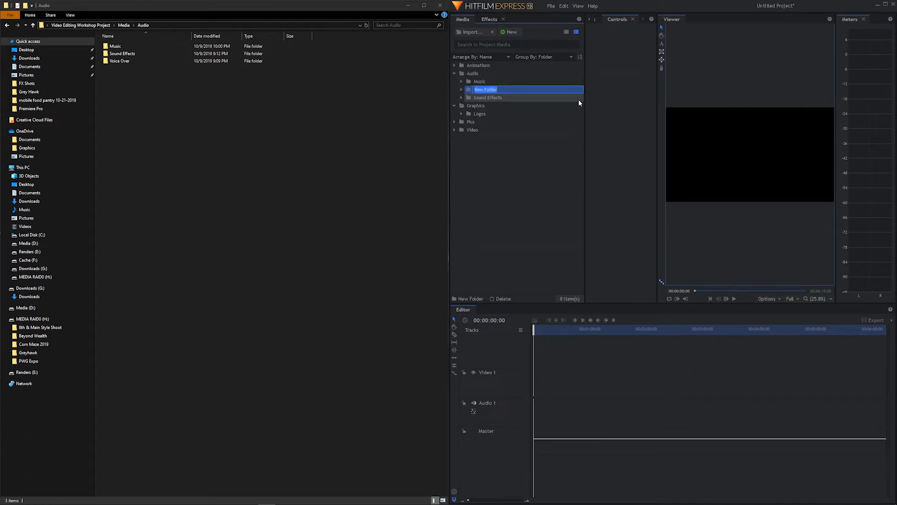
pyautogui.write('Voice Over')
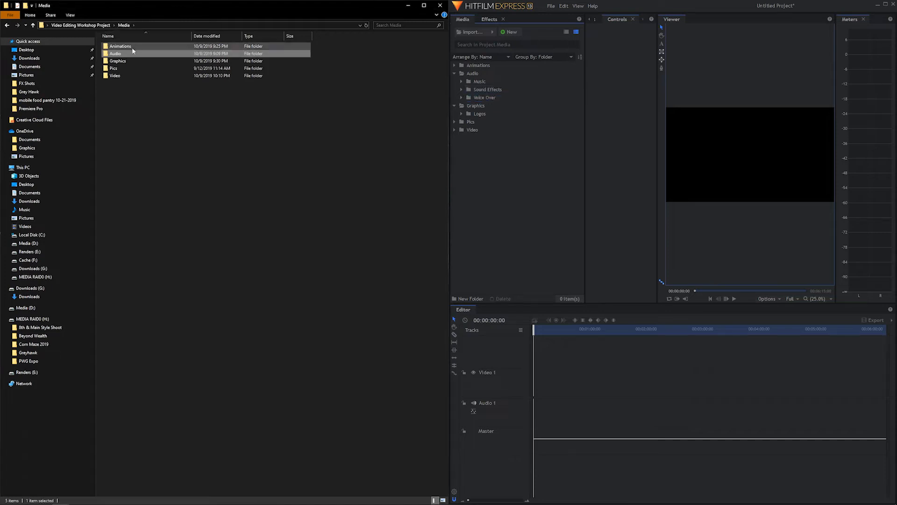
# Open the Animations folder on disk and create a new folder named Other.
pyautogui.doubleClick(120, 46)
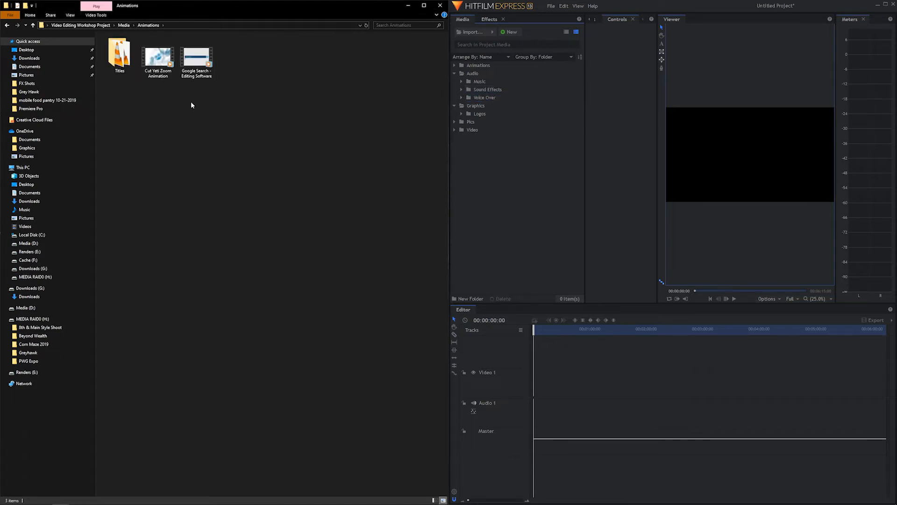
pyautogui.moveTo(141, 115)
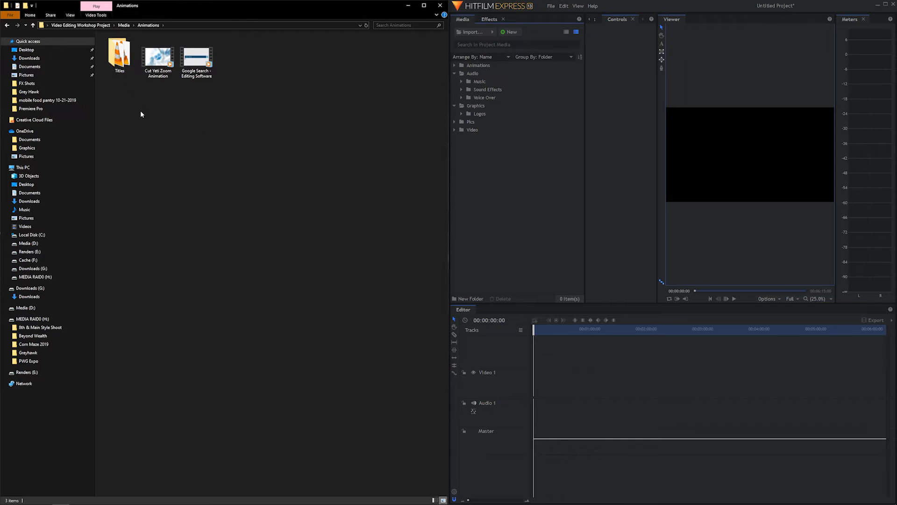
pyautogui.moveTo(304, 178)
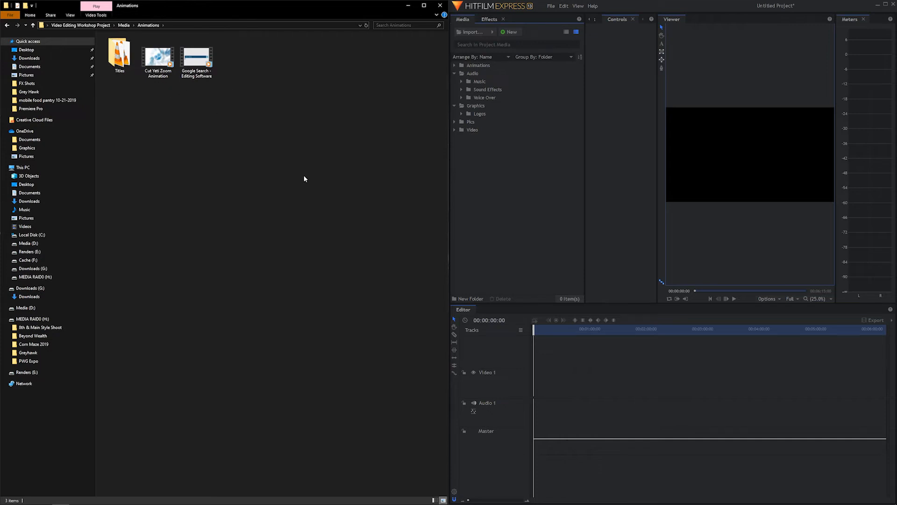
pyautogui.moveTo(229, 136)
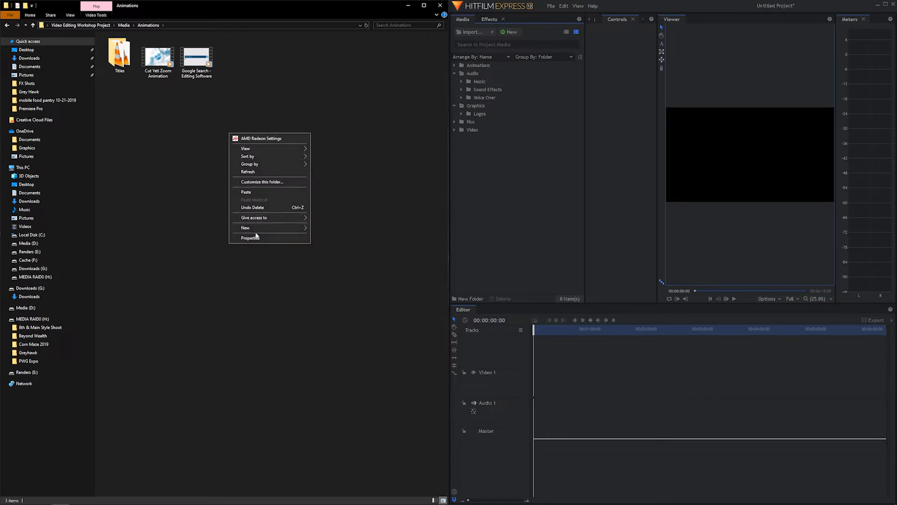
pyautogui.click(245, 227)
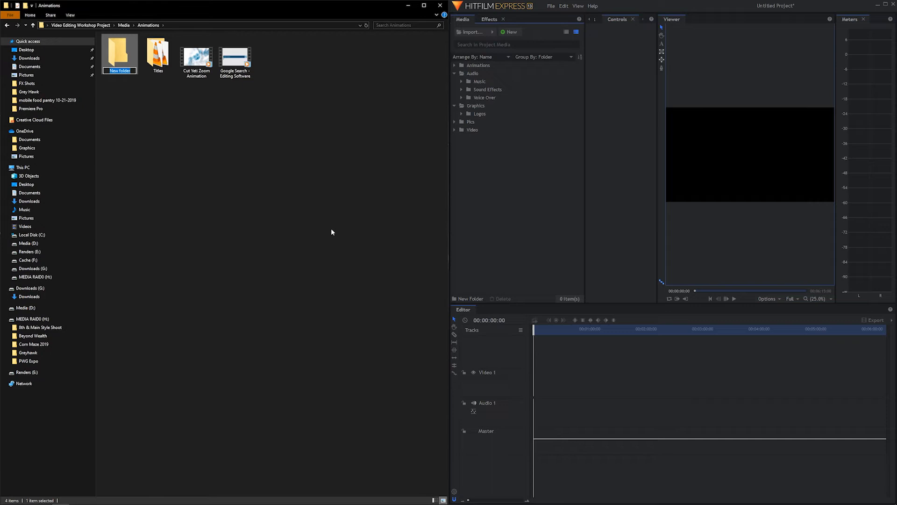
pyautogui.write('Other')
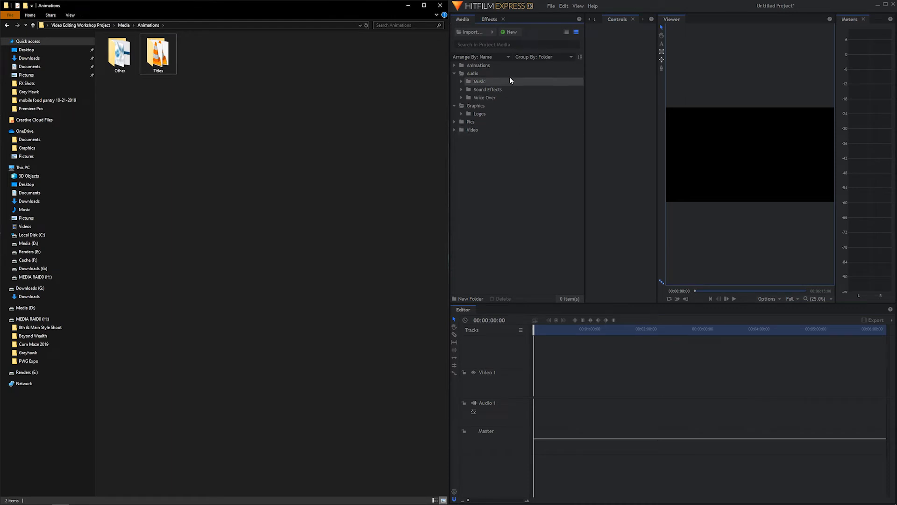
# Add an Other bin under Animations and a Titles bin inside it.
pyautogui.click(478, 65)
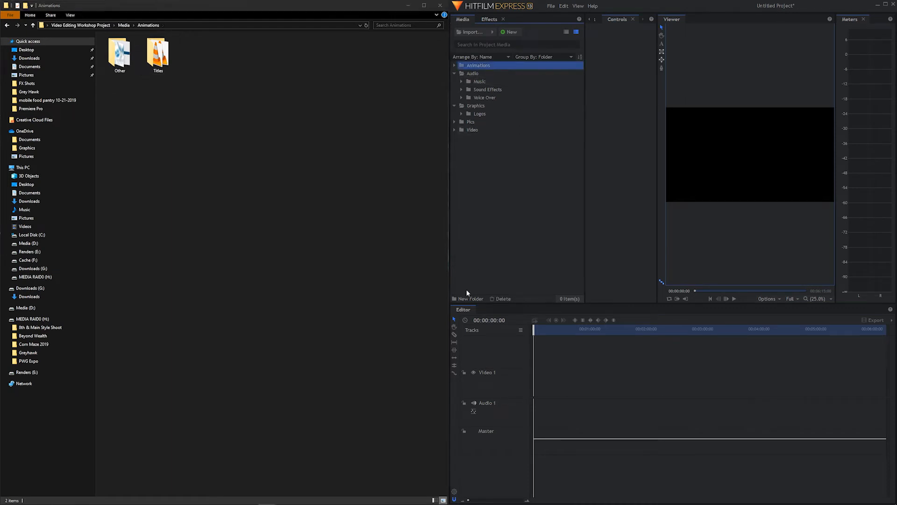
pyautogui.click(469, 299)
pyautogui.write('Other')
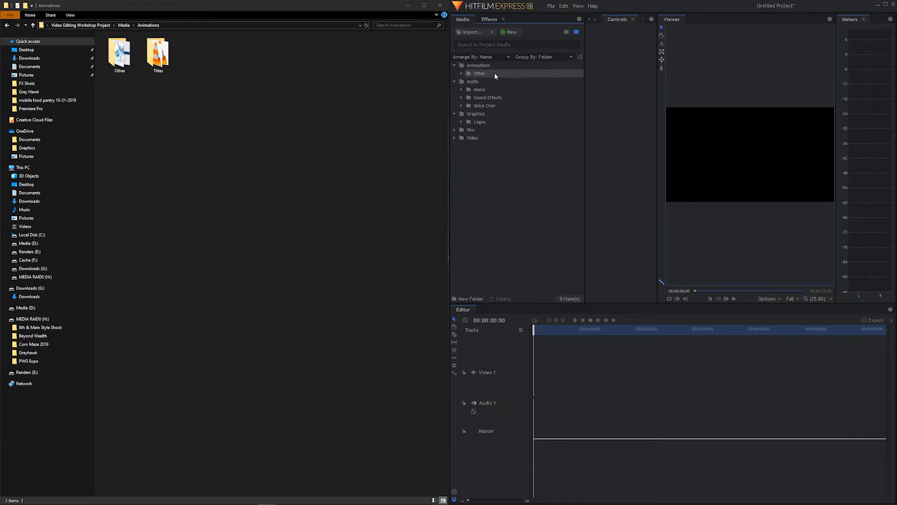
pyautogui.click(480, 73)
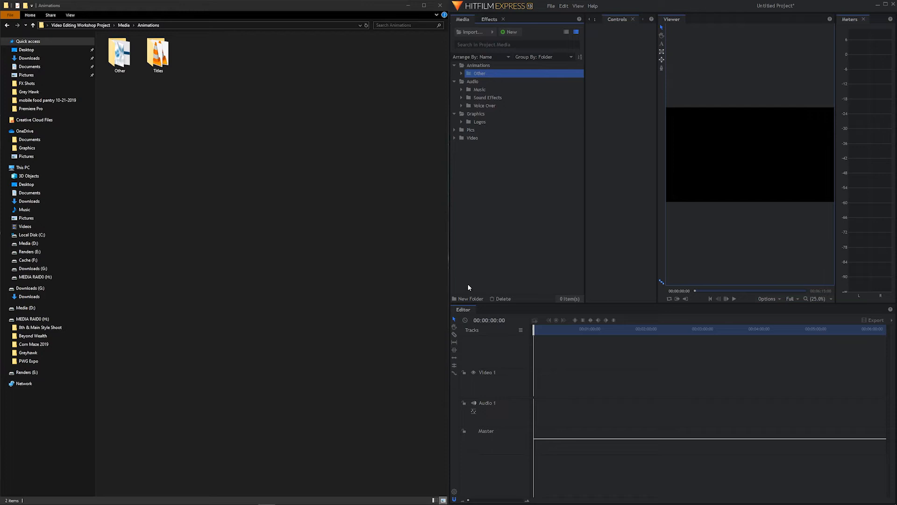
pyautogui.click(470, 298)
pyautogui.write('Titles')
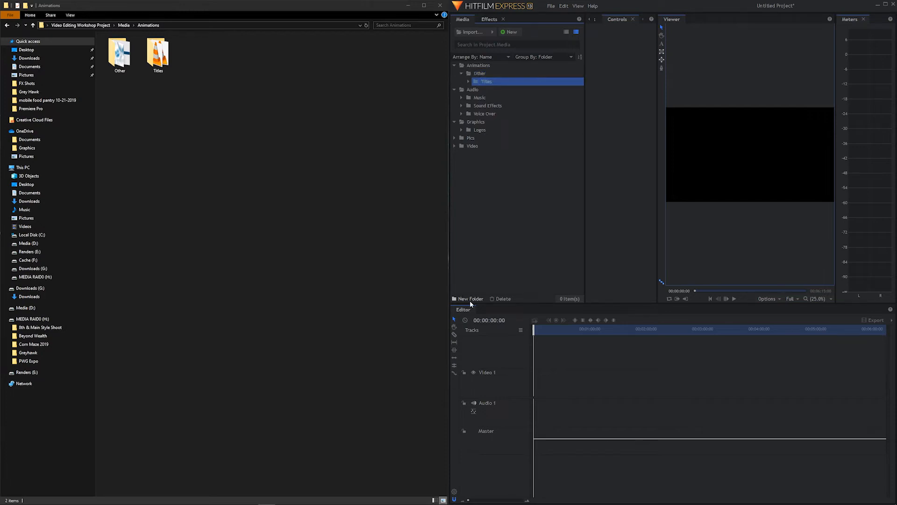
# Cancel the Import dialog without importing, then reselect the Other bin.
pyautogui.click(471, 31)
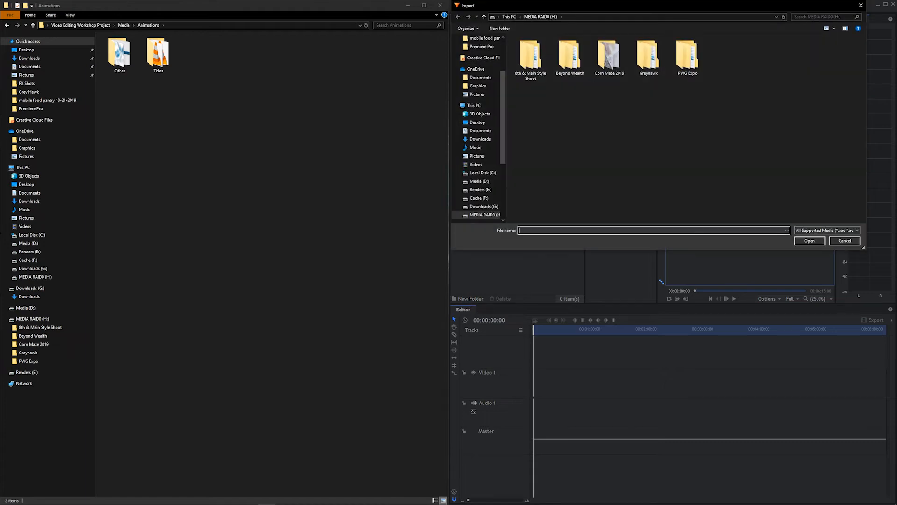
pyautogui.click(843, 240)
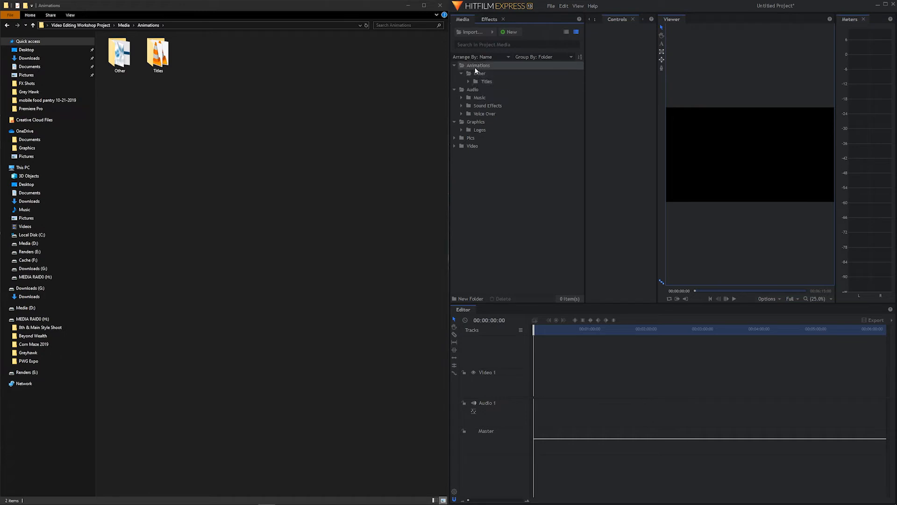
pyautogui.click(479, 74)
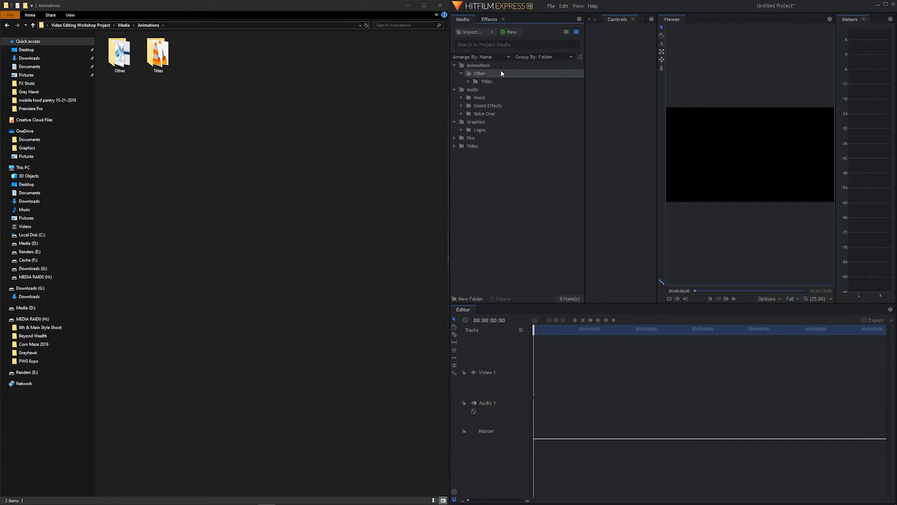
pyautogui.click(486, 82)
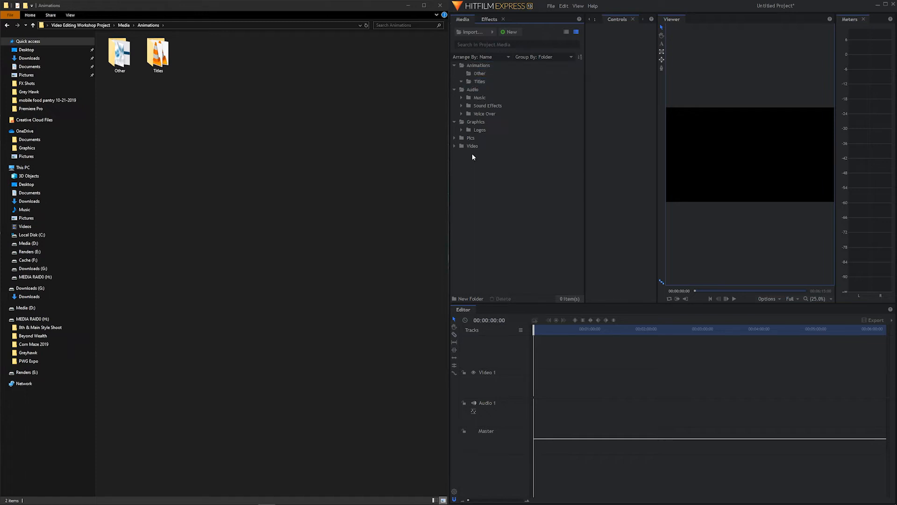
# Expand the Video bin and compare it with the Media, Audio and Video folders on disk.
pyautogui.click(454, 146)
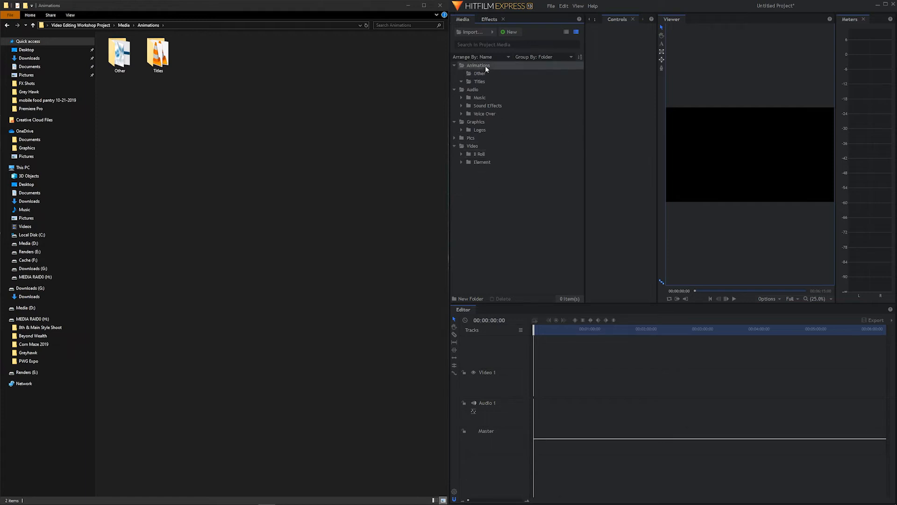
pyautogui.moveTo(499, 72)
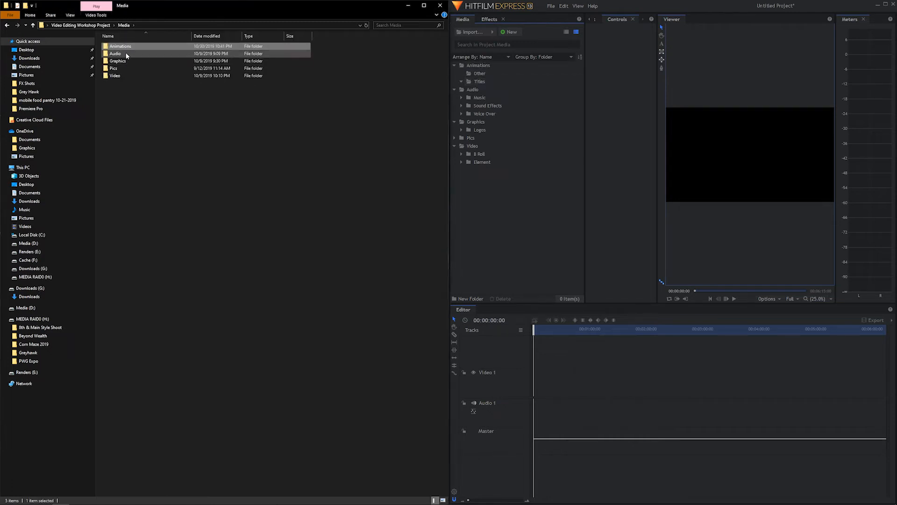
pyautogui.doubleClick(115, 53)
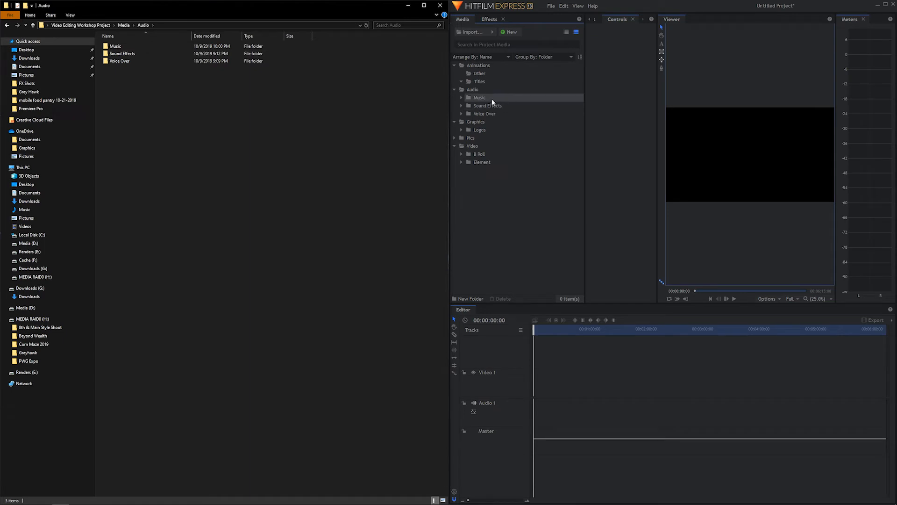
pyautogui.click(122, 54)
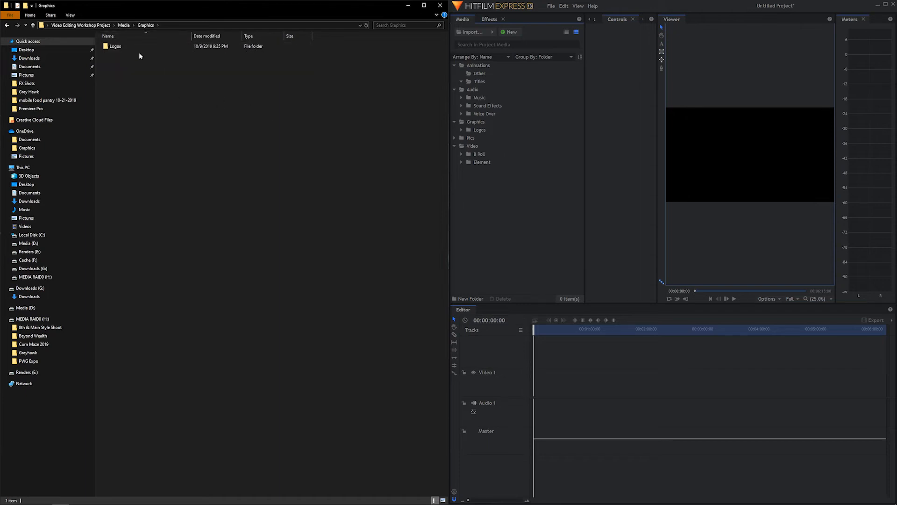
pyautogui.click(115, 46)
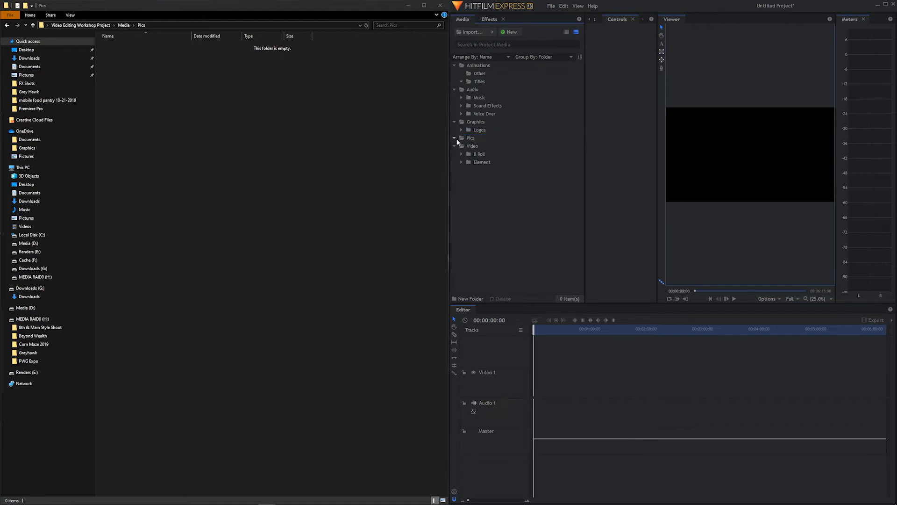
pyautogui.click(472, 145)
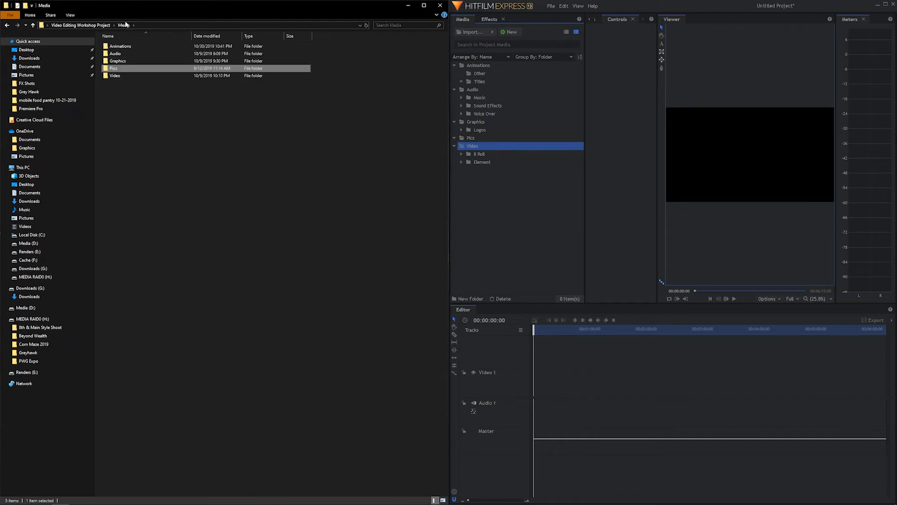
pyautogui.doubleClick(115, 75)
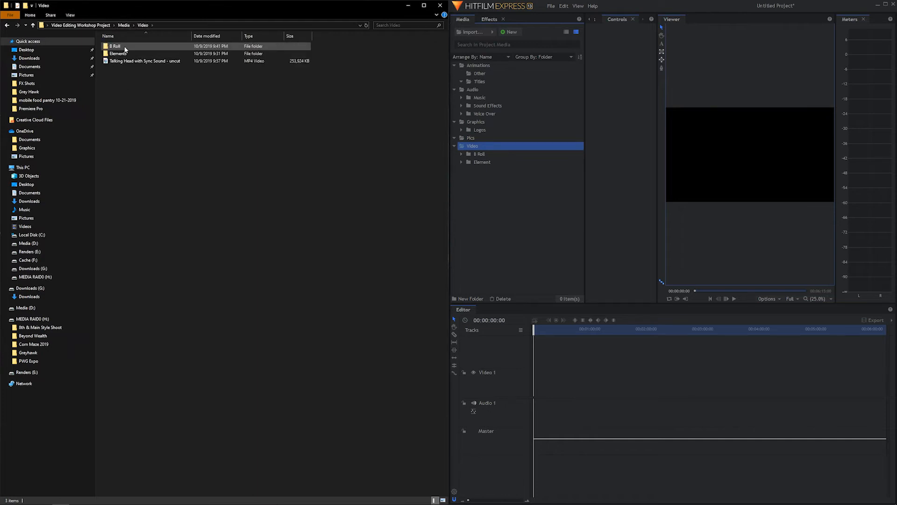
# Rename the Element bin under Video to Elements.
pyautogui.click(482, 162)
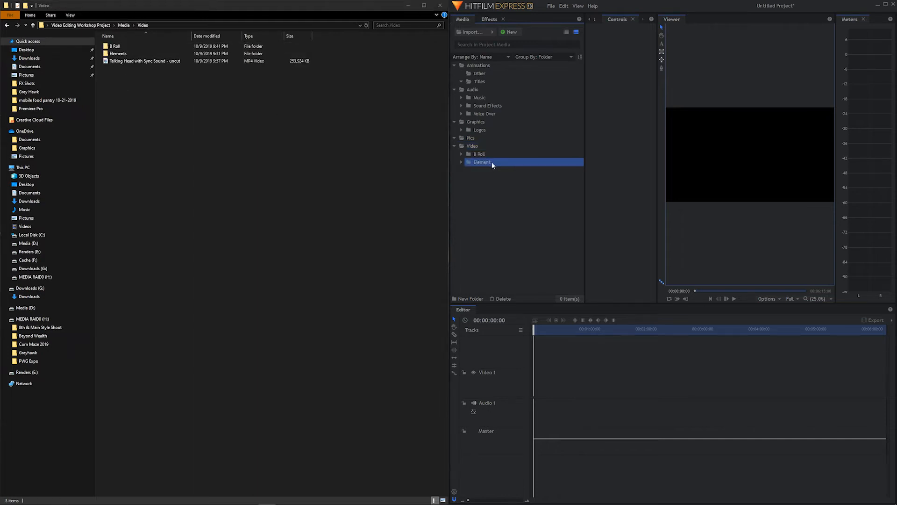
pyautogui.rightClick(482, 162)
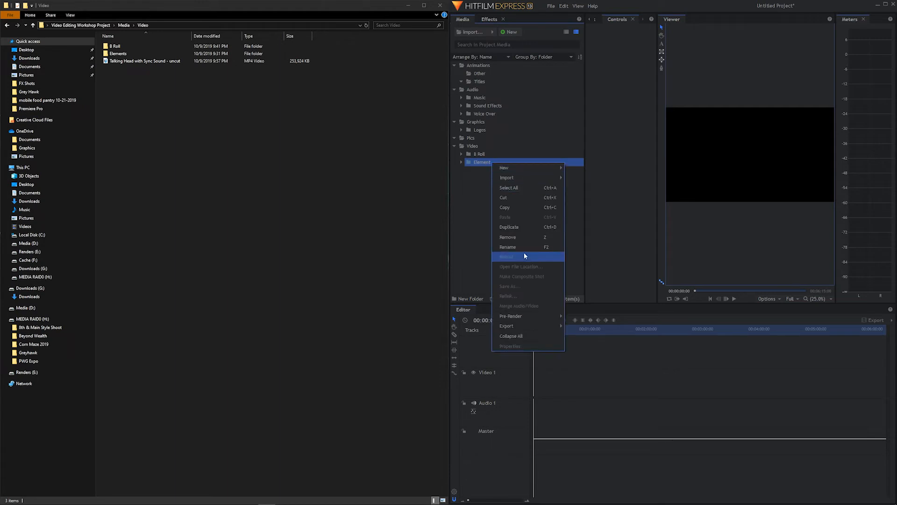
pyautogui.click(507, 246)
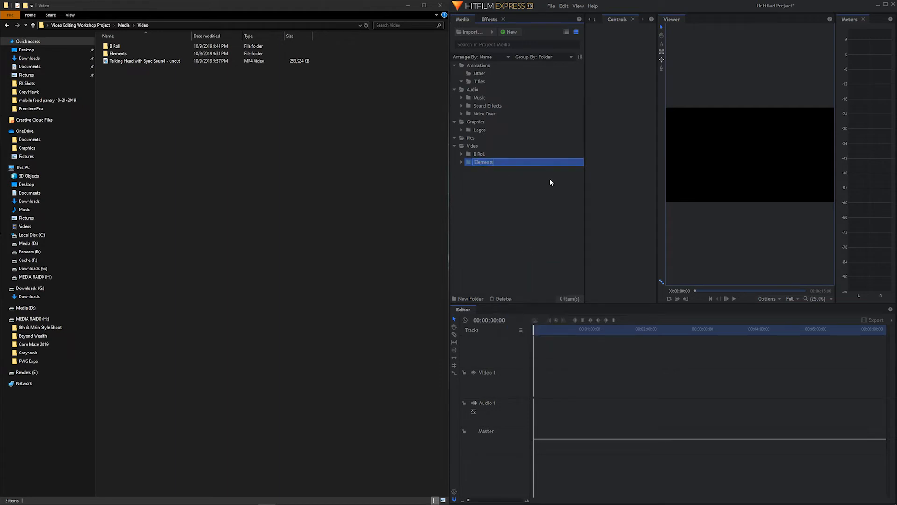
pyautogui.click(502, 198)
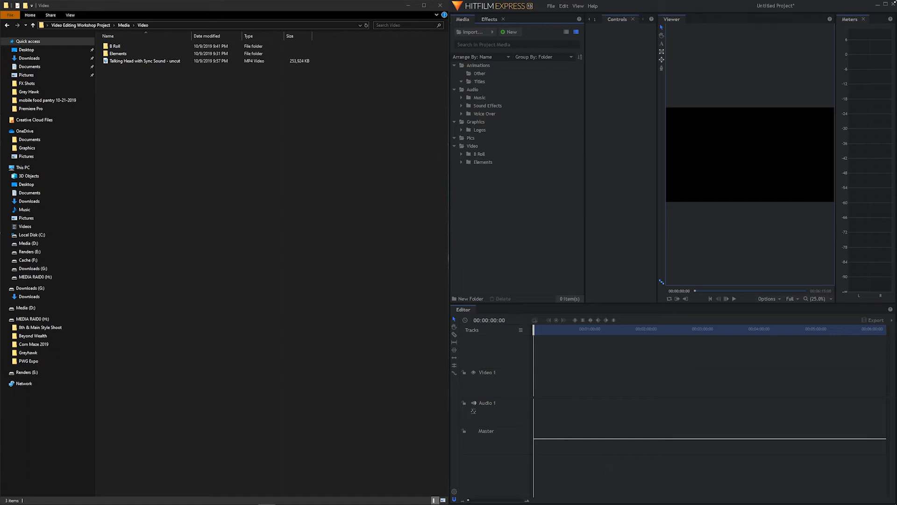
# Maximize HitFilm, narrow the Media panel, and save as 'Hitfilm Project Template' in Project Files\Hitfilm.
pyautogui.click(880, 6)
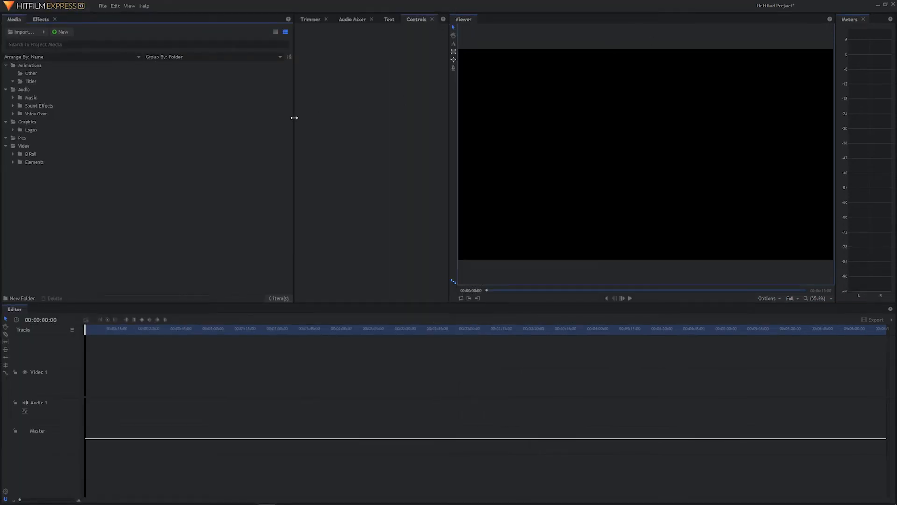
pyautogui.moveTo(294, 118); pyautogui.dragTo(220, 118)
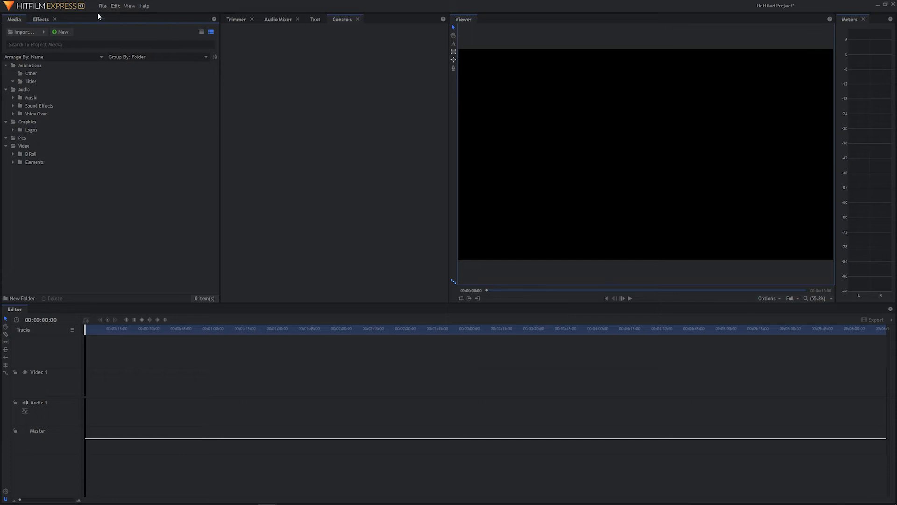
pyautogui.click(103, 6)
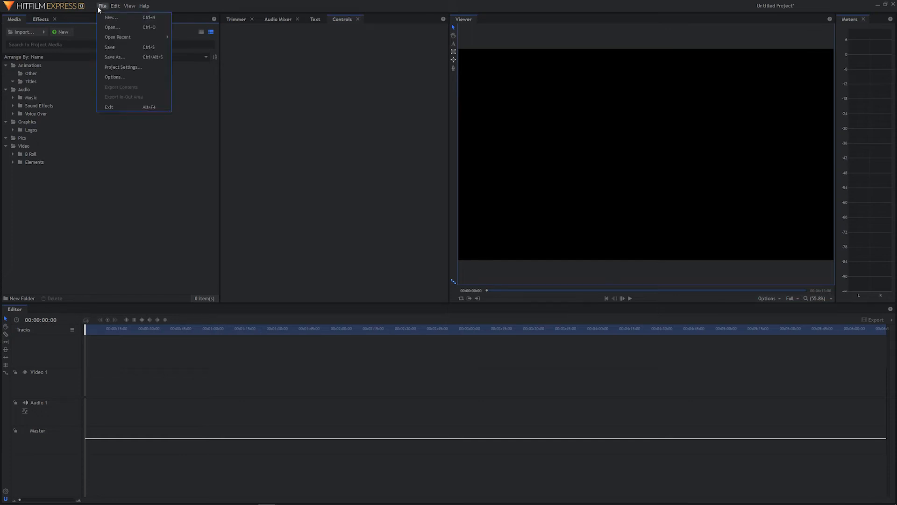
pyautogui.moveTo(125, 57)
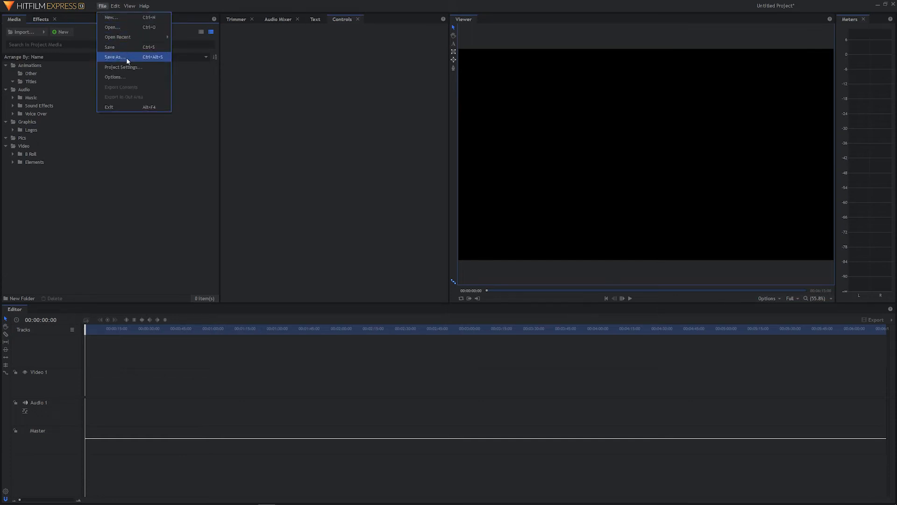
pyautogui.click(114, 56)
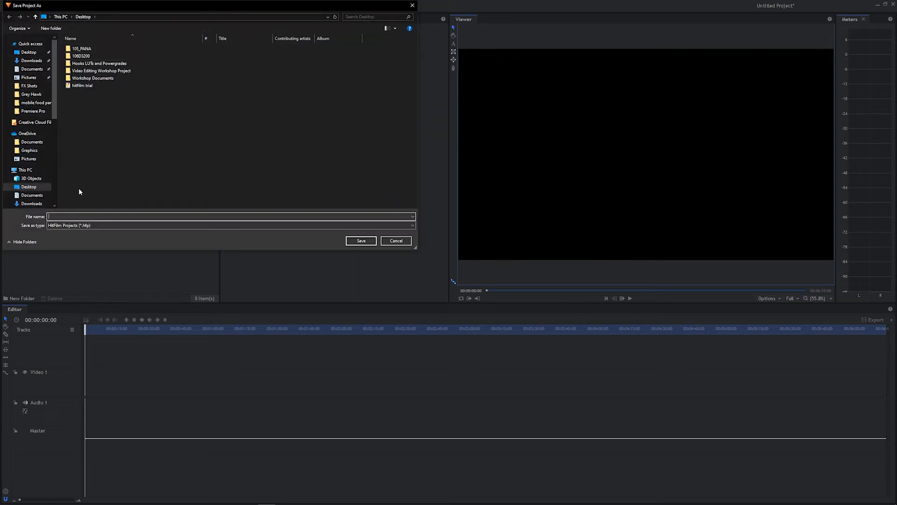
pyautogui.click(102, 71)
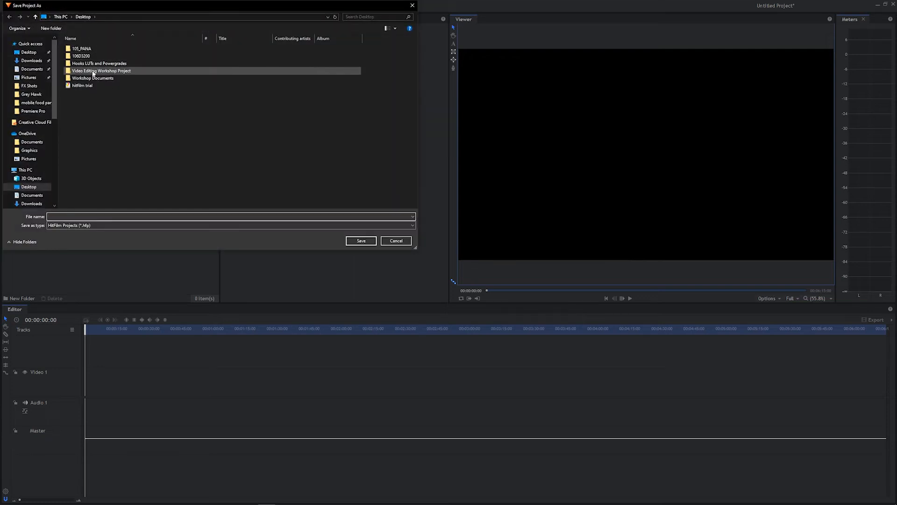
pyautogui.doubleClick(101, 70)
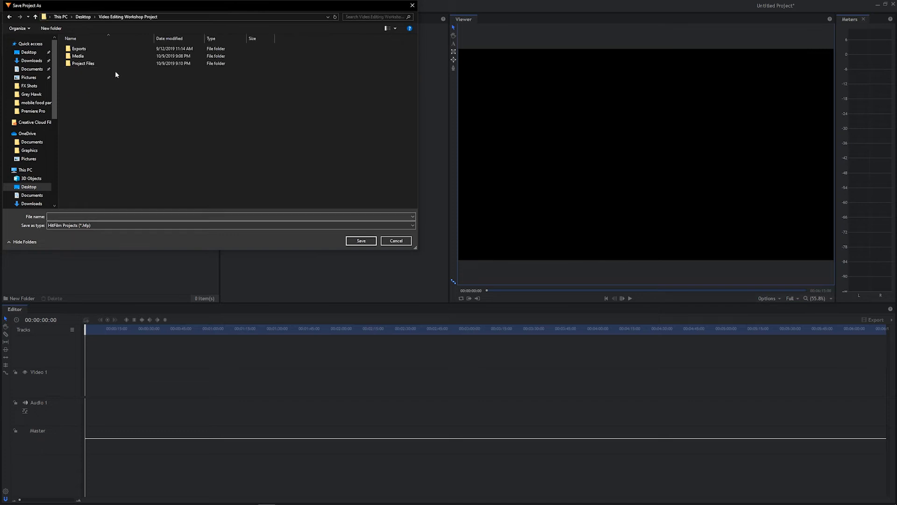
pyautogui.doubleClick(83, 63)
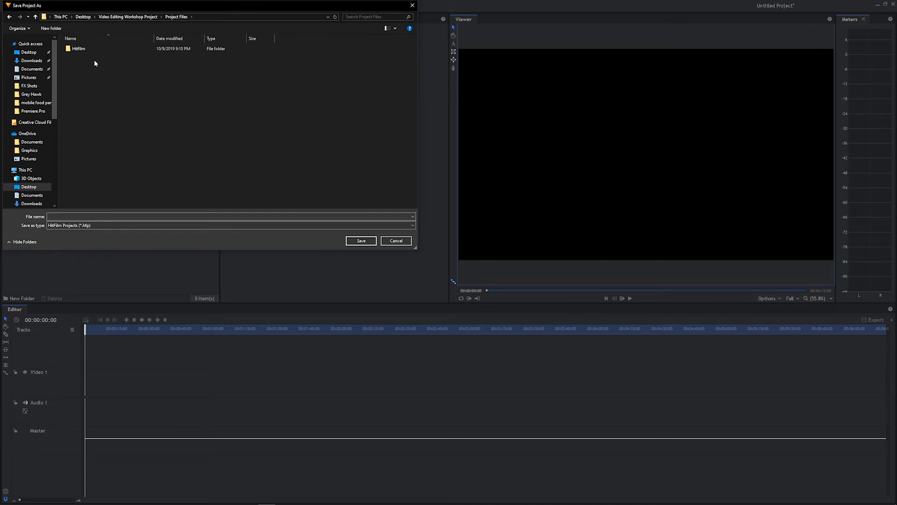
pyautogui.doubleClick(79, 48)
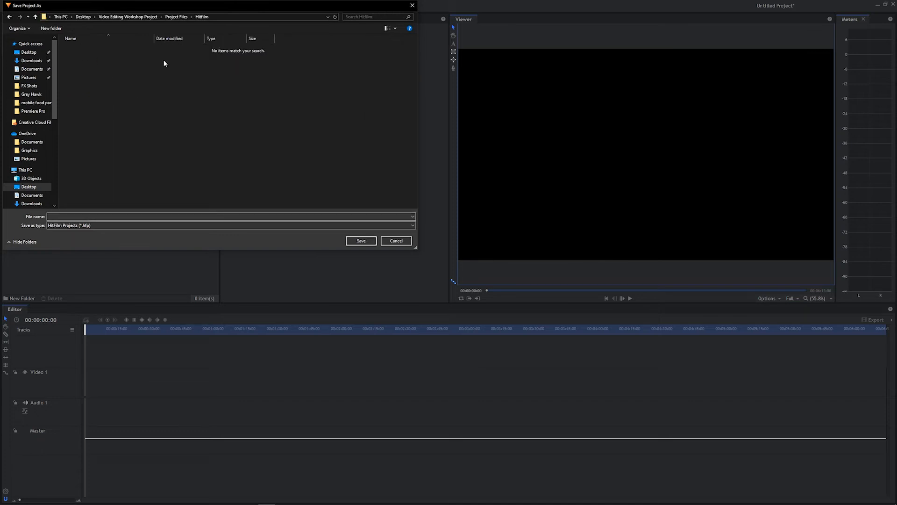
pyautogui.click(229, 217)
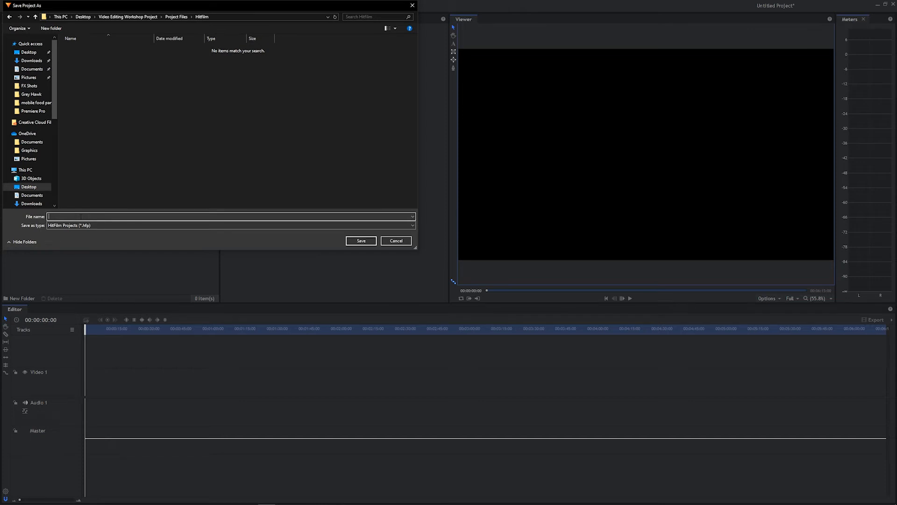
pyautogui.write('HitFilm Project Template')
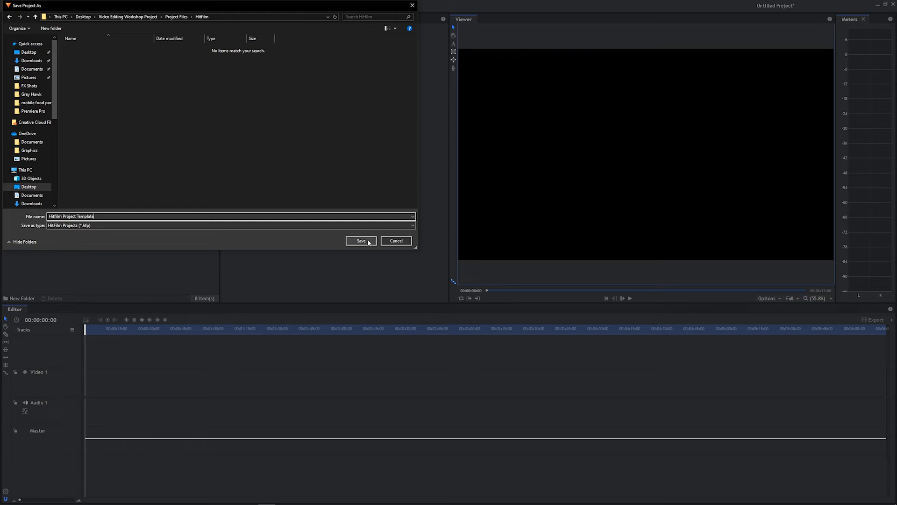
pyautogui.click(360, 240)
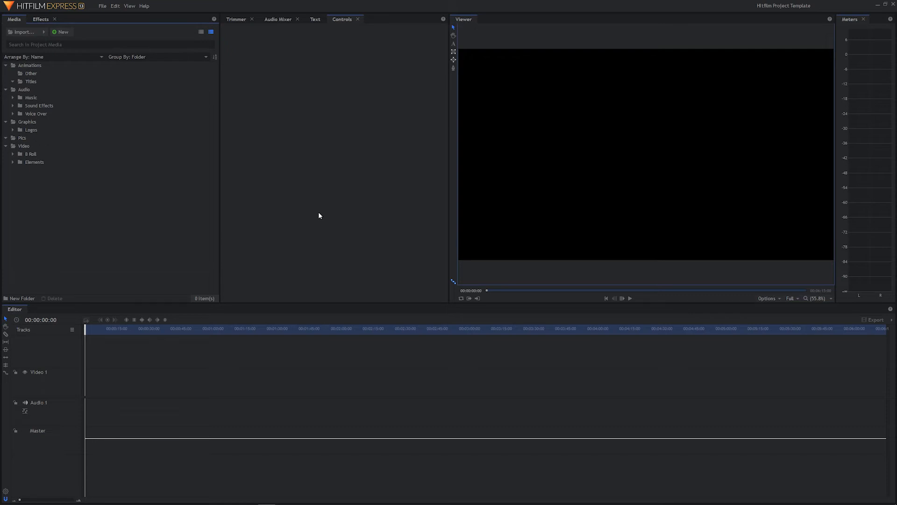
pyautogui.moveTo(304, 192)
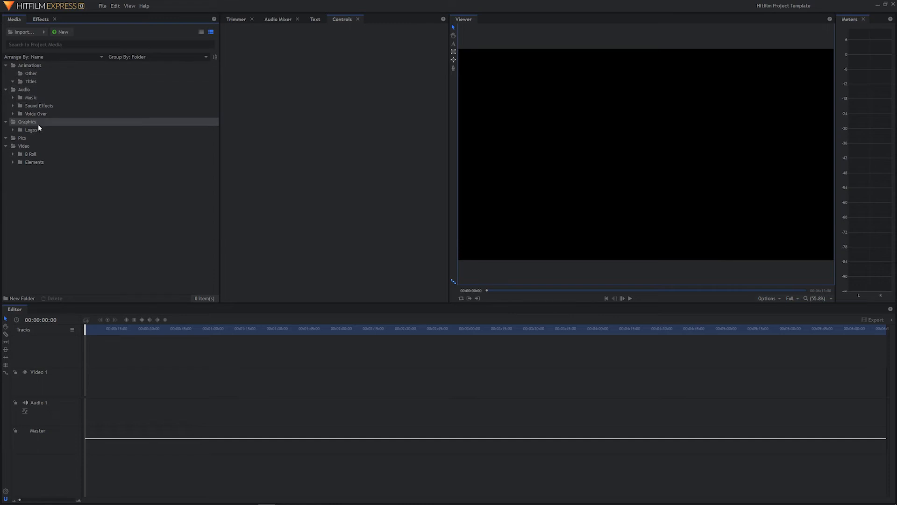
pyautogui.moveTo(39, 127)
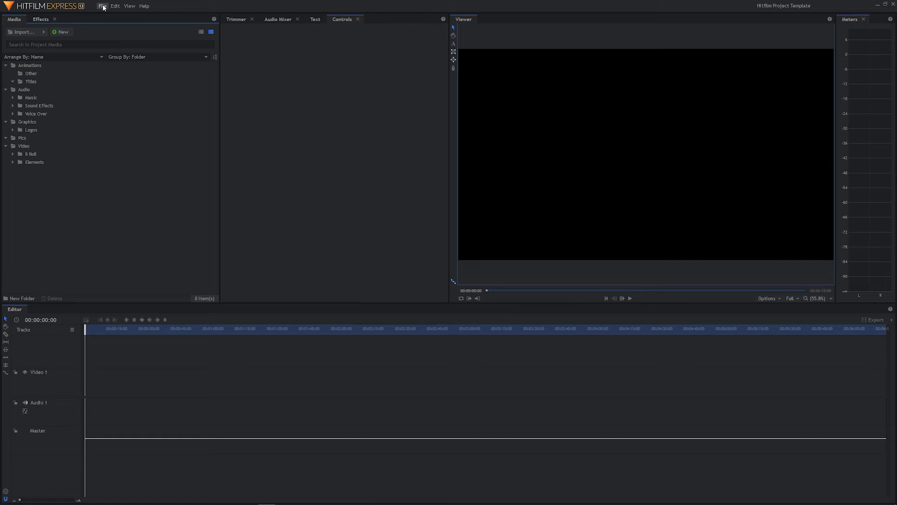
# Save the project again under the name 'Hitfilm Workshop Project' in the Hitfilm folder.
pyautogui.click(103, 6)
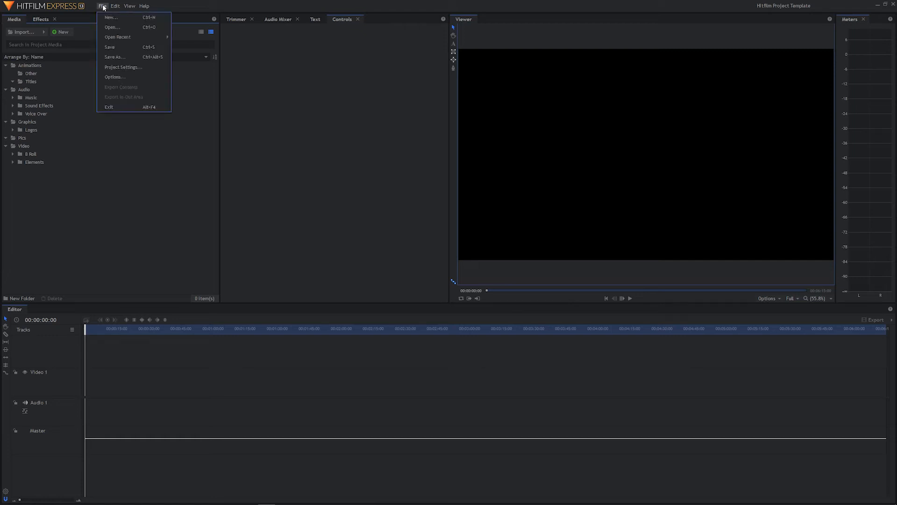
pyautogui.click(115, 57)
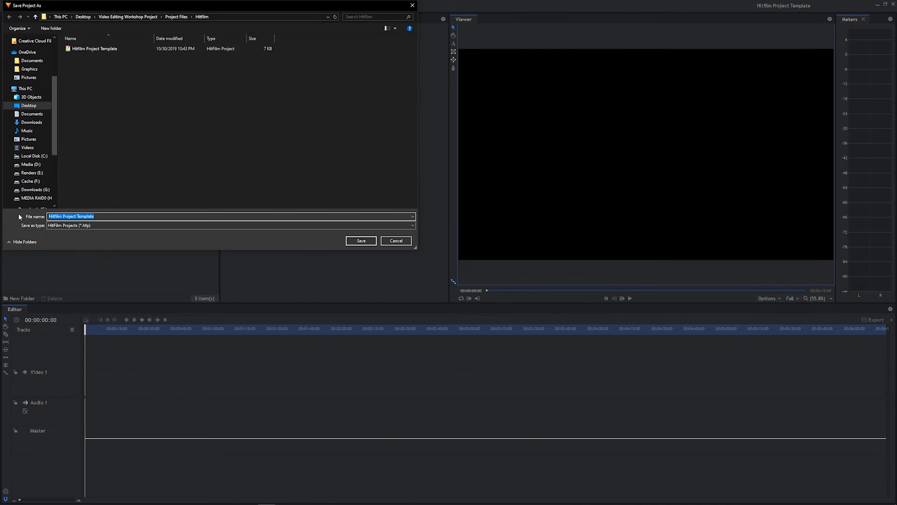
pyautogui.write('Hitfilm')
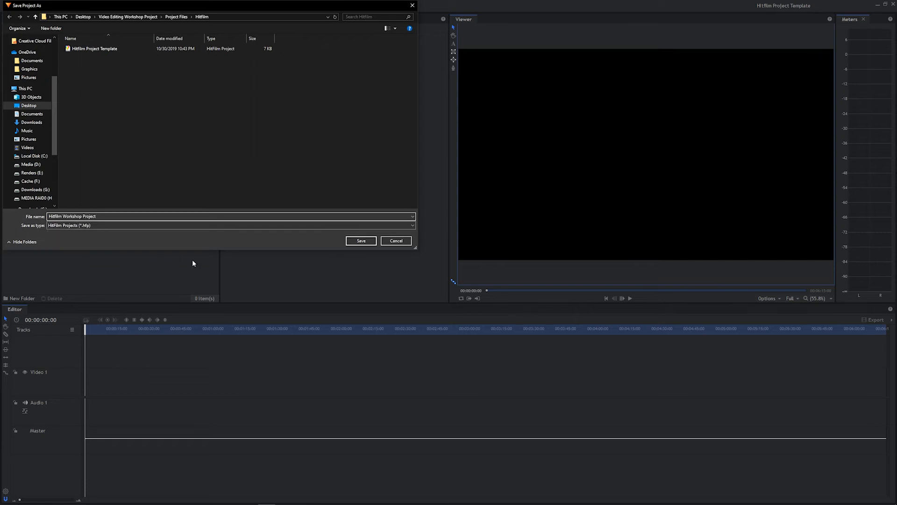
pyautogui.click(360, 240)
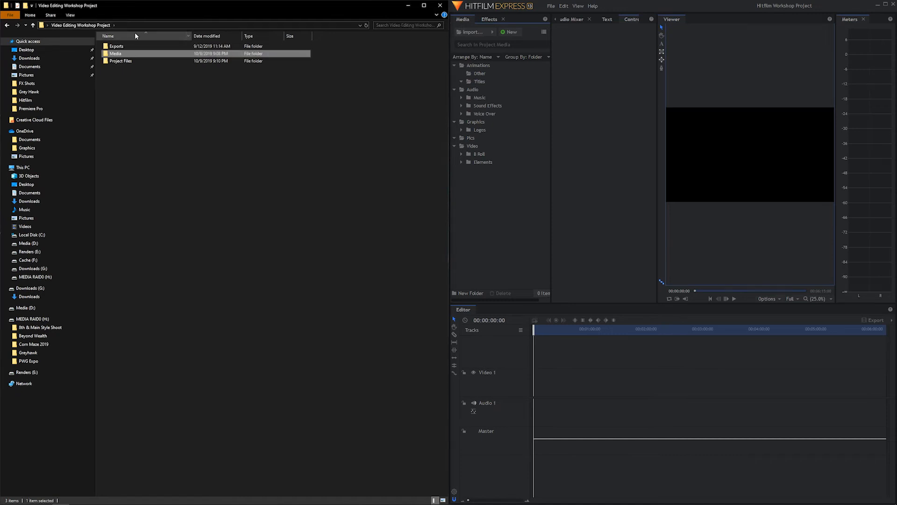
# Browse Project Files > Hitfilm on disk to check both .hfp files, then go back up.
pyautogui.doubleClick(114, 53)
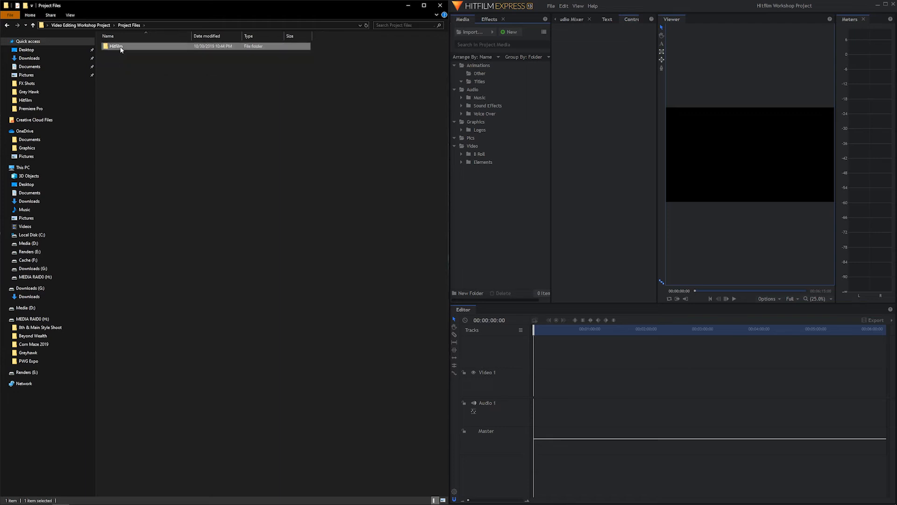
pyautogui.doubleClick(116, 45)
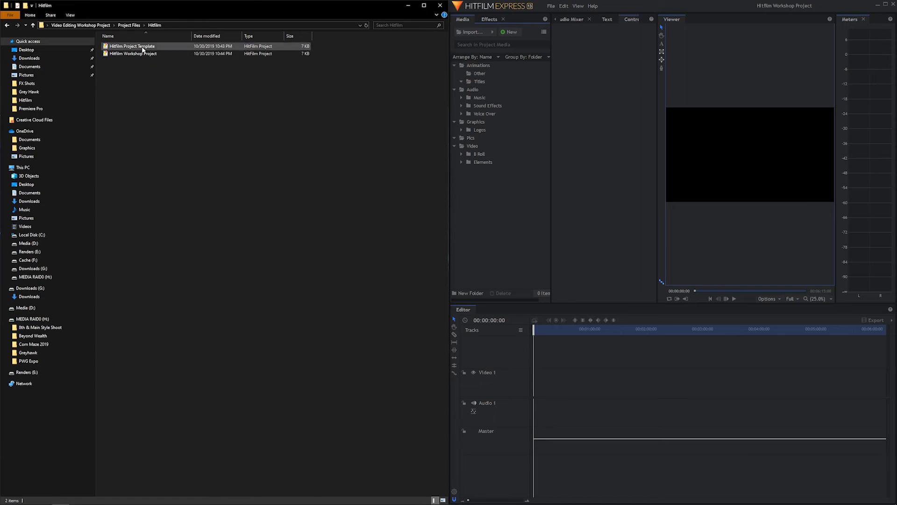
pyautogui.click(132, 46)
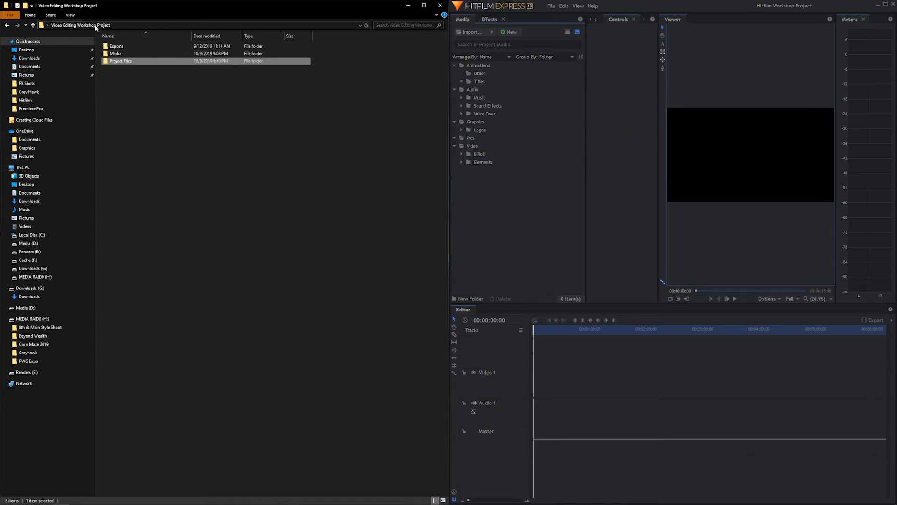
# Import the two Other MP4s into the Other bin and five Titles .mov files into Titles.
pyautogui.doubleClick(115, 54)
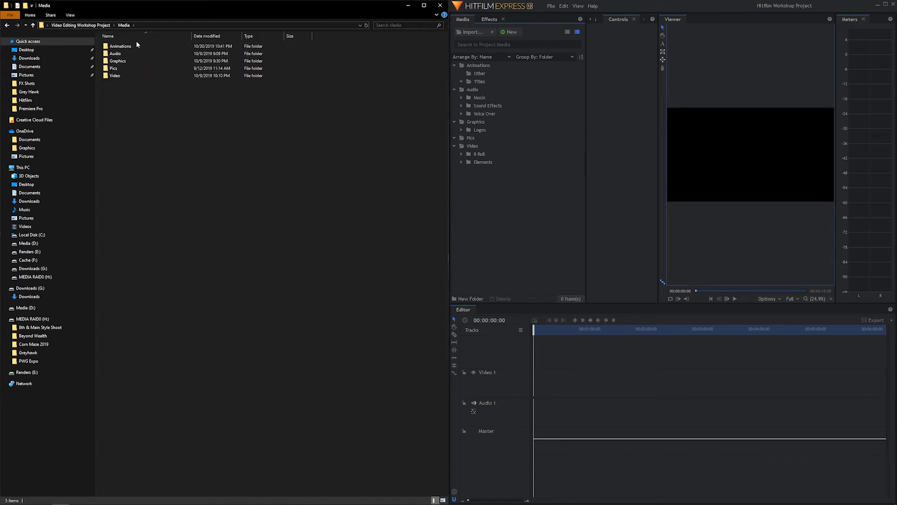
pyautogui.doubleClick(120, 46)
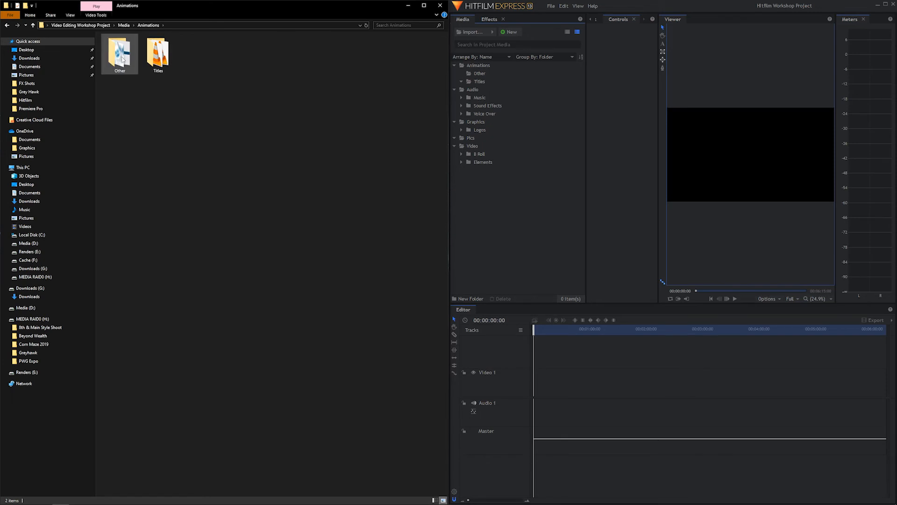
pyautogui.doubleClick(119, 52)
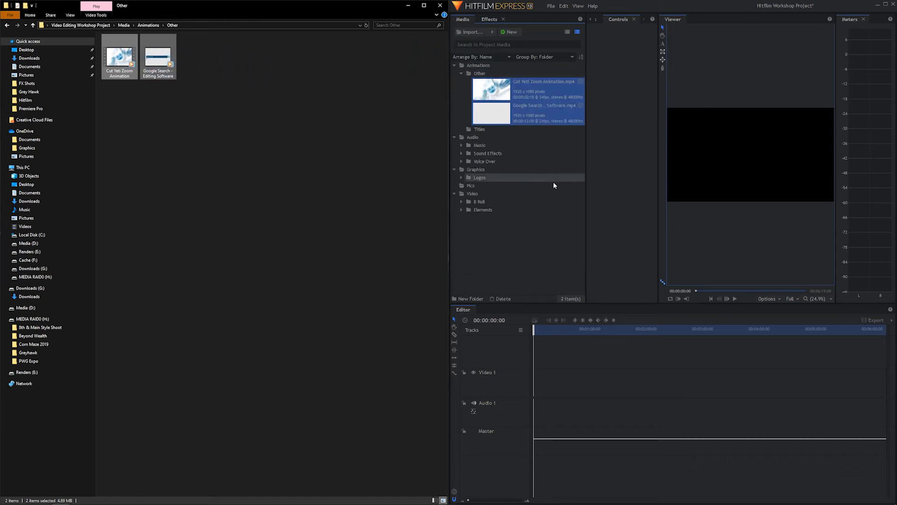
pyautogui.click(470, 185)
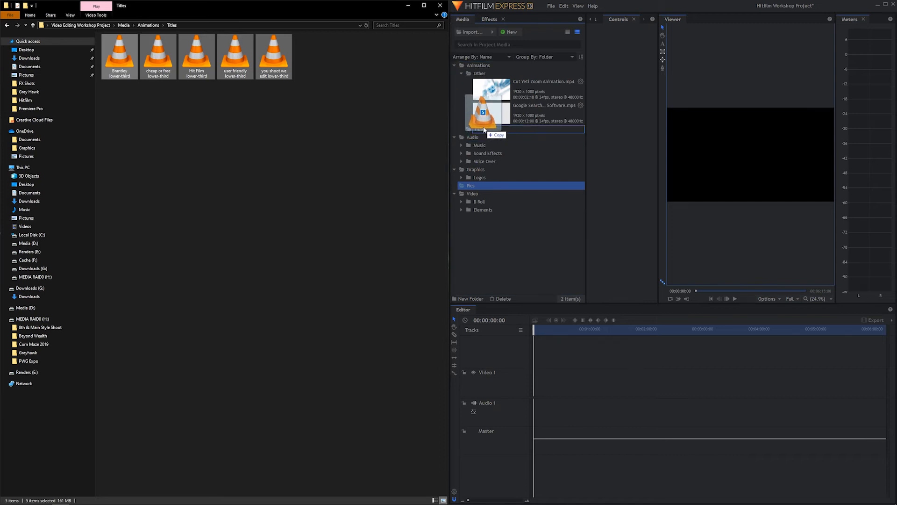
pyautogui.click(479, 129)
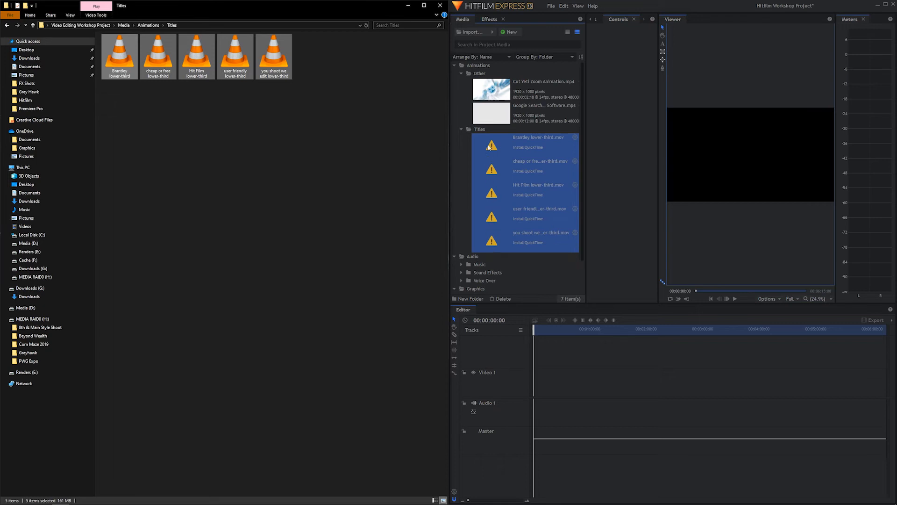
pyautogui.moveTo(533, 197)
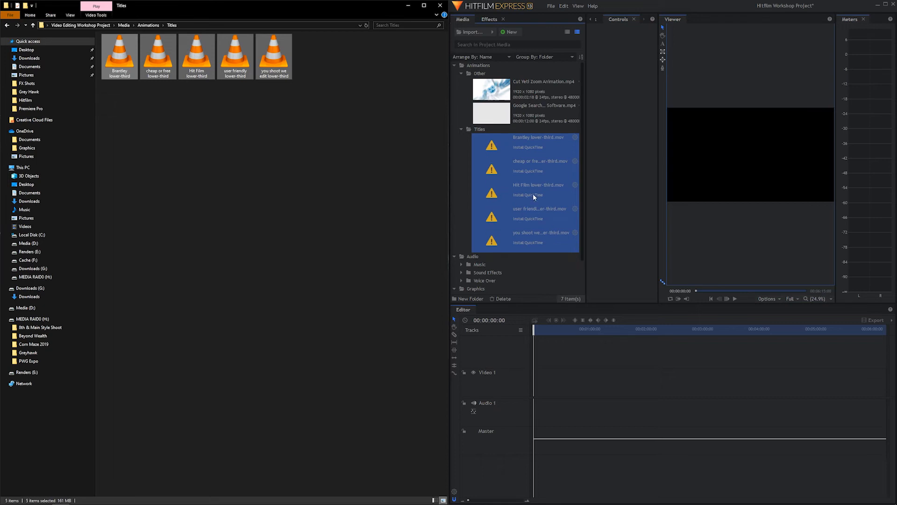
pyautogui.moveTo(491, 148)
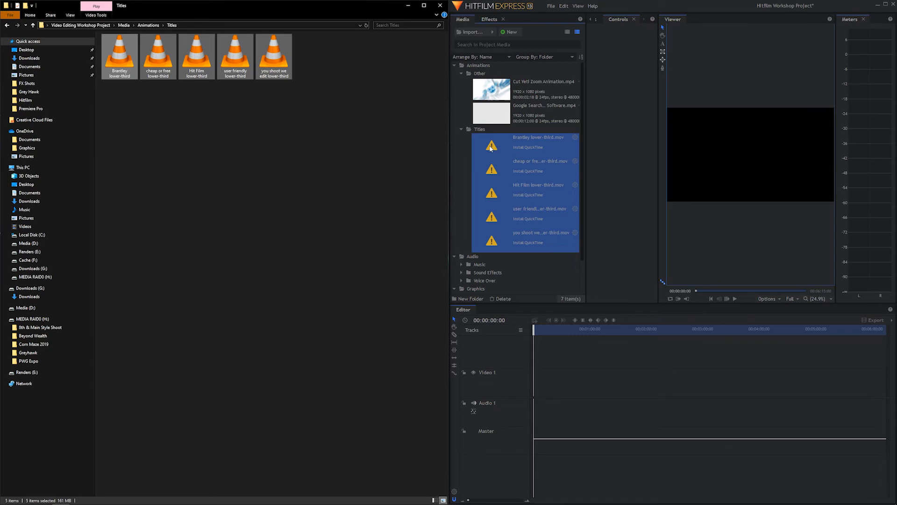
pyautogui.moveTo(542, 149)
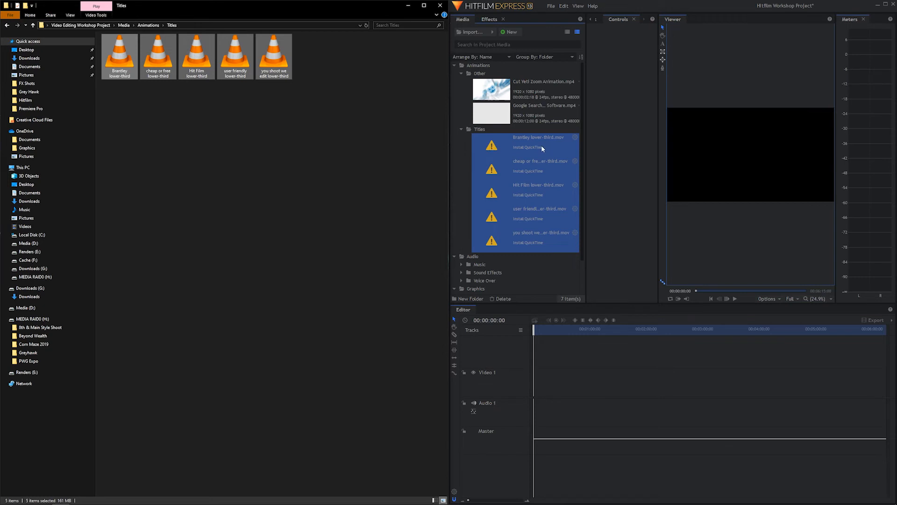
pyautogui.moveTo(527, 152)
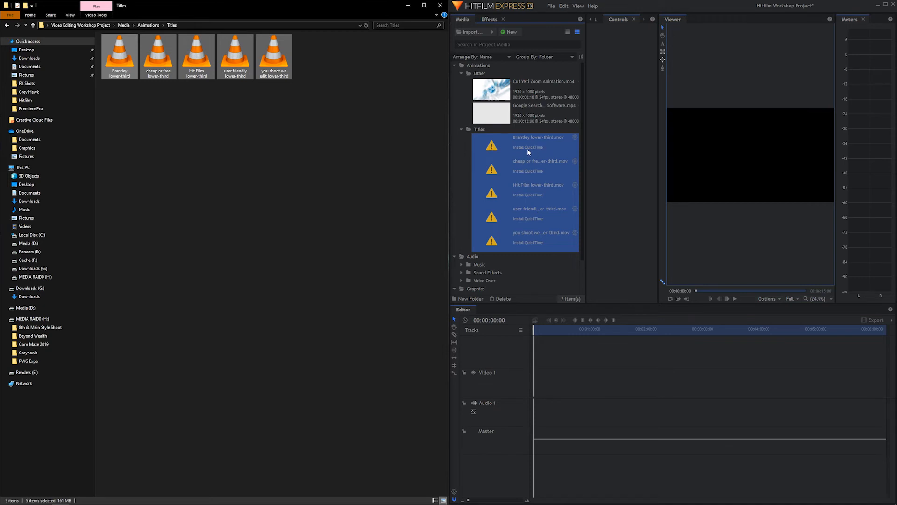
pyautogui.moveTo(535, 151)
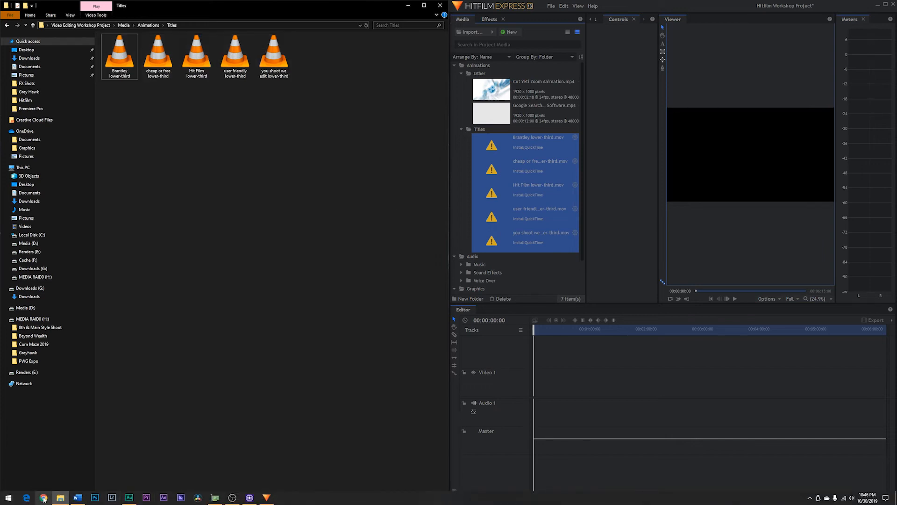
# Search Chrome for 'quicktime install windows 10' and open Apple's QuickTime downloads page.
pyautogui.click(44, 497)
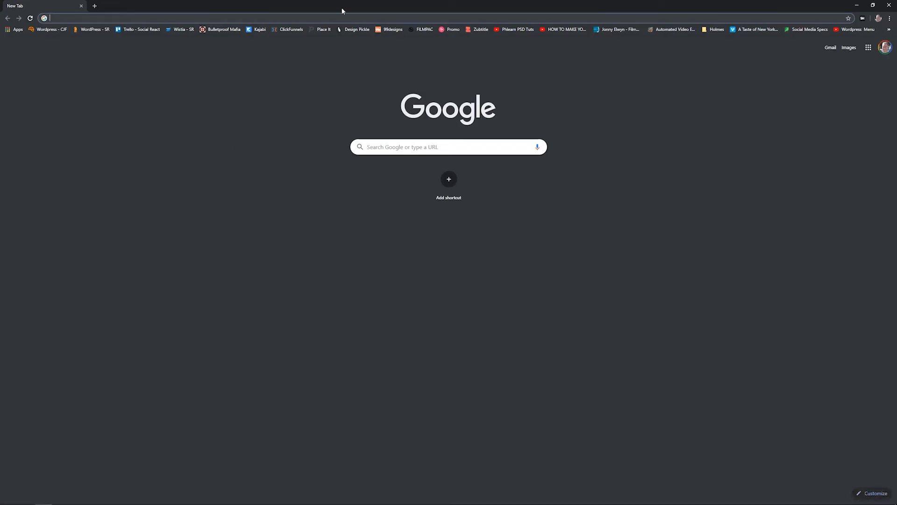
pyautogui.moveTo(381, 110)
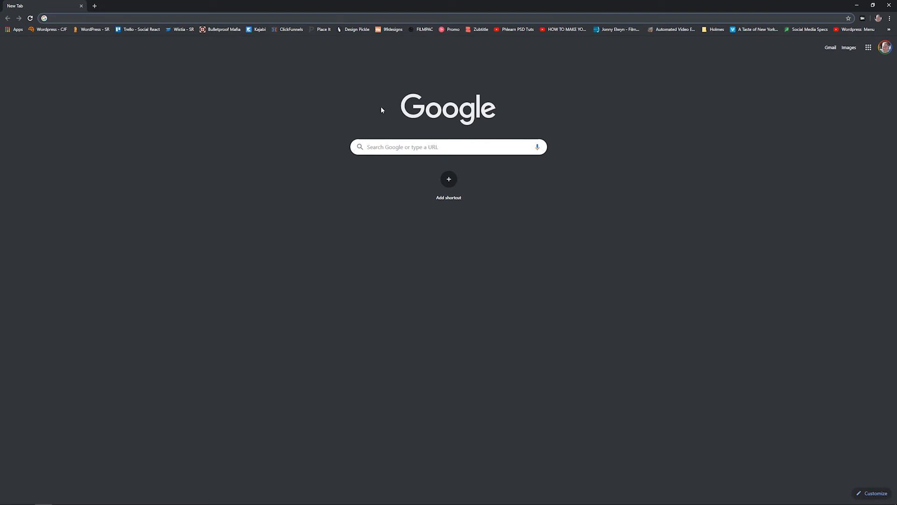
pyautogui.click(448, 146)
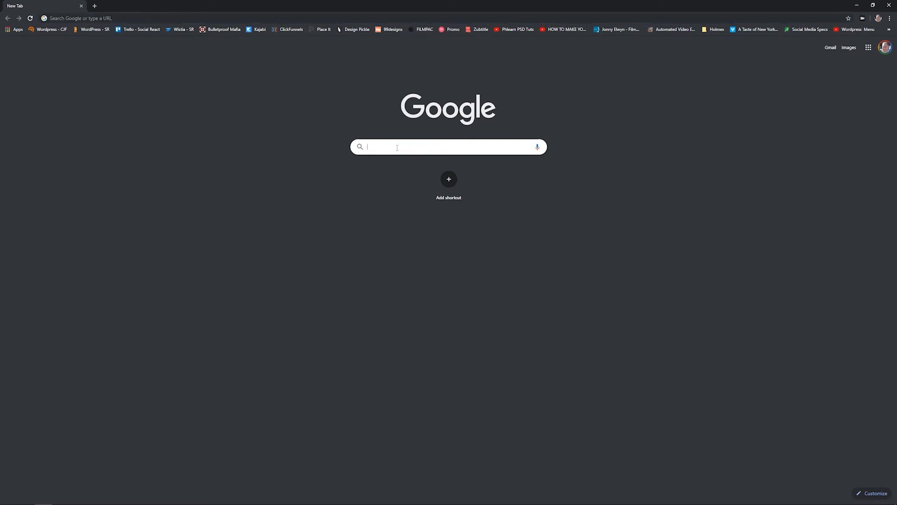
pyautogui.write('quicktime install')
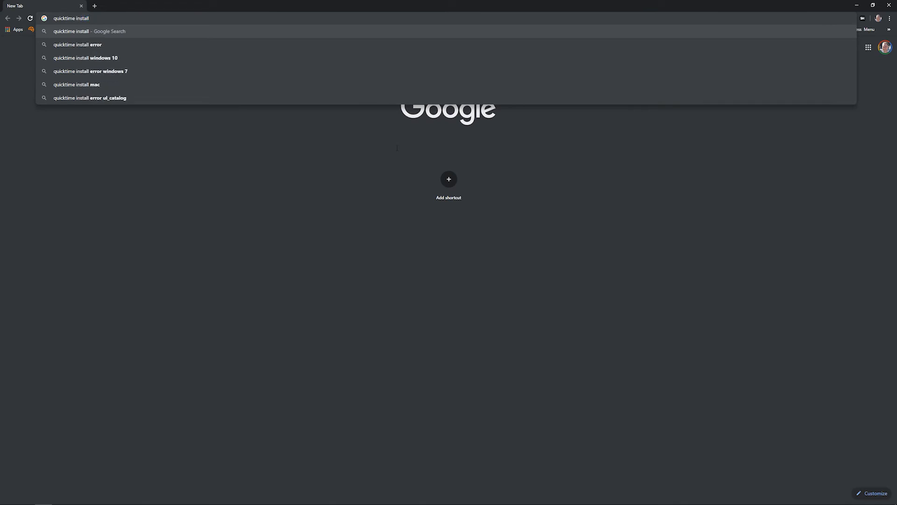
pyautogui.moveTo(110, 58)
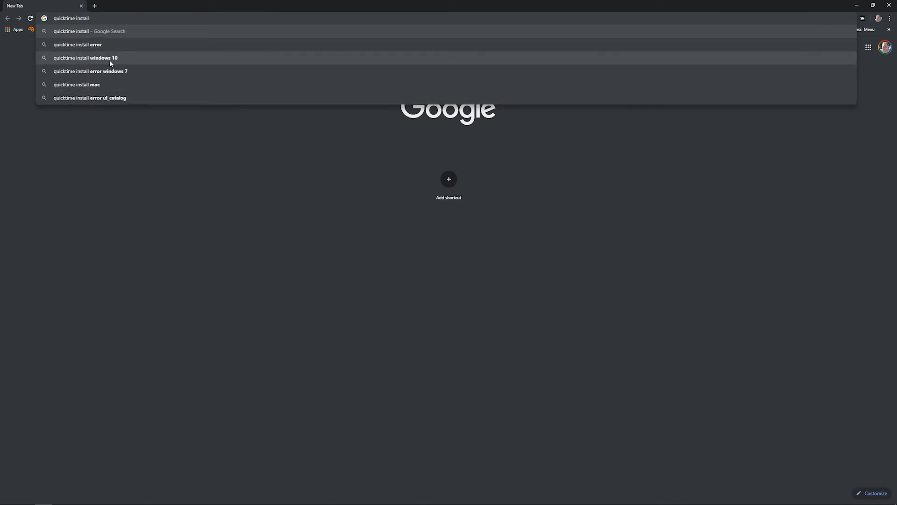
pyautogui.click(85, 57)
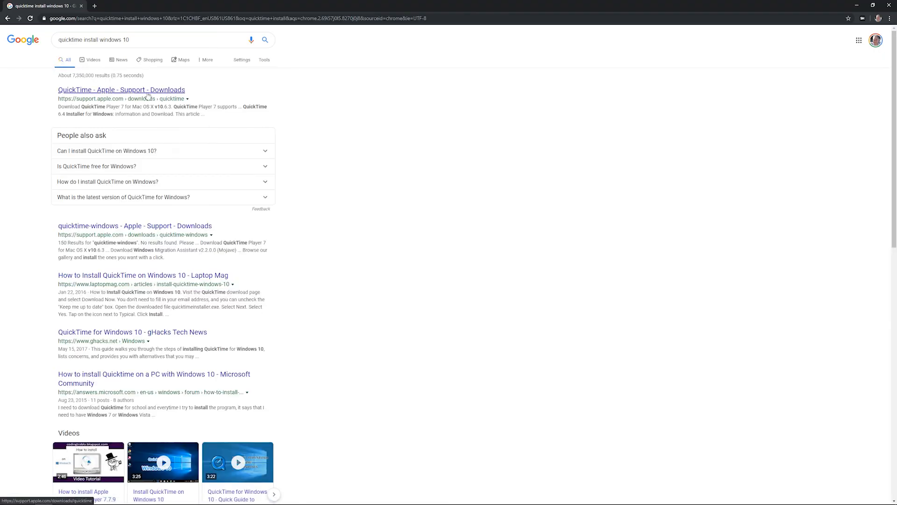
pyautogui.click(120, 90)
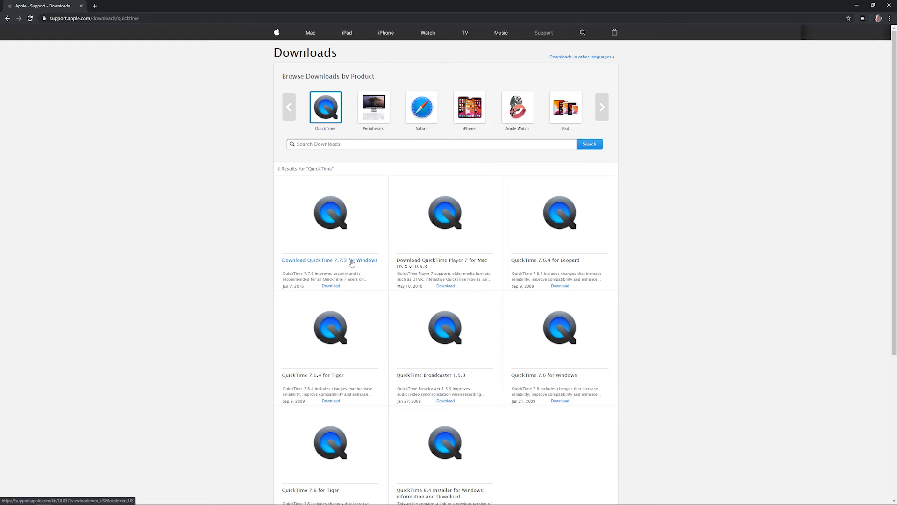
pyautogui.moveTo(331, 286)
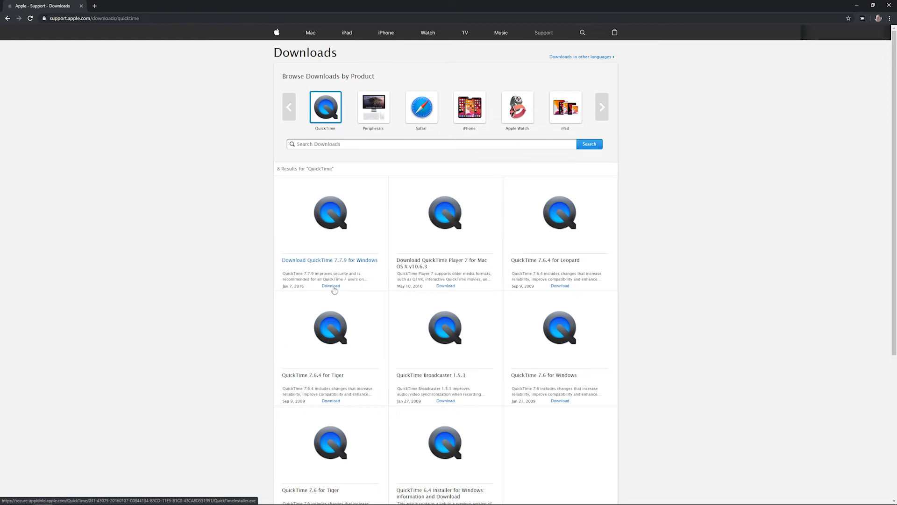
# Download QuickTime 7.7.9 for Windows and install it with the Typical setup.
pyautogui.click(331, 285)
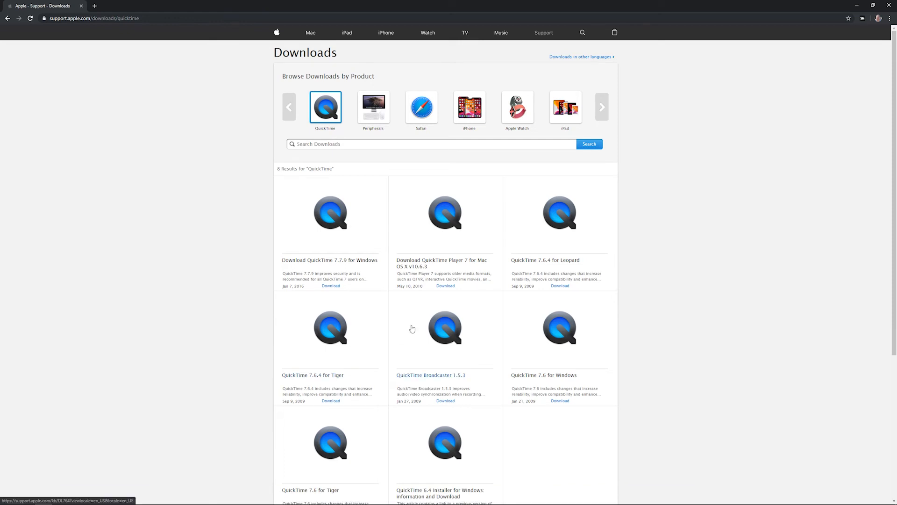
pyautogui.click(331, 286)
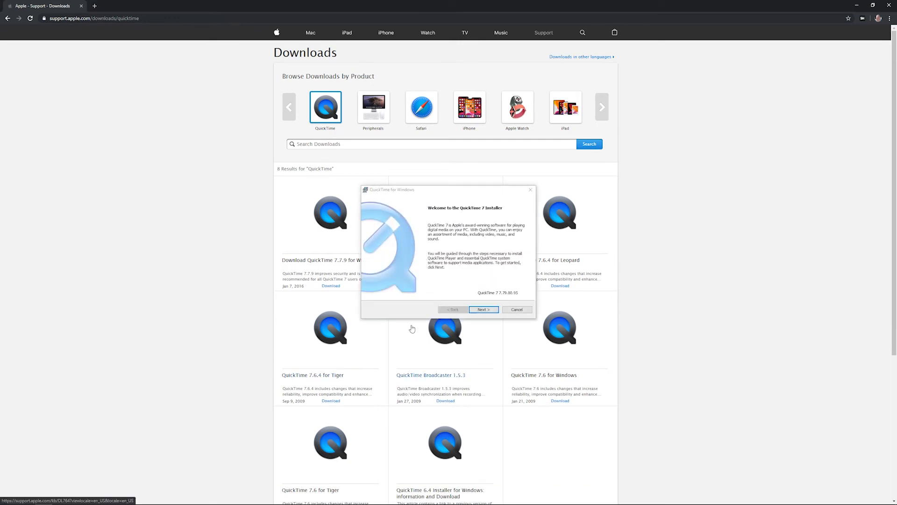
pyautogui.click(483, 308)
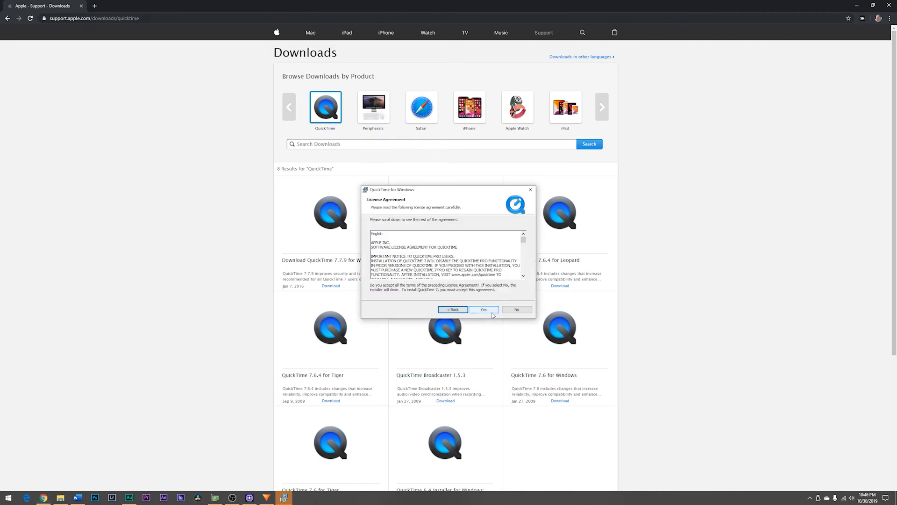
pyautogui.click(483, 309)
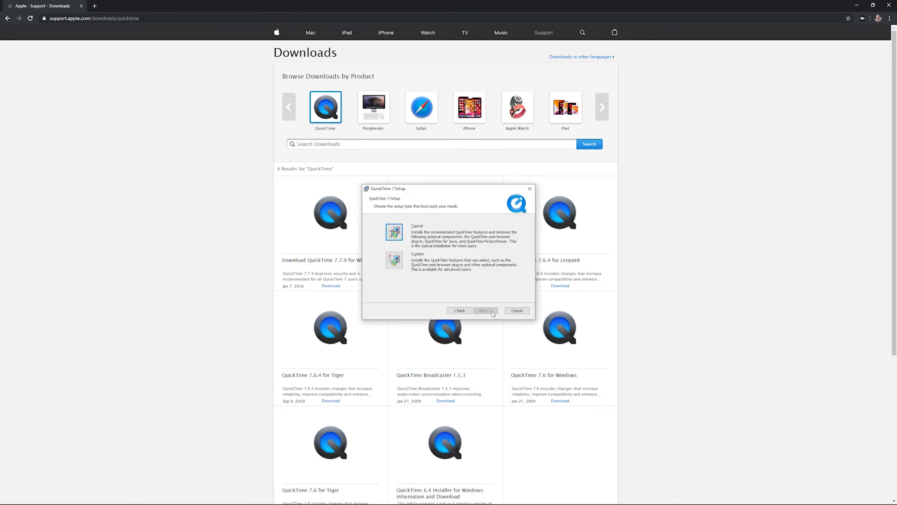
pyautogui.moveTo(415, 220)
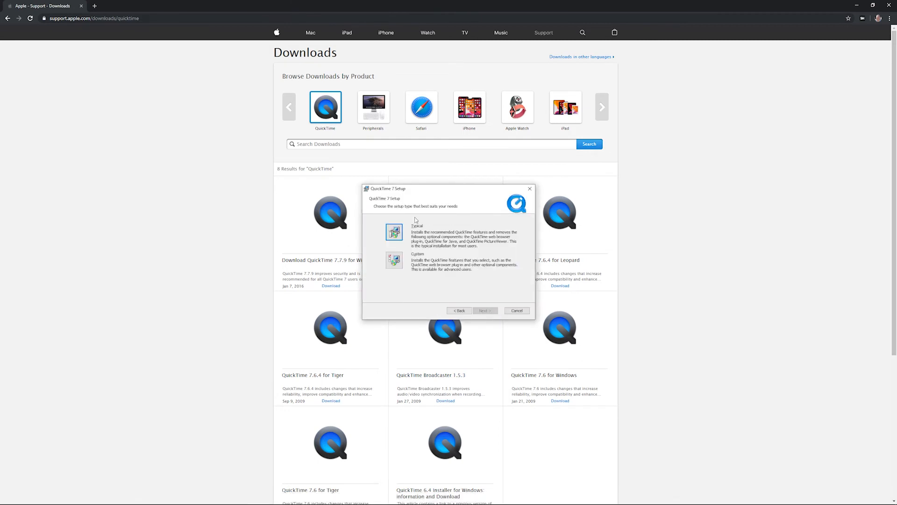
pyautogui.click(485, 311)
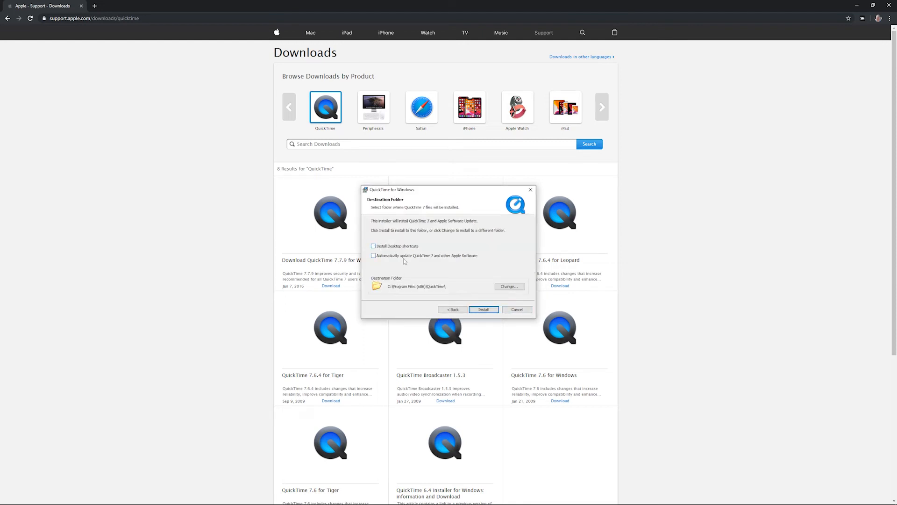
pyautogui.click(483, 309)
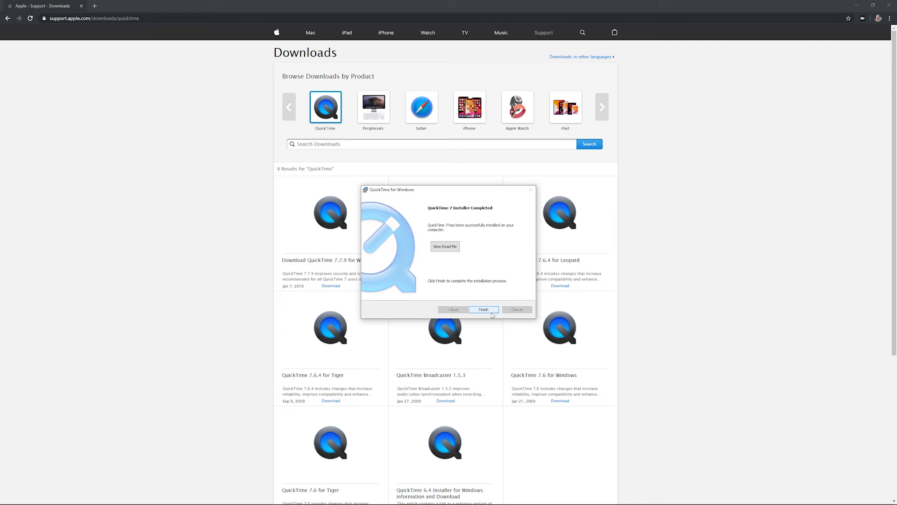
pyautogui.click(482, 310)
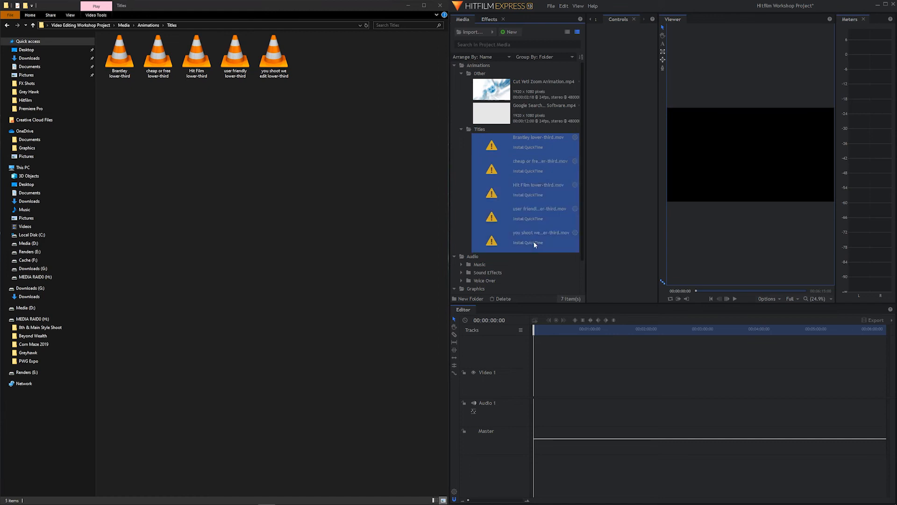
# Select and delete the five QuickTime-flagged lower-third clips from the Titles bin.
pyautogui.click(461, 129)
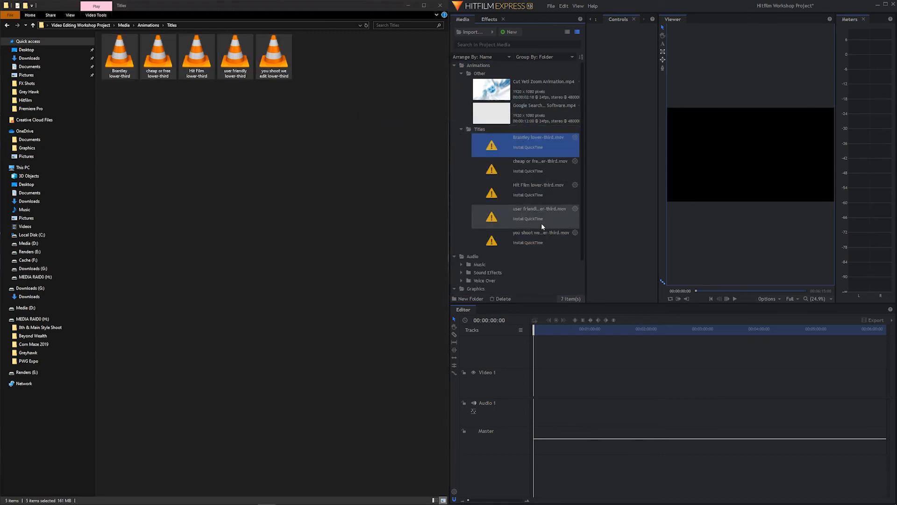
pyautogui.click(541, 233)
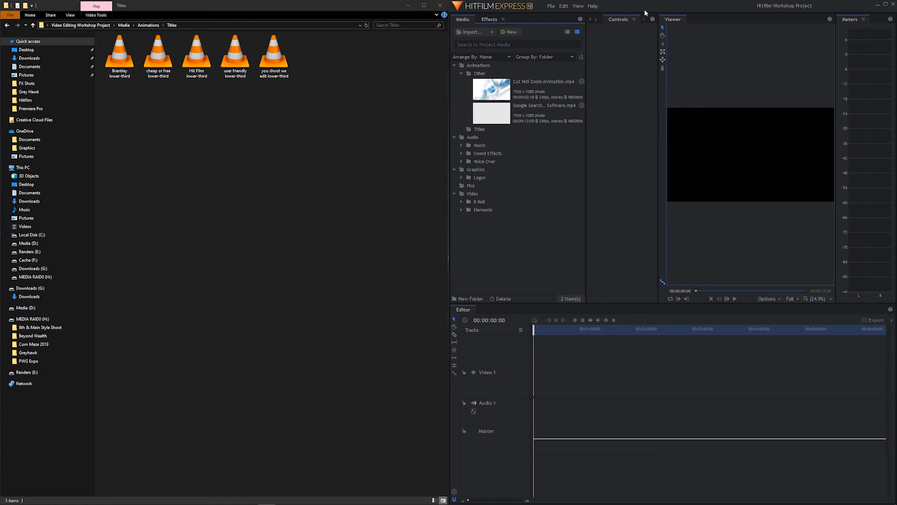
pyautogui.moveTo(894, 7)
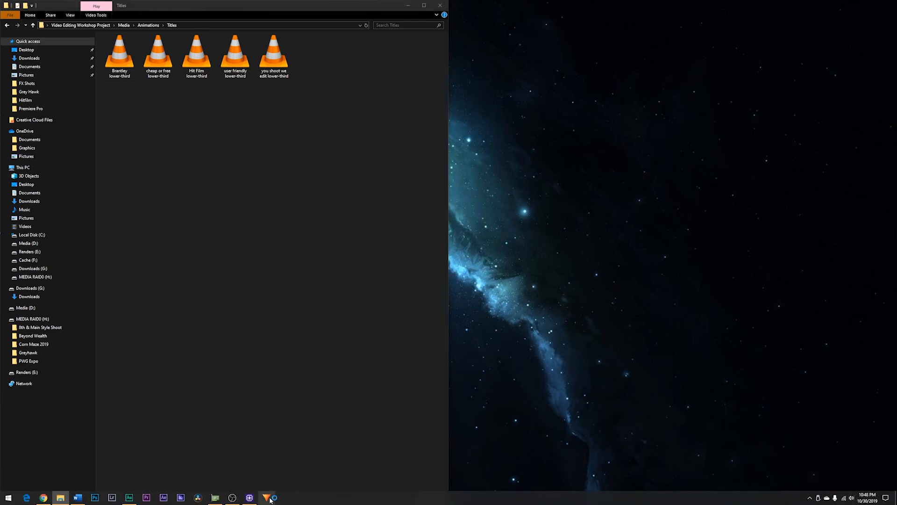
# Restart HitFilm Express from the taskbar and reopen the workshop project.
pyautogui.click(270, 497)
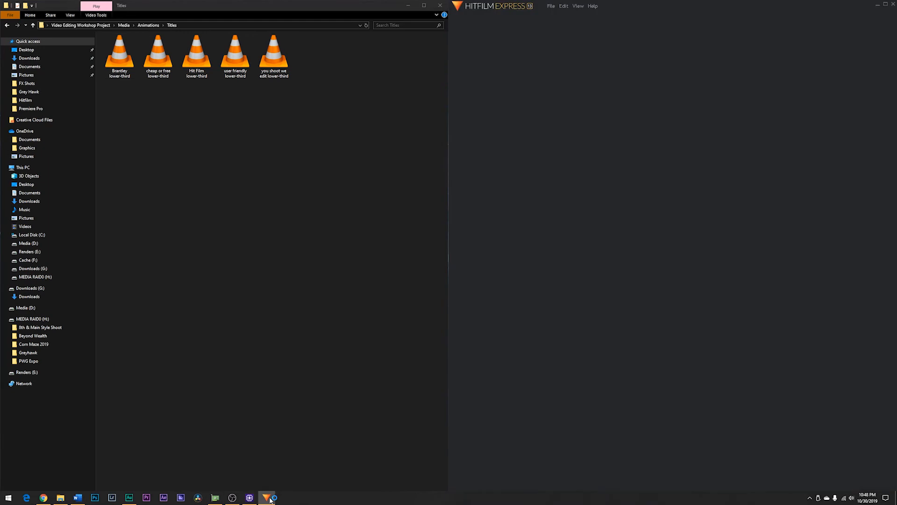
pyautogui.click(267, 497)
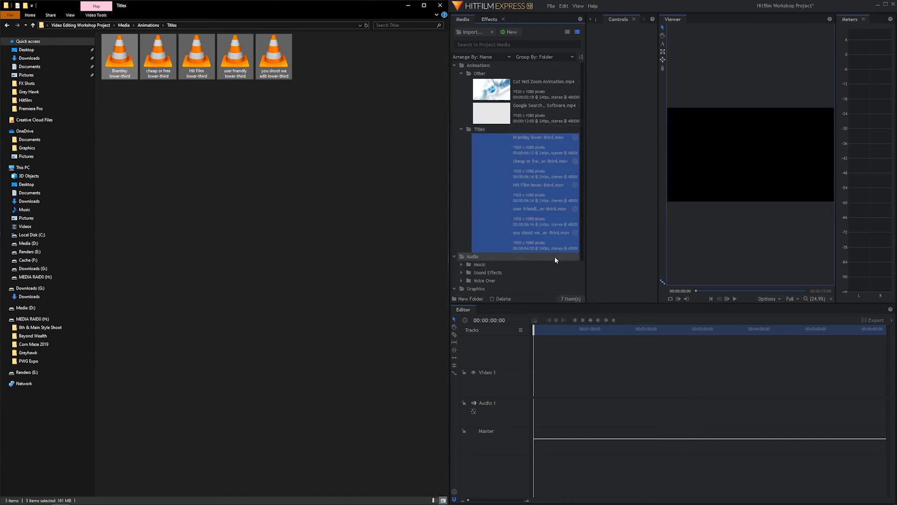
pyautogui.moveTo(550, 265)
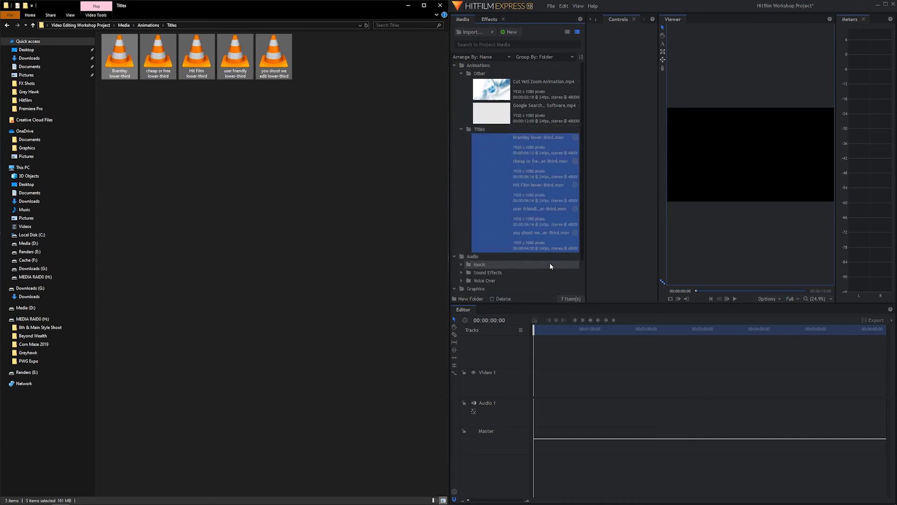
pyautogui.moveTo(452, 266)
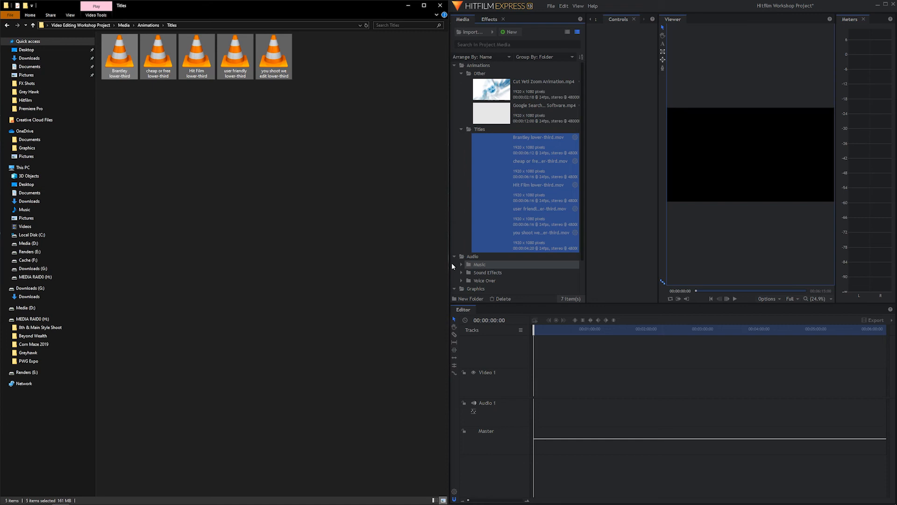
# Select the Audio bin and return File Explorer to the project's media source folders.
pyautogui.click(472, 256)
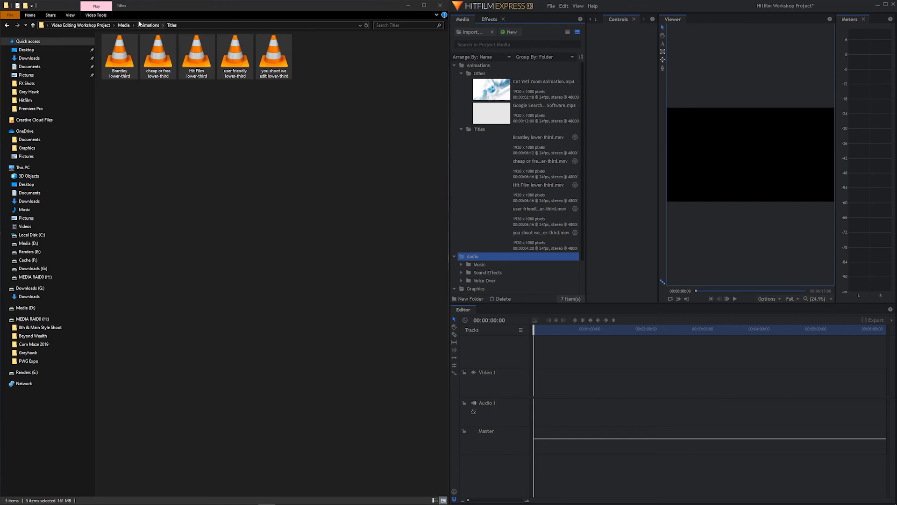
pyautogui.click(148, 25)
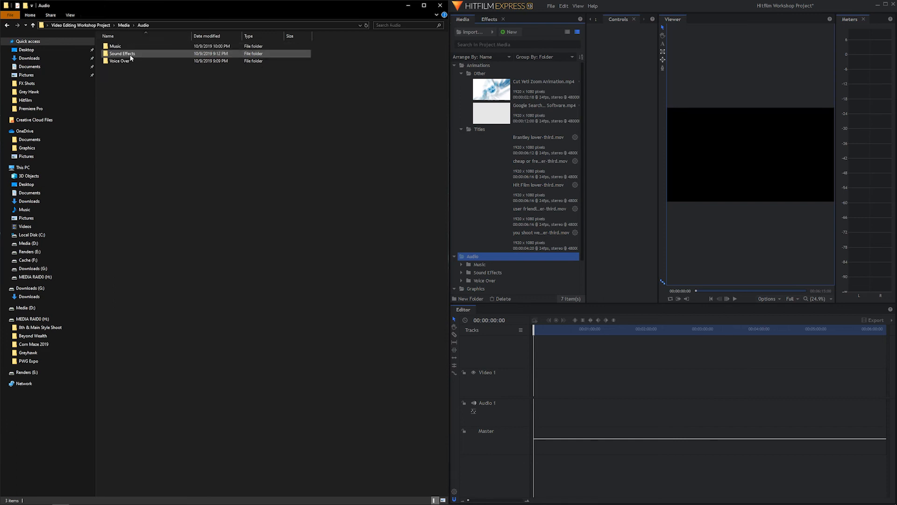
# Drag the four music tracks from the source Music folder into HitFilm's Music bin.
pyautogui.doubleClick(115, 45)
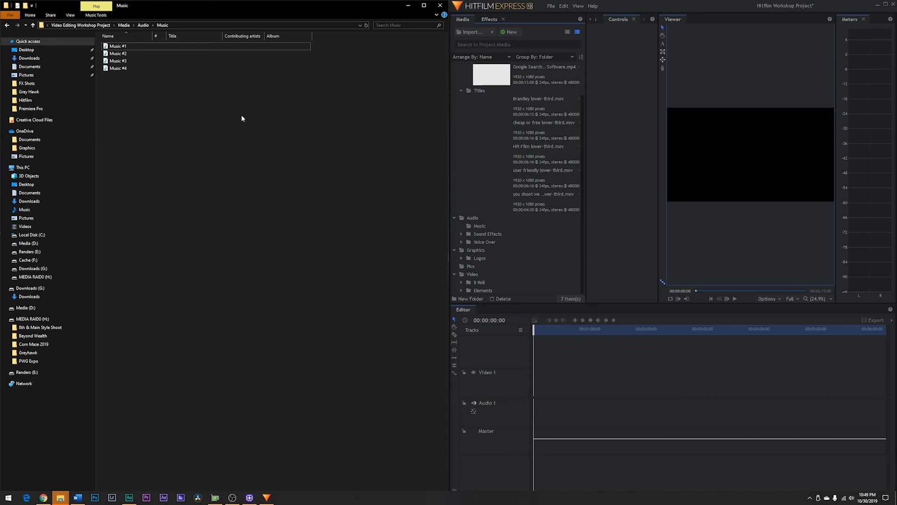
pyautogui.moveTo(119, 46); pyautogui.dragTo(412, 159)
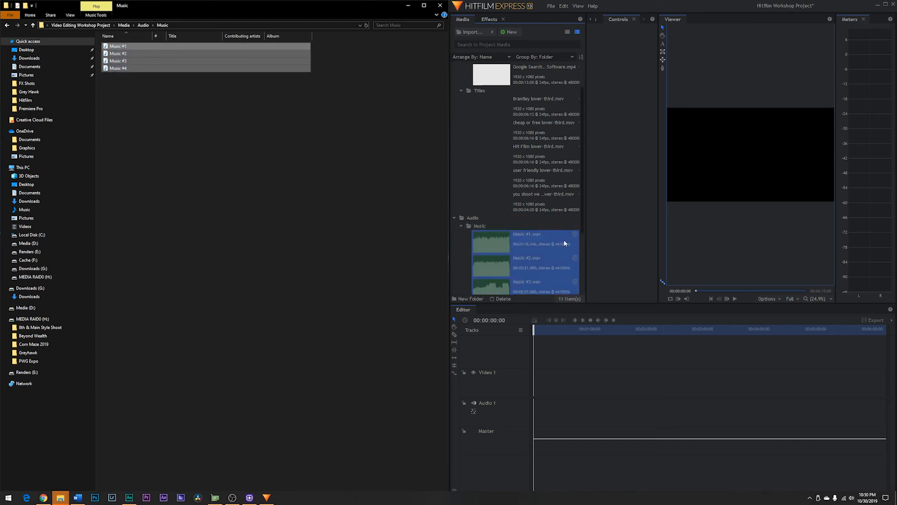
pyautogui.scroll(-3)
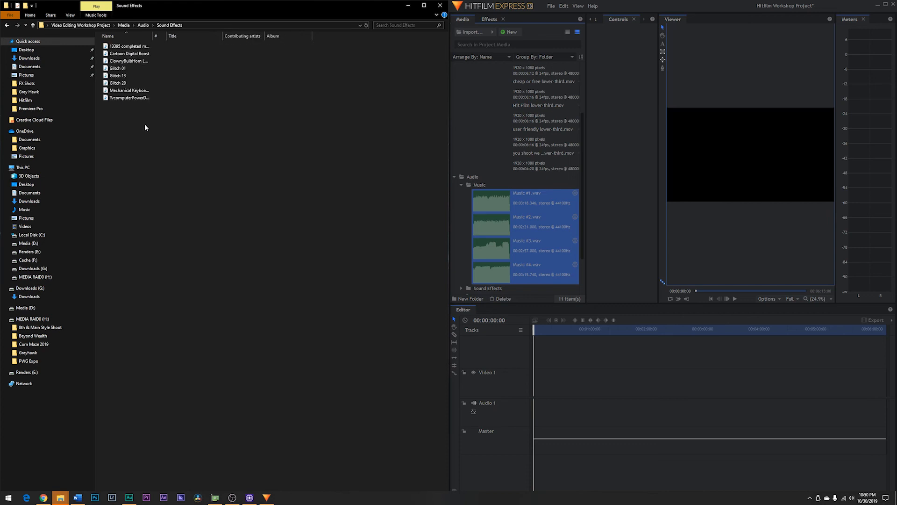
pyautogui.scroll(-3)
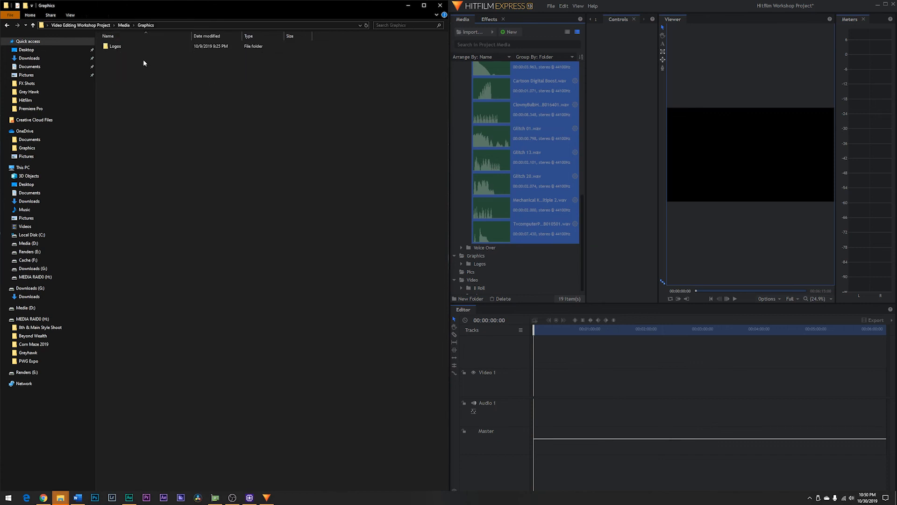
# Browse the Logos and empty Pics source folders, then return to the main media folder.
pyautogui.doubleClick(115, 46)
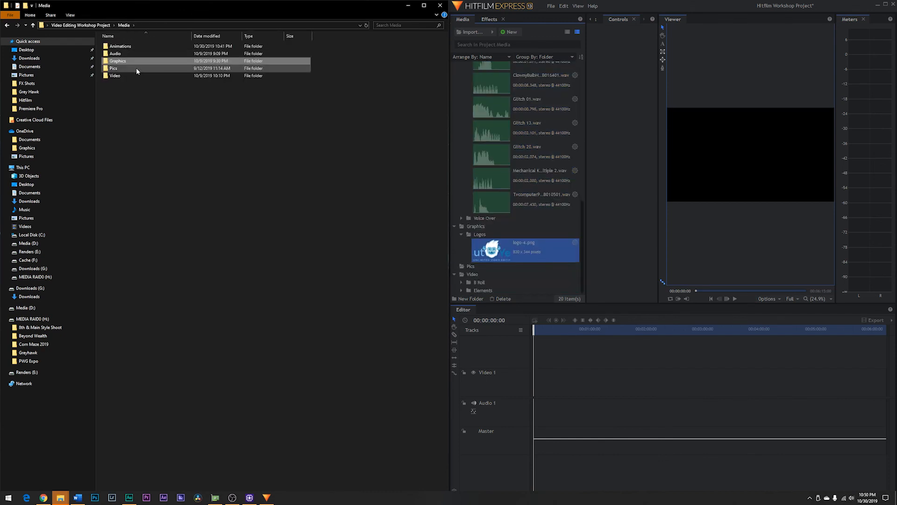
pyautogui.doubleClick(113, 68)
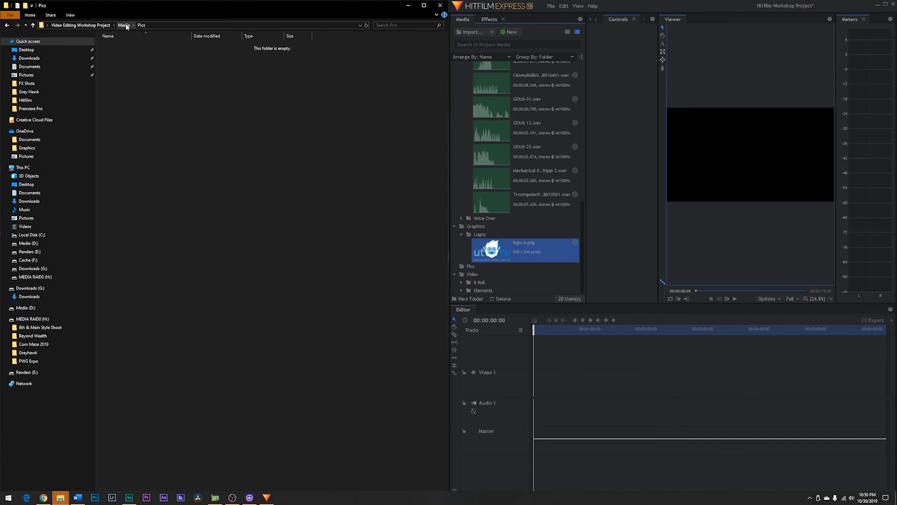
pyautogui.click(123, 24)
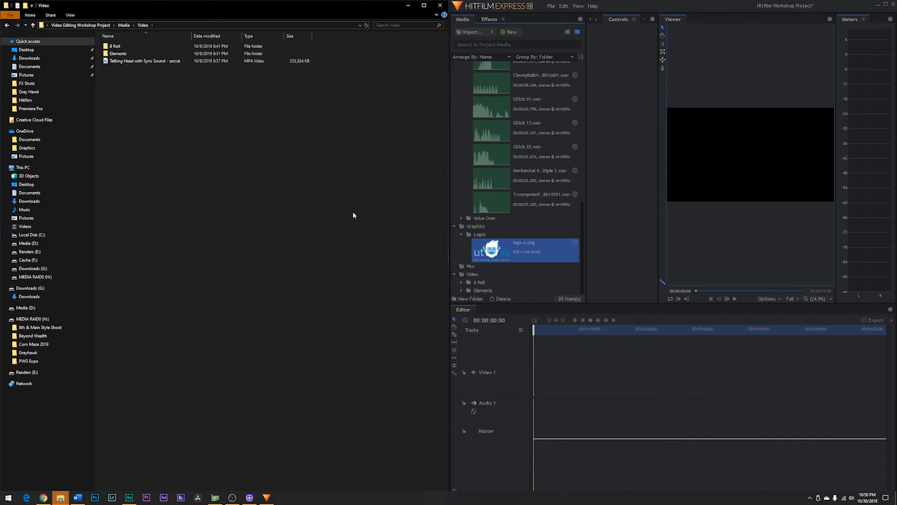
pyautogui.click(144, 61)
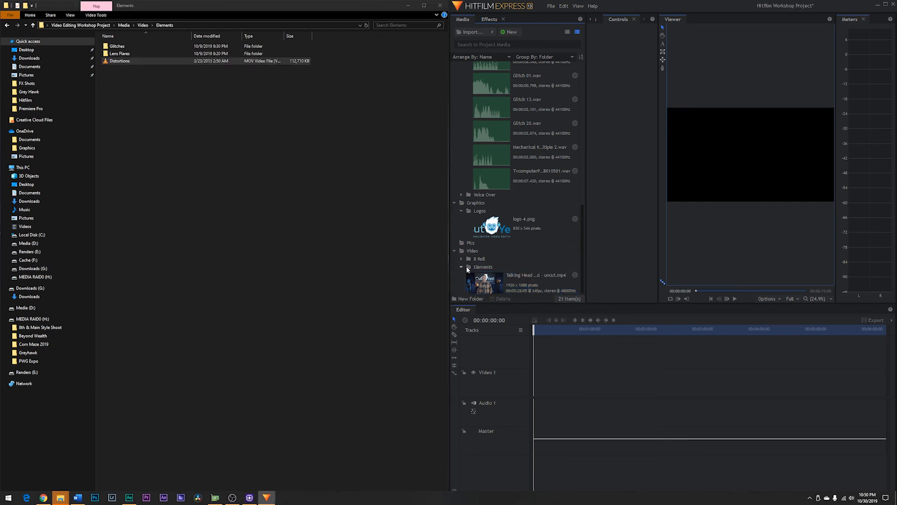
# Expand the Elements bin and bring in clips from the Lens Flares and Glitches folders.
pyautogui.click(119, 61)
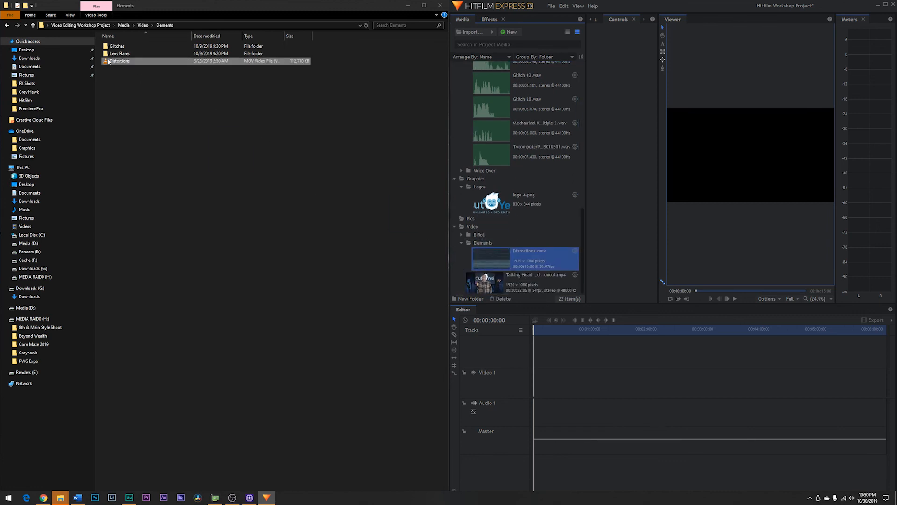
pyautogui.doubleClick(120, 53)
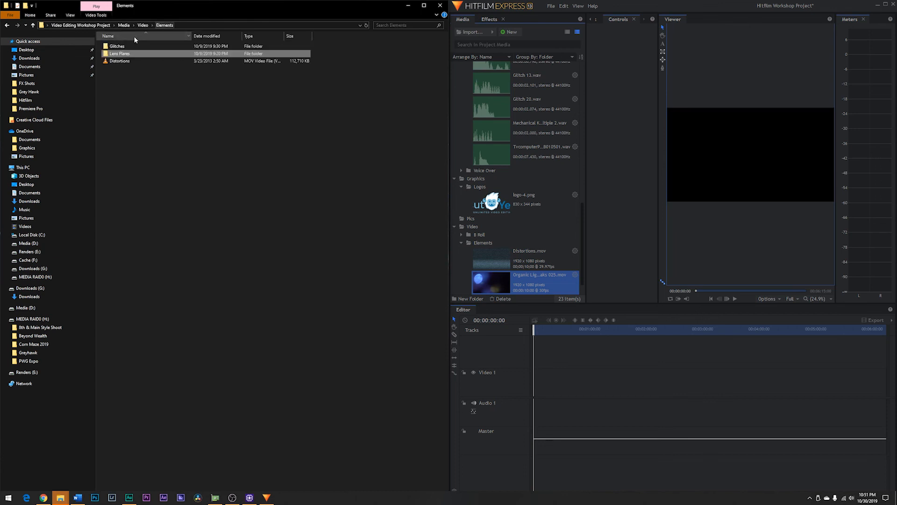
pyautogui.doubleClick(117, 46)
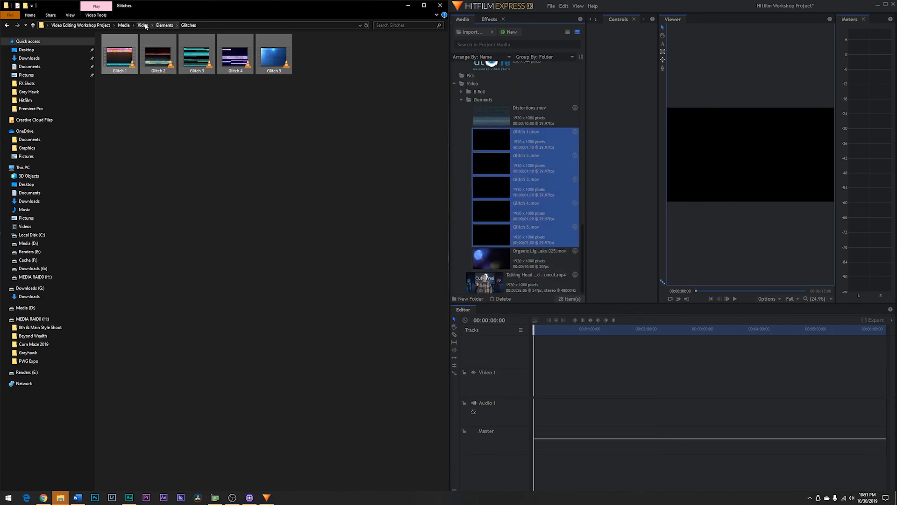
pyautogui.click(143, 24)
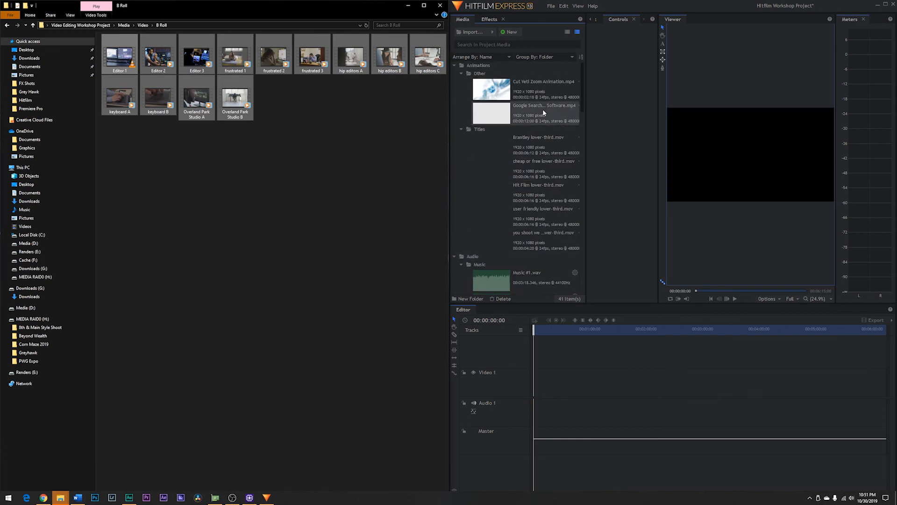
pyautogui.moveTo(441, 6)
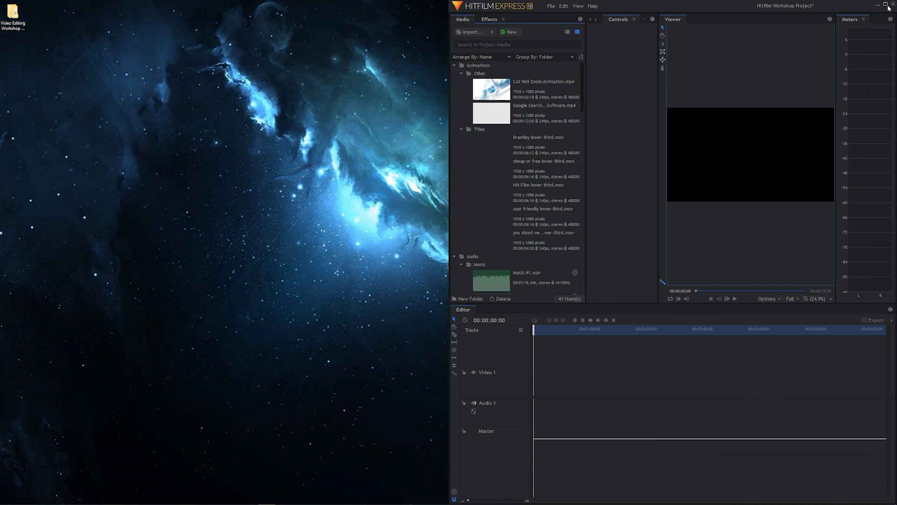
# Maximize HitFilm and scroll through the Media panel reviewing all 41 imported items.
pyautogui.click(879, 5)
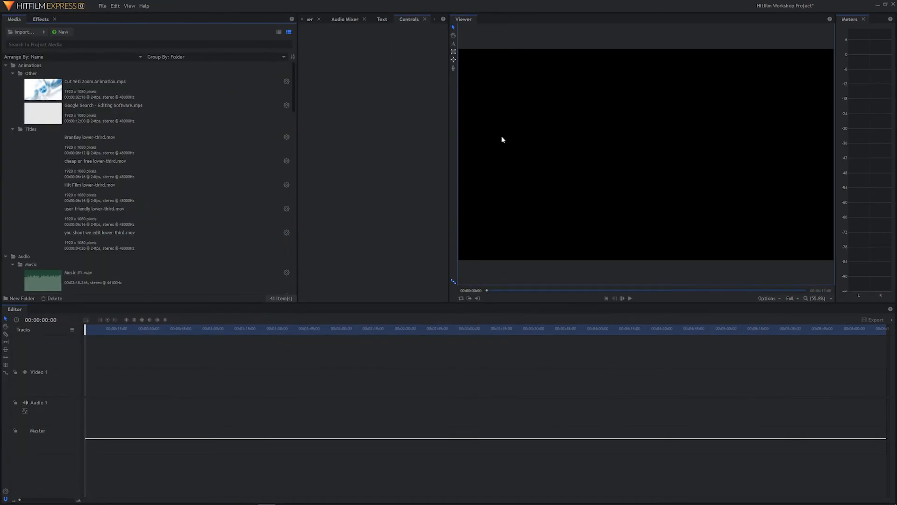
pyautogui.moveTo(298, 201)
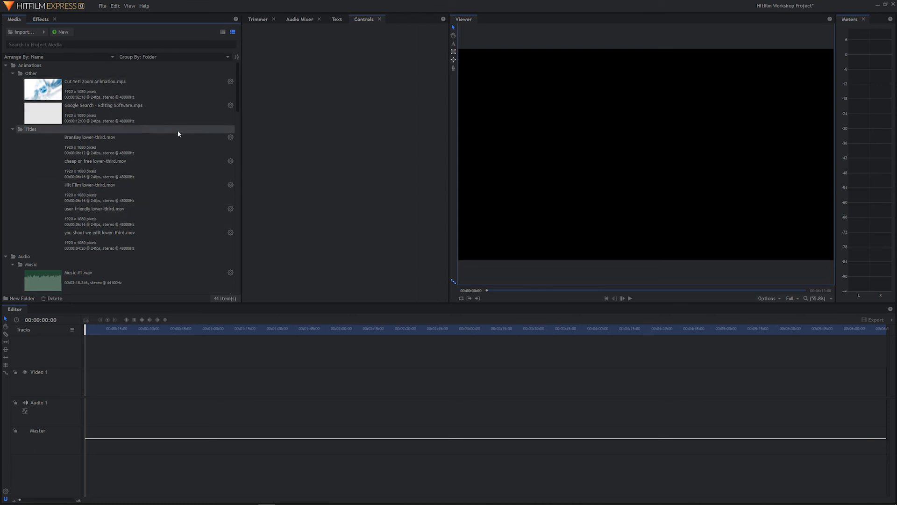
pyautogui.scroll(-3)
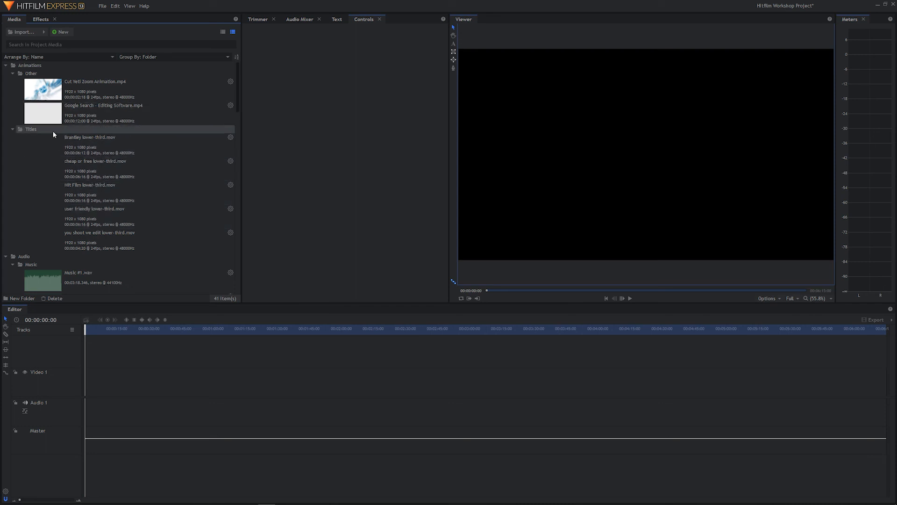
pyautogui.scroll(-3)
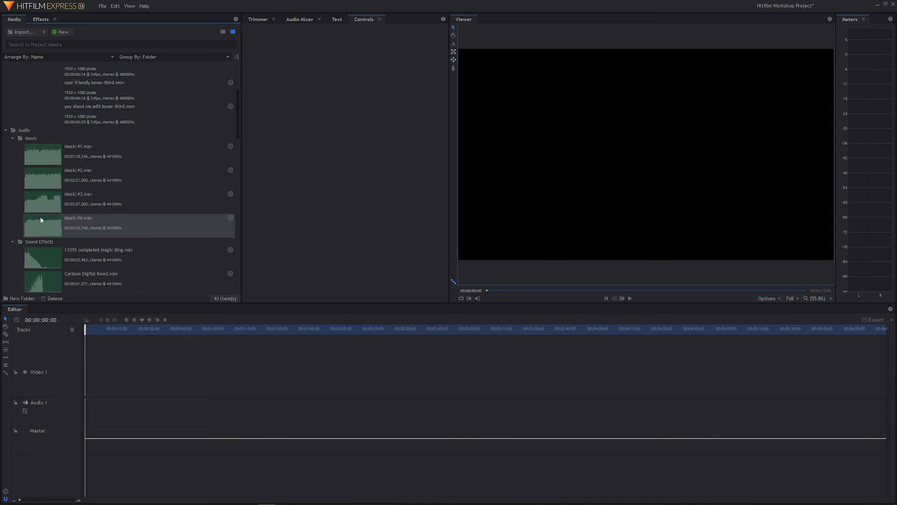
pyautogui.click(78, 151)
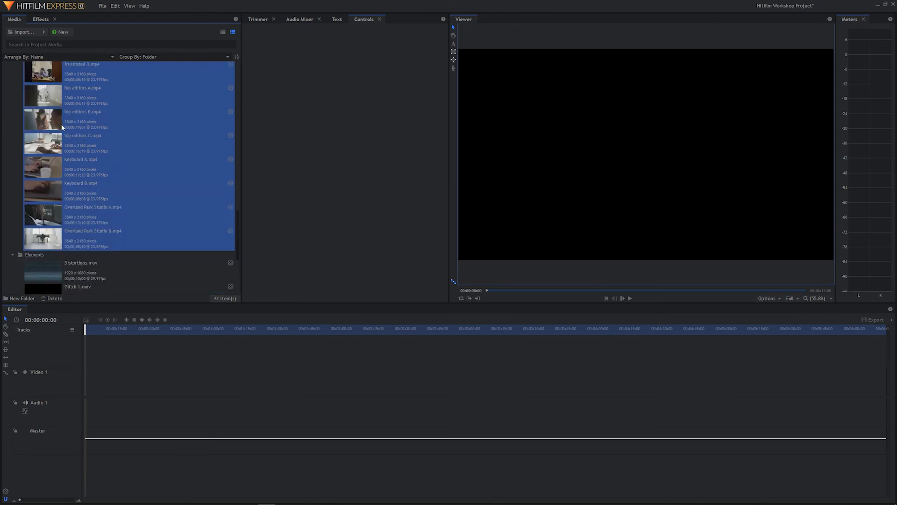
pyautogui.scroll(-3)
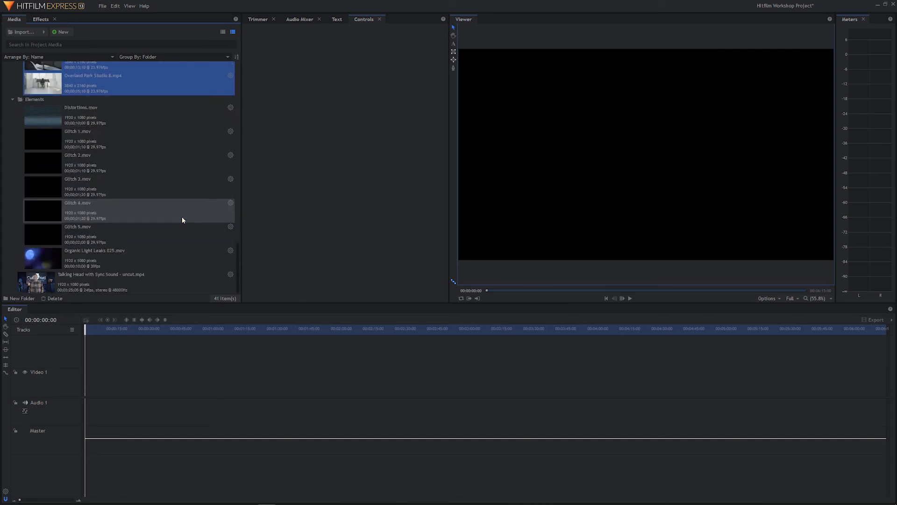
pyautogui.scroll(-3)
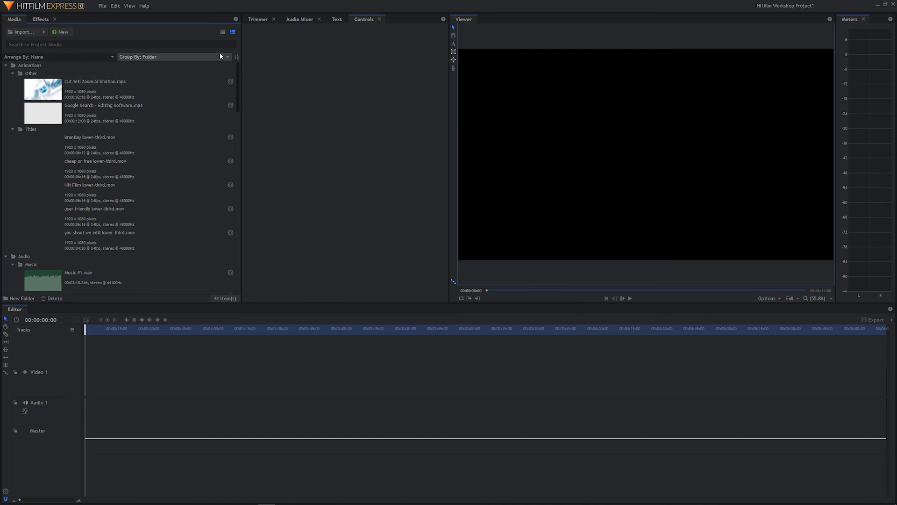
pyautogui.moveTo(223, 31)
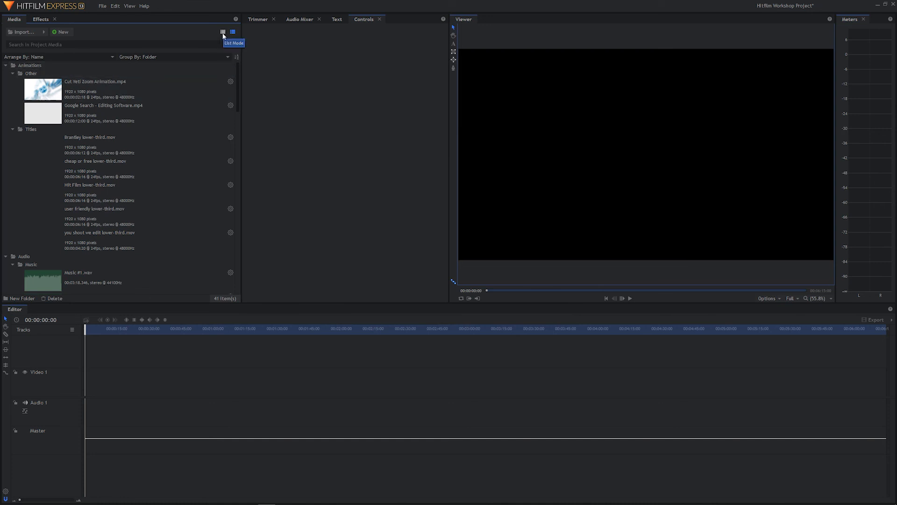
# Switch the Media panel to List Mode and collapse the Other, B Roll and Elements bins.
pyautogui.click(232, 31)
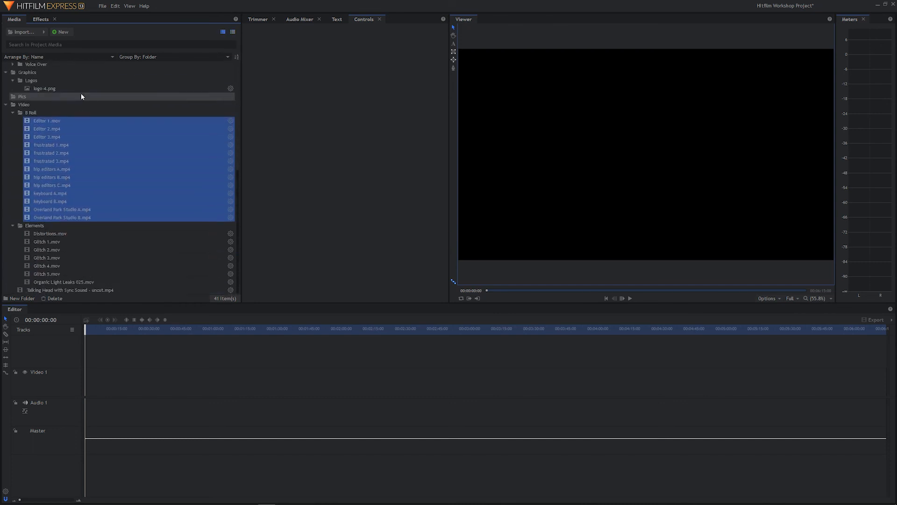
pyautogui.scroll(-3)
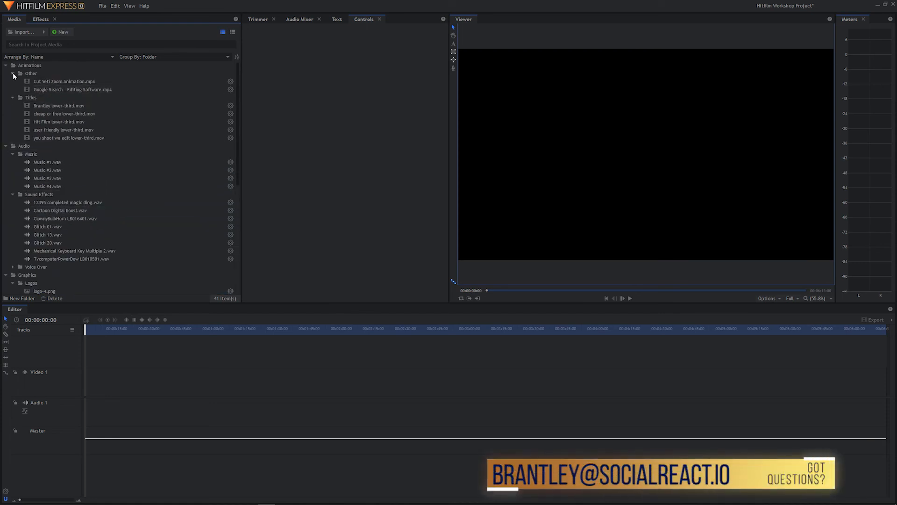
pyautogui.click(12, 73)
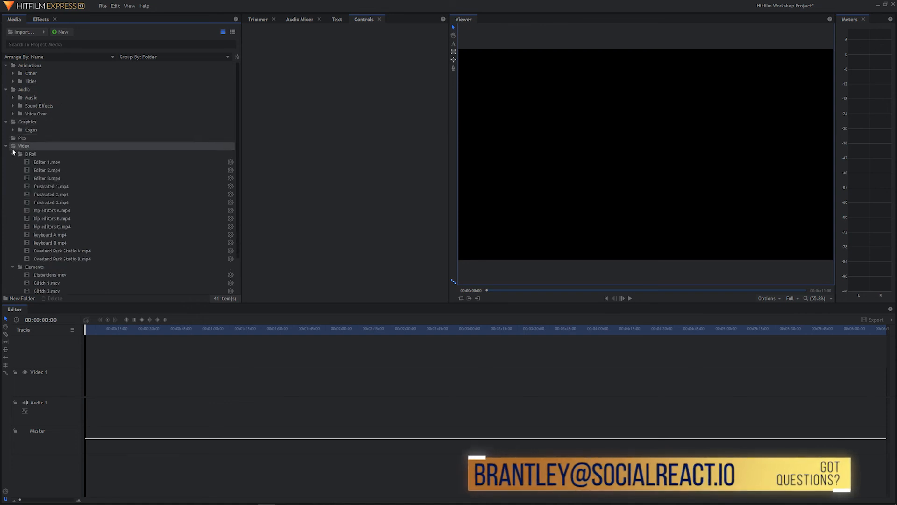
pyautogui.click(13, 154)
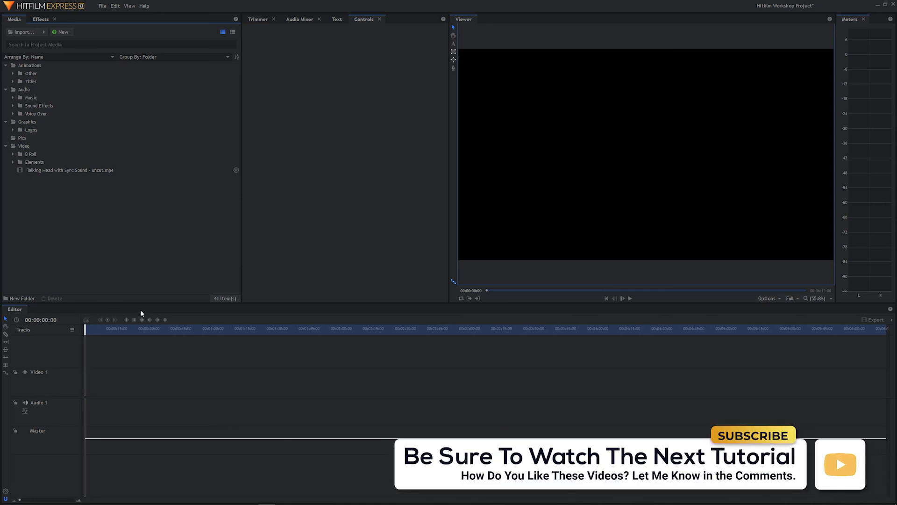
pyautogui.moveTo(141, 319)
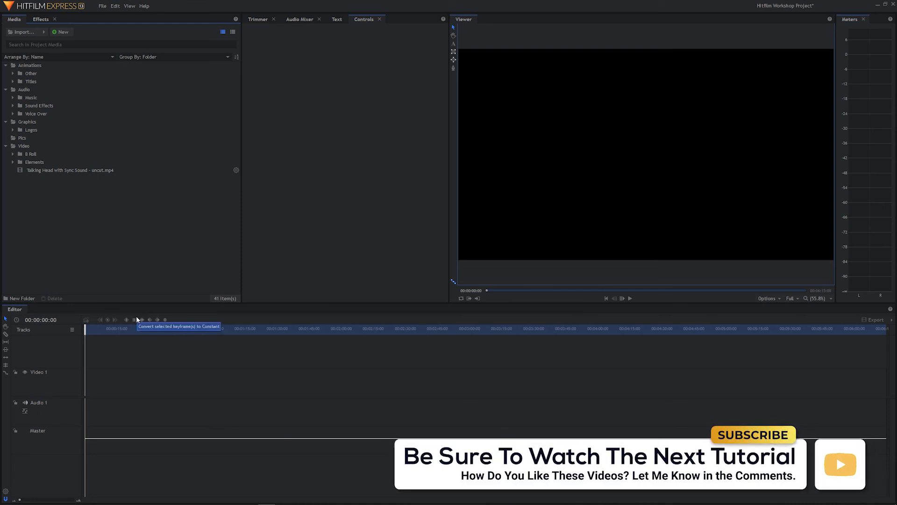